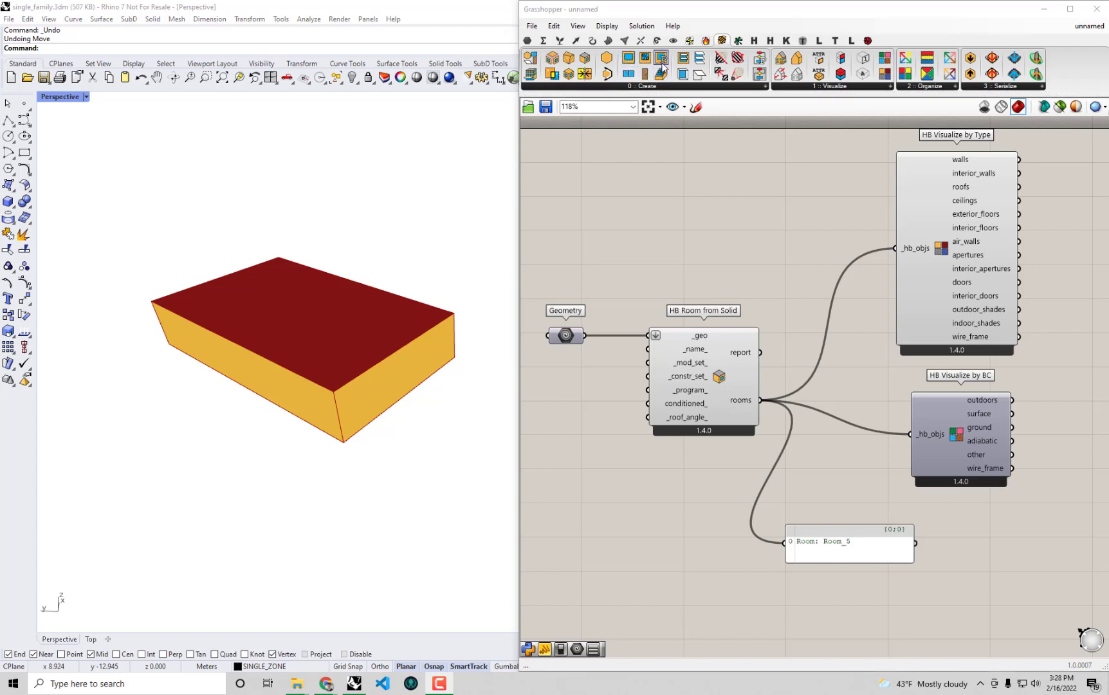
{"action": "mouse_move", "coordinate": [660, 59]}
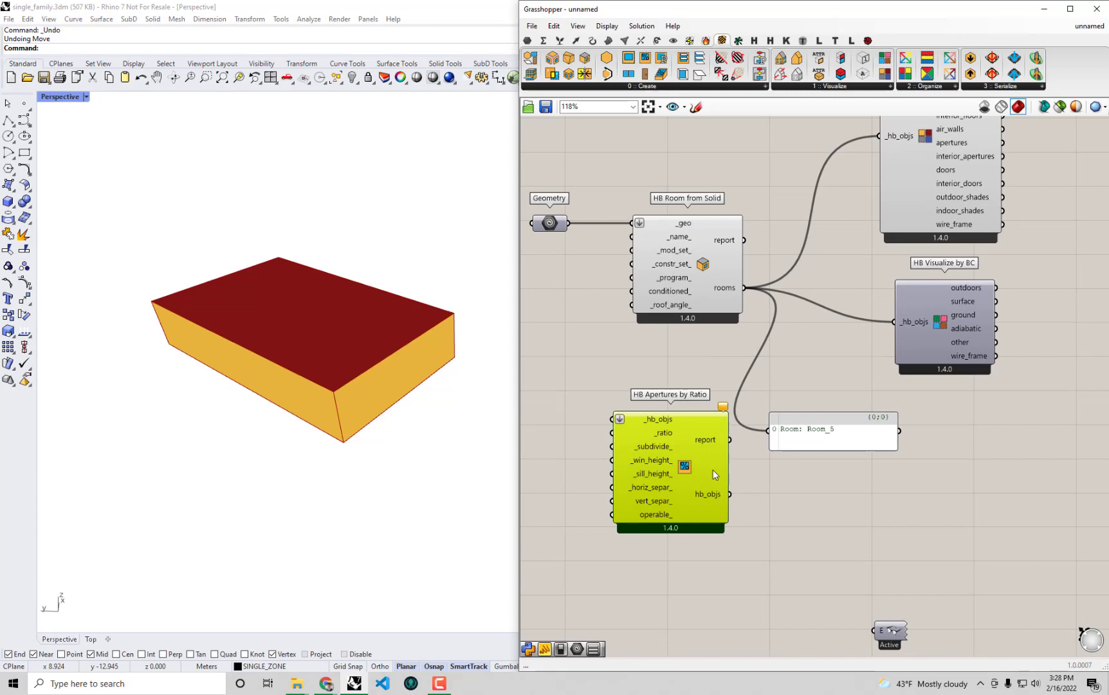
- Scroll the canvas while swapping HB Visualize by BC for HB Apertures by Ratio
{"action": "scroll", "scroll_direction": "down", "scroll_amount": 3}
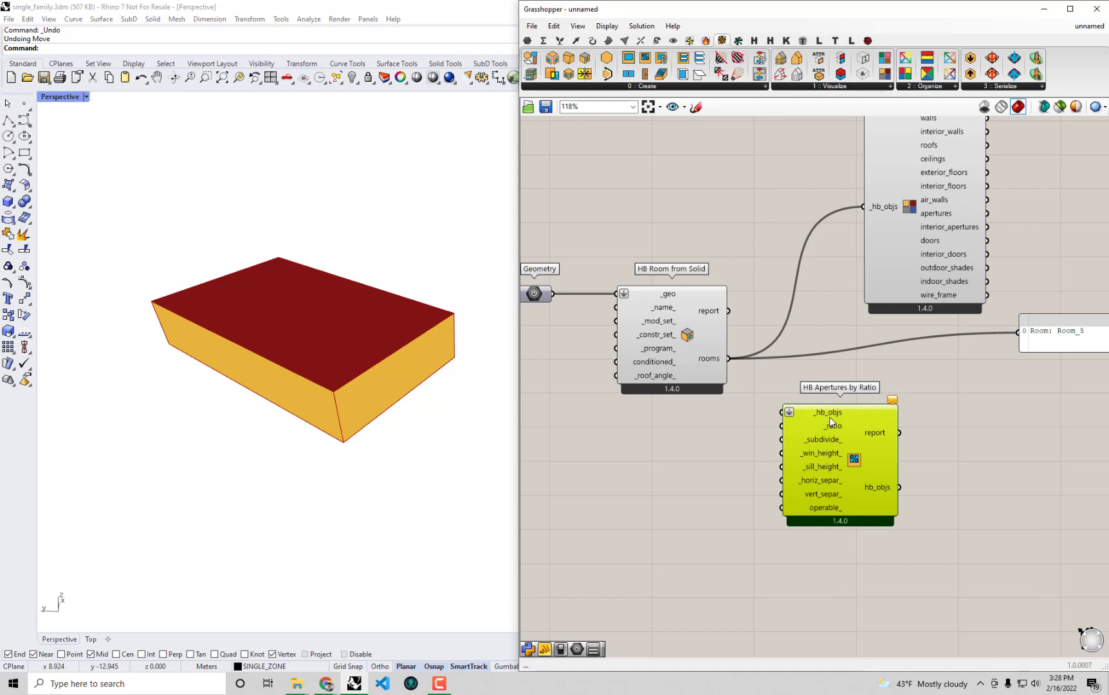
{"action": "mouse_move", "coordinate": [824, 414]}
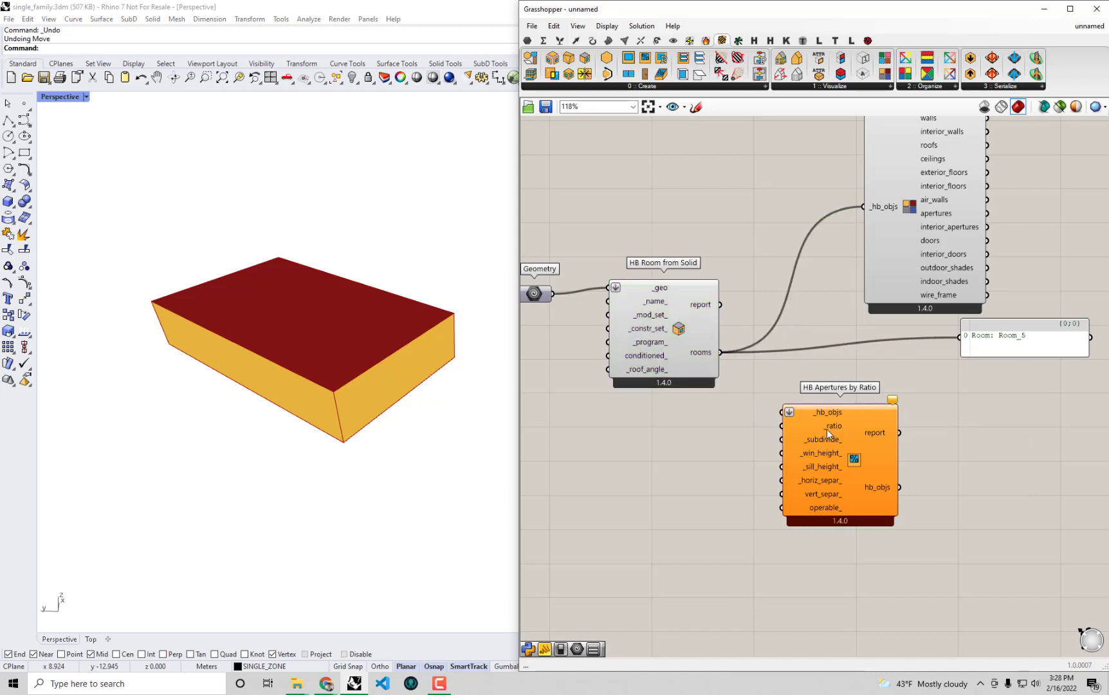
{"action": "mouse_move", "coordinate": [898, 487]}
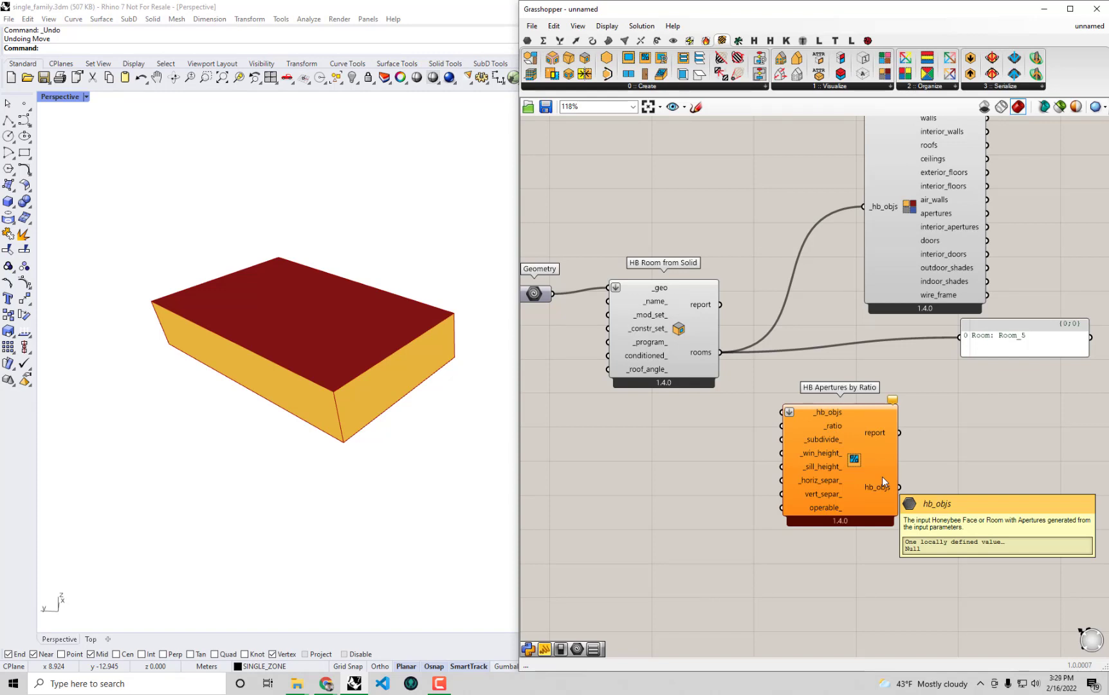
{"action": "mouse_move", "coordinate": [881, 481]}
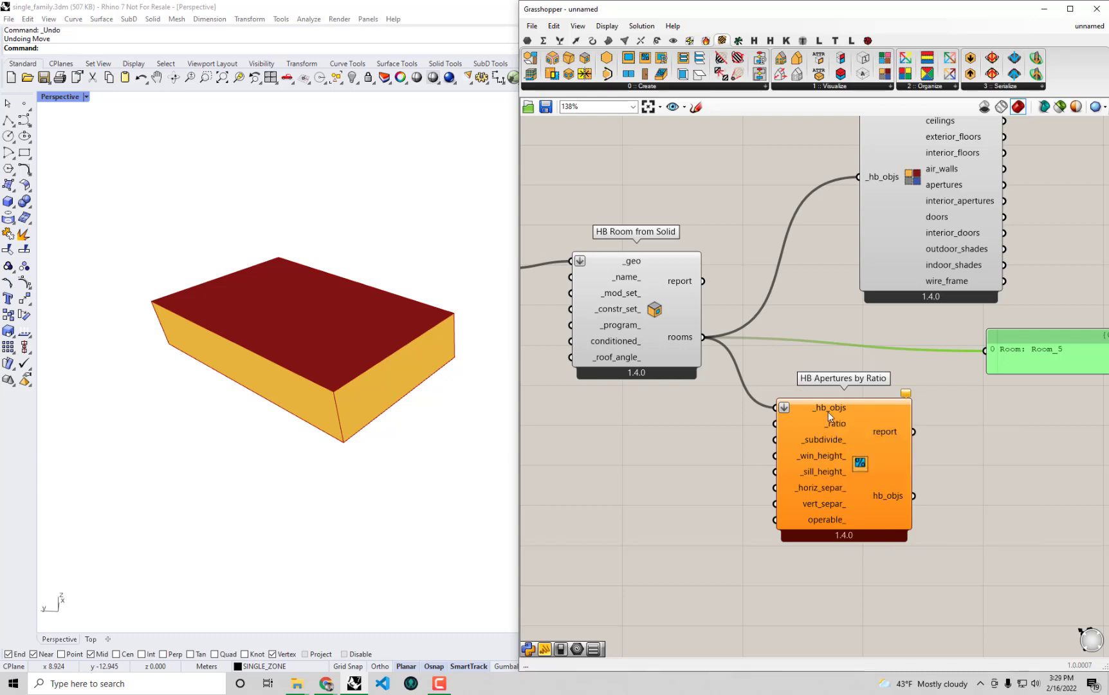
{"action": "mouse_move", "coordinate": [826, 407]}
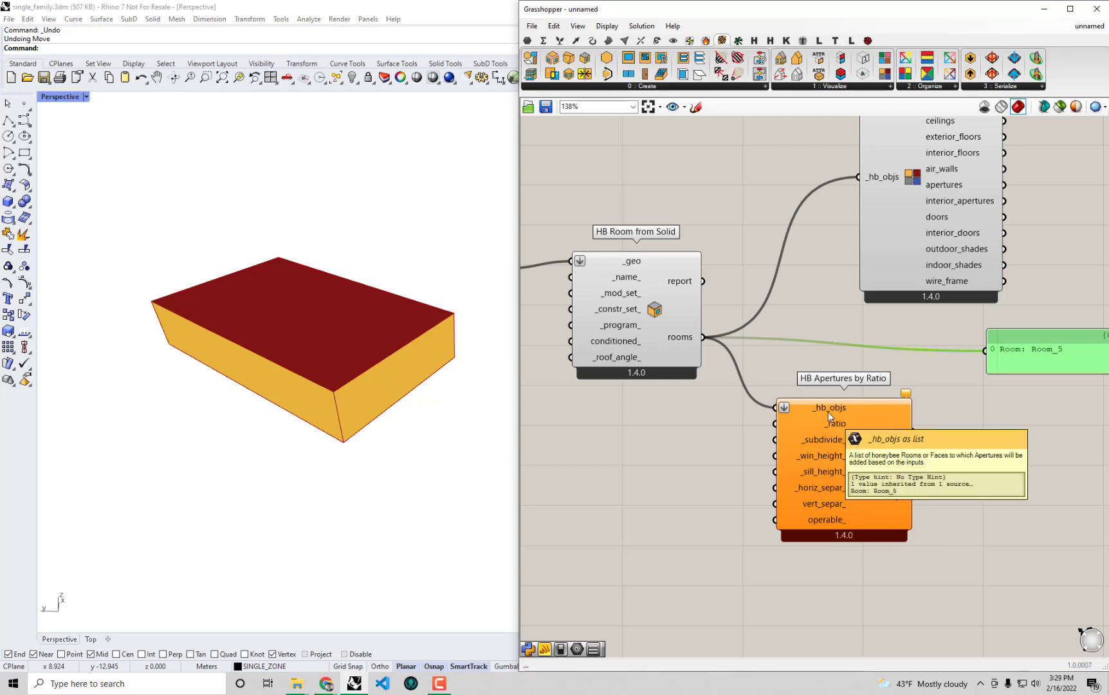
{"action": "mouse_move", "coordinate": [908, 512]}
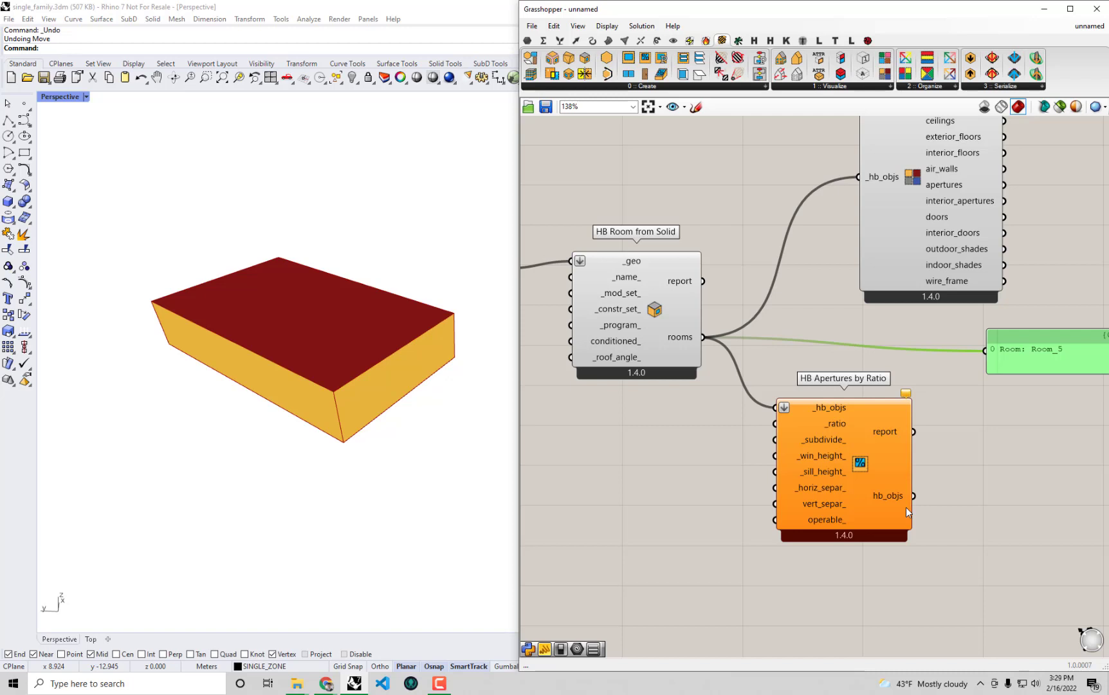
{"action": "mouse_move", "coordinate": [833, 423]}
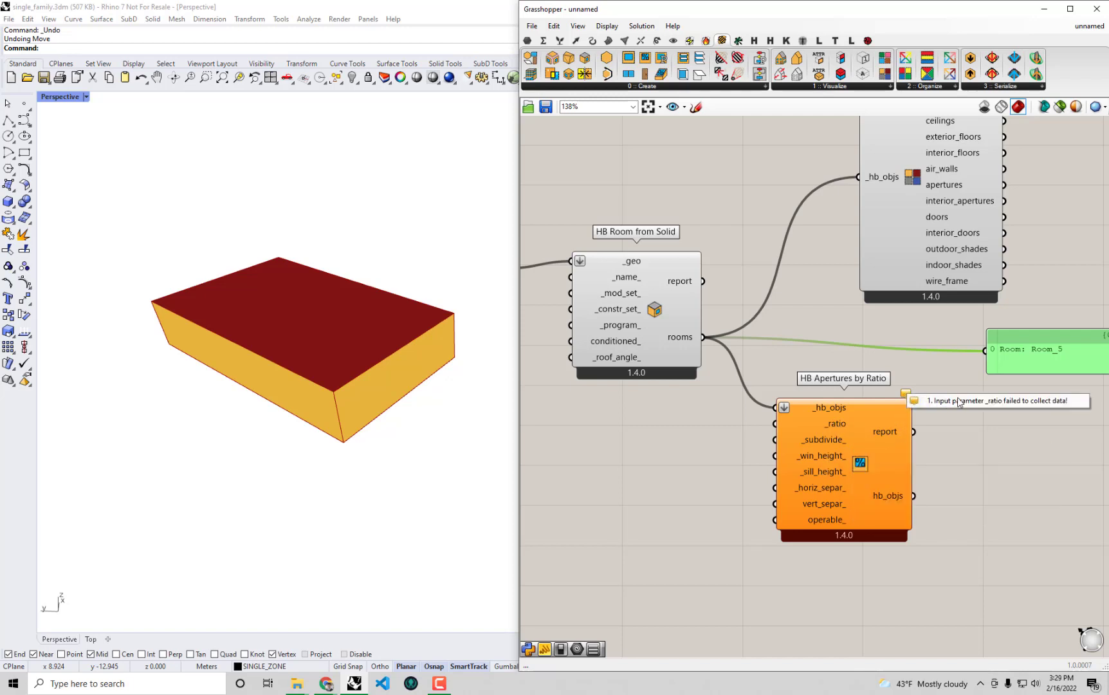
{"action": "mouse_move", "coordinate": [1000, 400]}
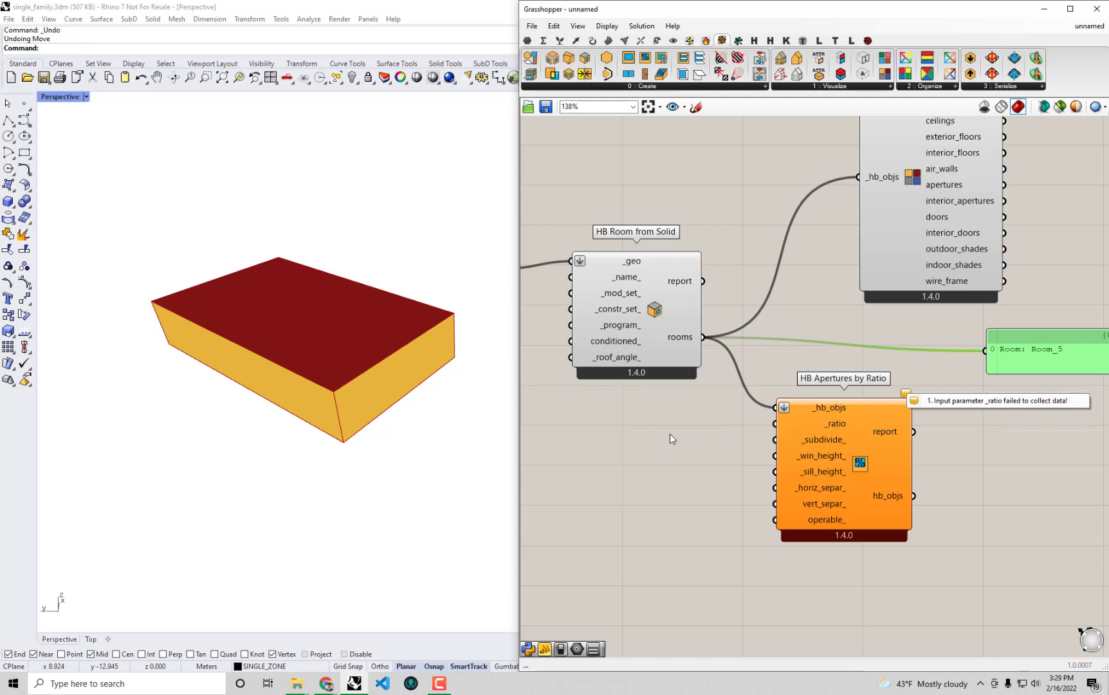
- Create a number slider by typing a 0.1<… expression into canvas search
{"action": "double_click", "coordinate": [670, 438]}
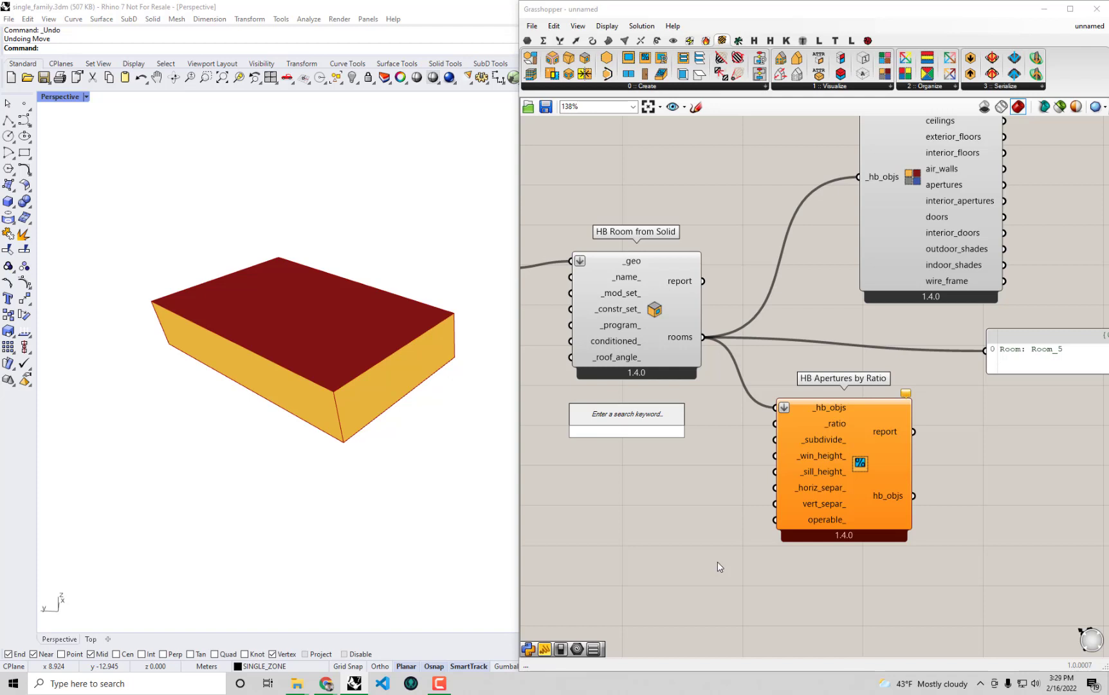
{"action": "left_click", "coordinate": [626, 434]}
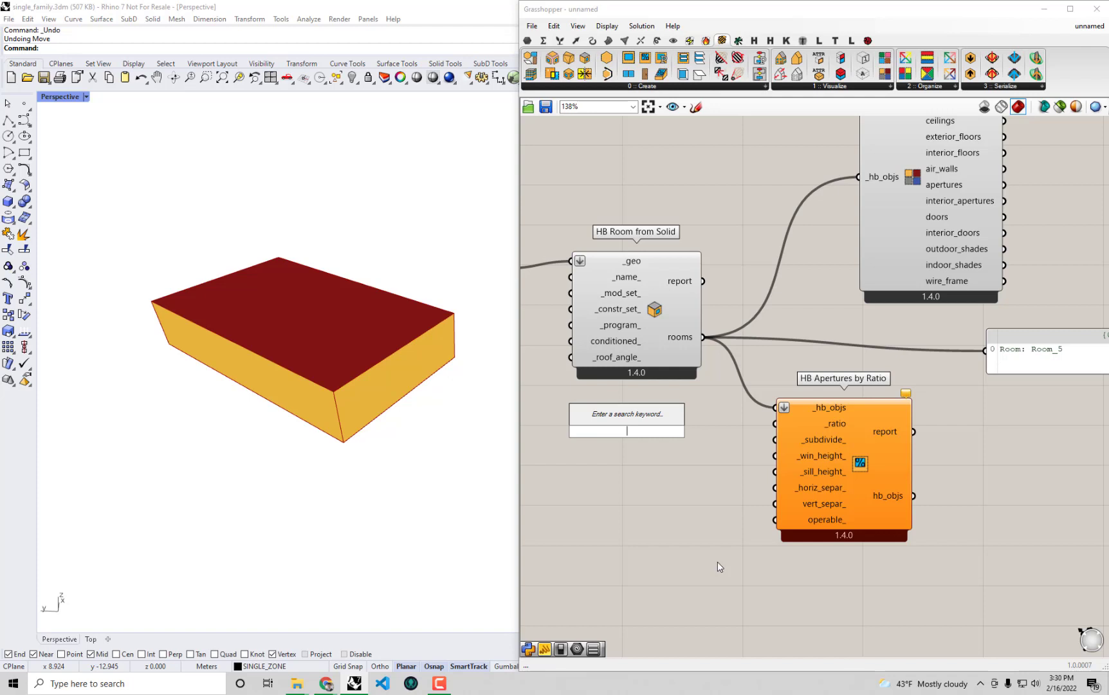
{"action": "type", "text": "0.1"}
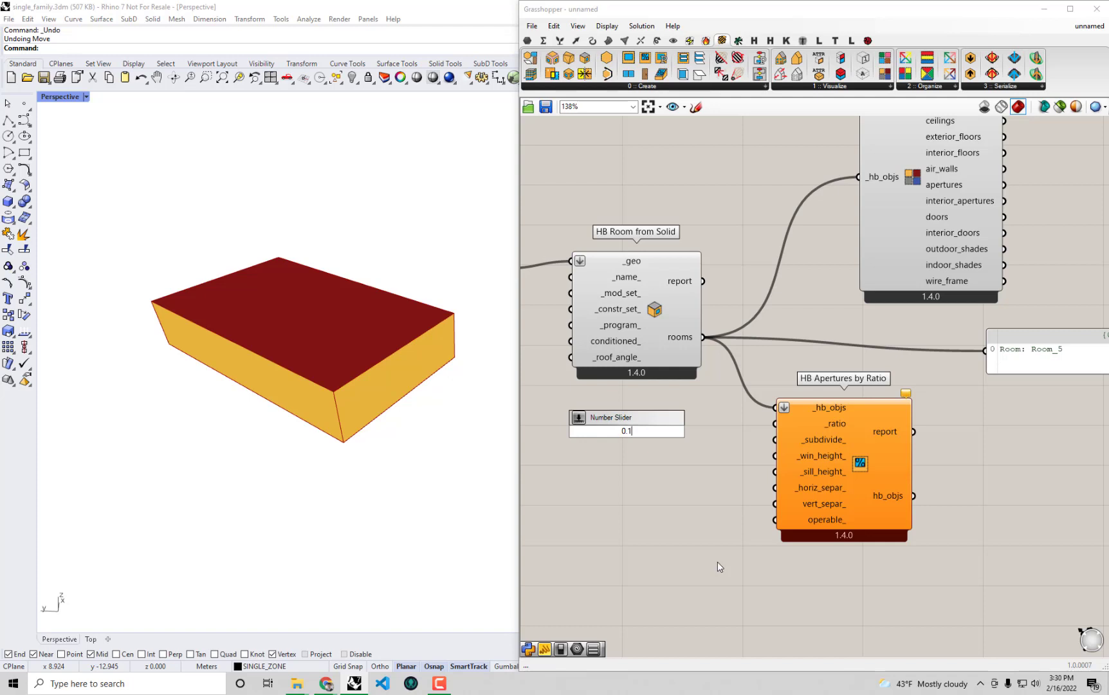
{"action": "type", "text": "<"}
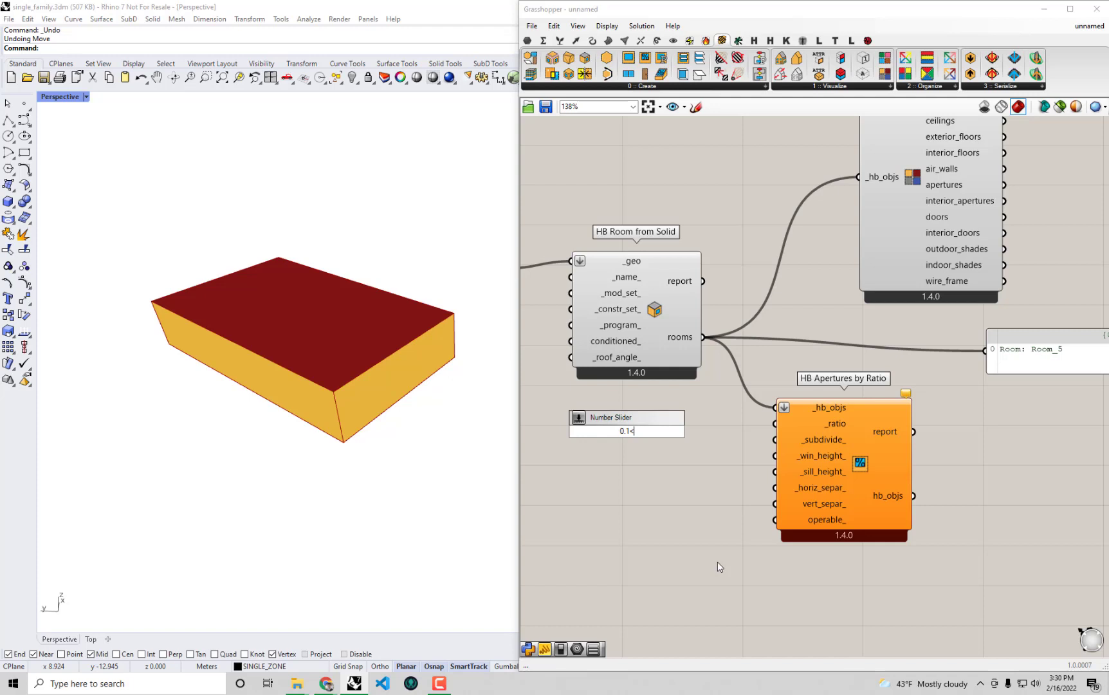
{"action": "type", "text": "0."}
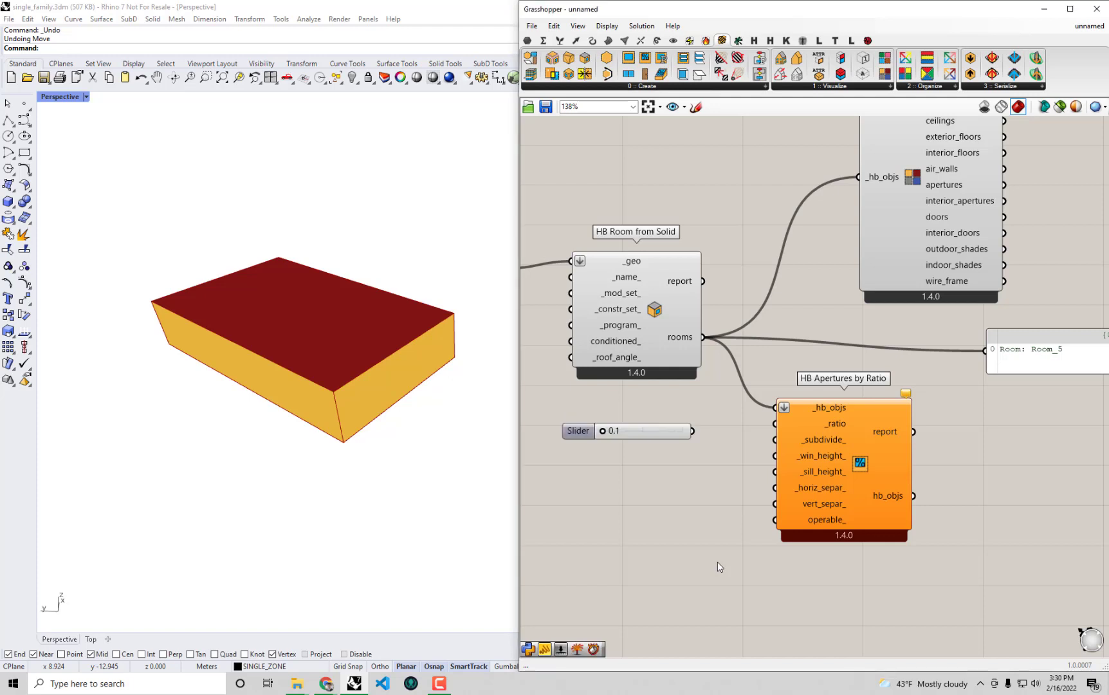
- Lengthen the new slider and drag its value between 0.2 and 0.8 before releasing it
{"action": "left_click_drag", "start_coordinate": [602, 431], "coordinate": [630, 431]}
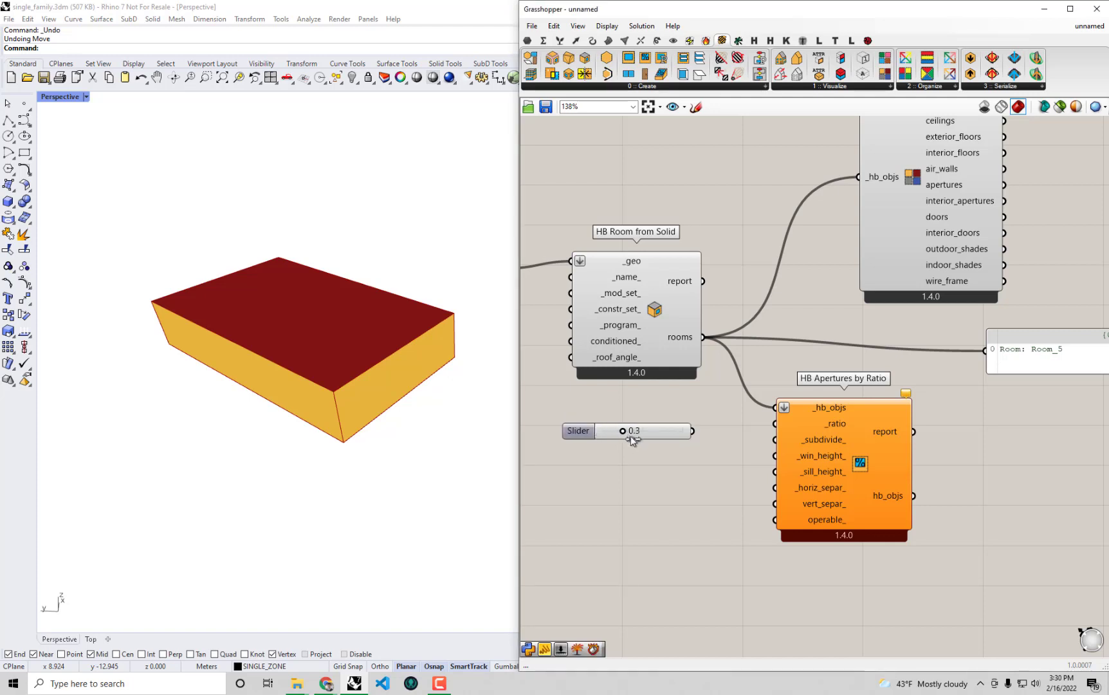
{"action": "left_click_drag", "start_coordinate": [621, 430], "coordinate": [612, 430]}
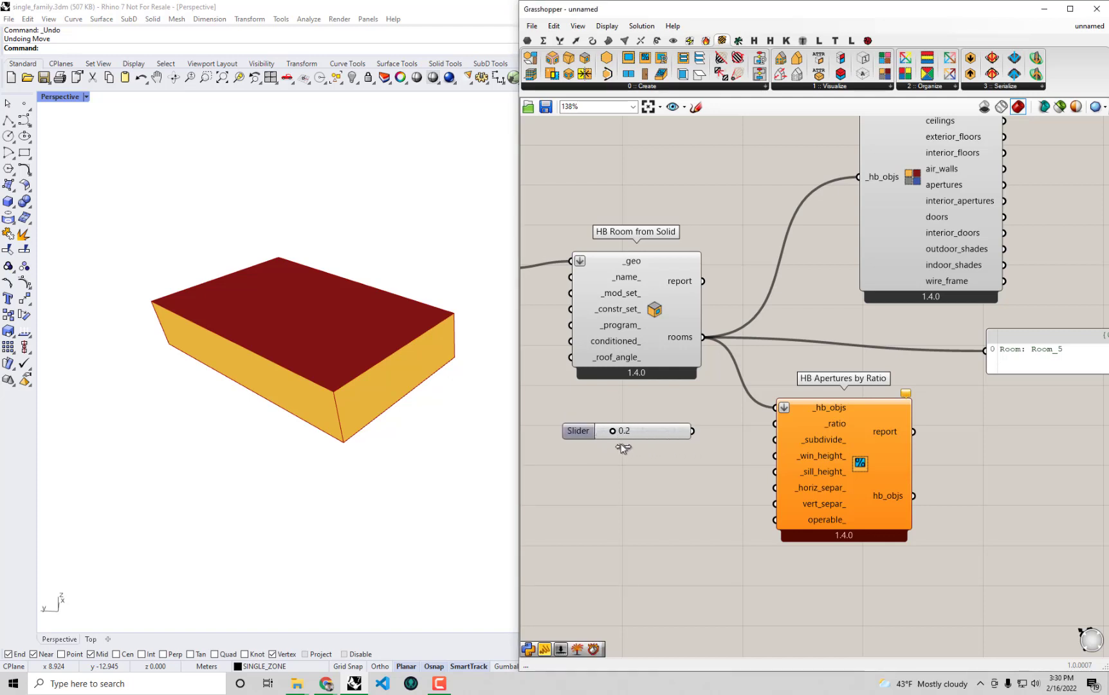
{"action": "left_click_drag", "start_coordinate": [637, 431], "coordinate": [612, 431]}
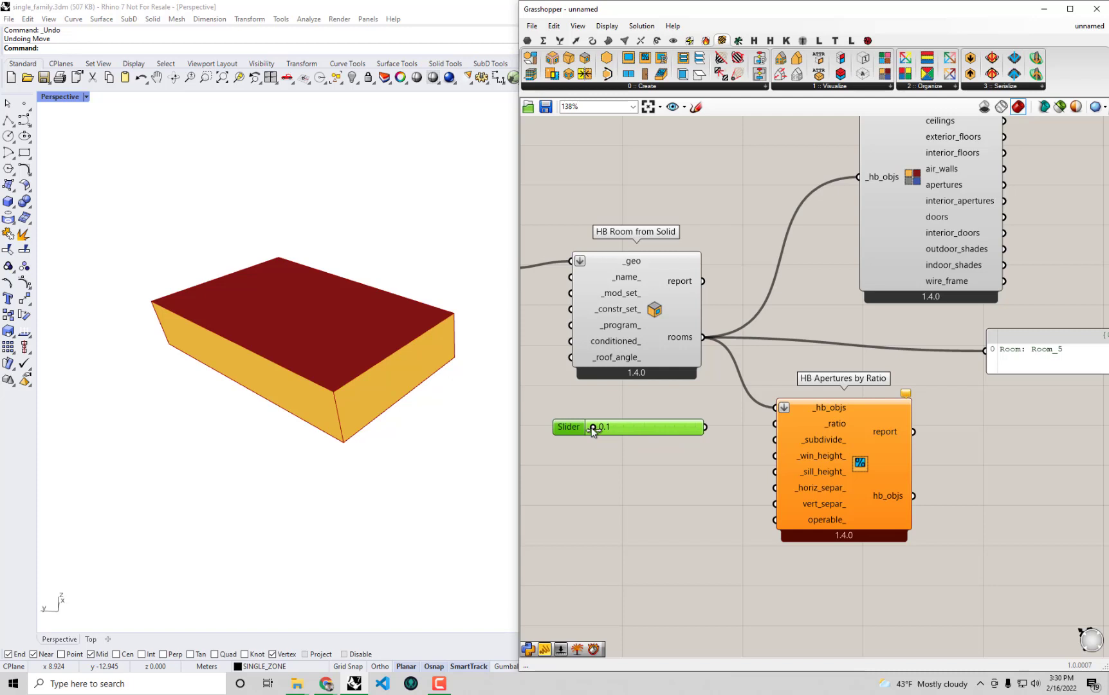
{"action": "left_click_drag", "start_coordinate": [590, 426], "coordinate": [681, 426]}
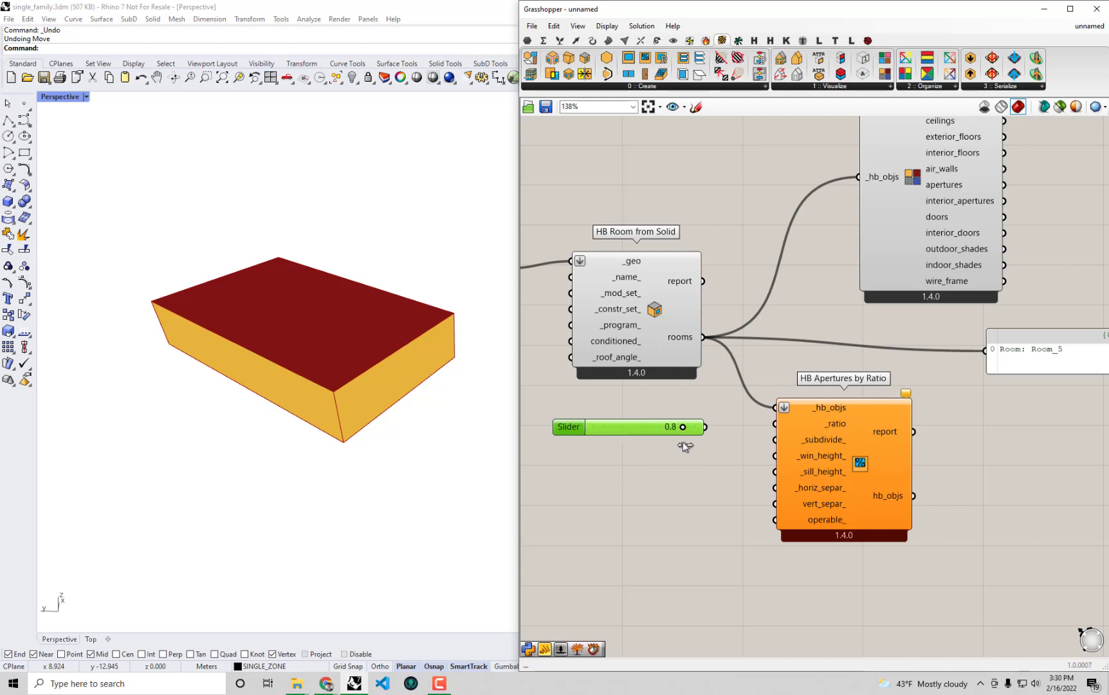
{"action": "left_click_drag", "start_coordinate": [682, 427], "coordinate": [631, 427]}
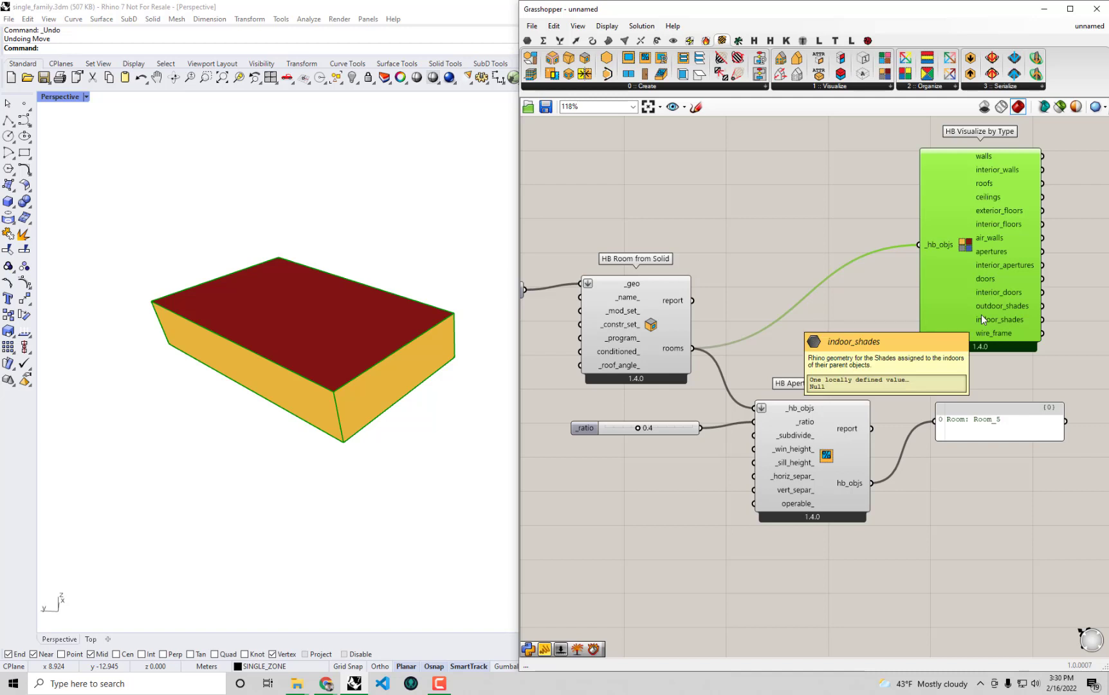
{"action": "mouse_move", "coordinate": [862, 496]}
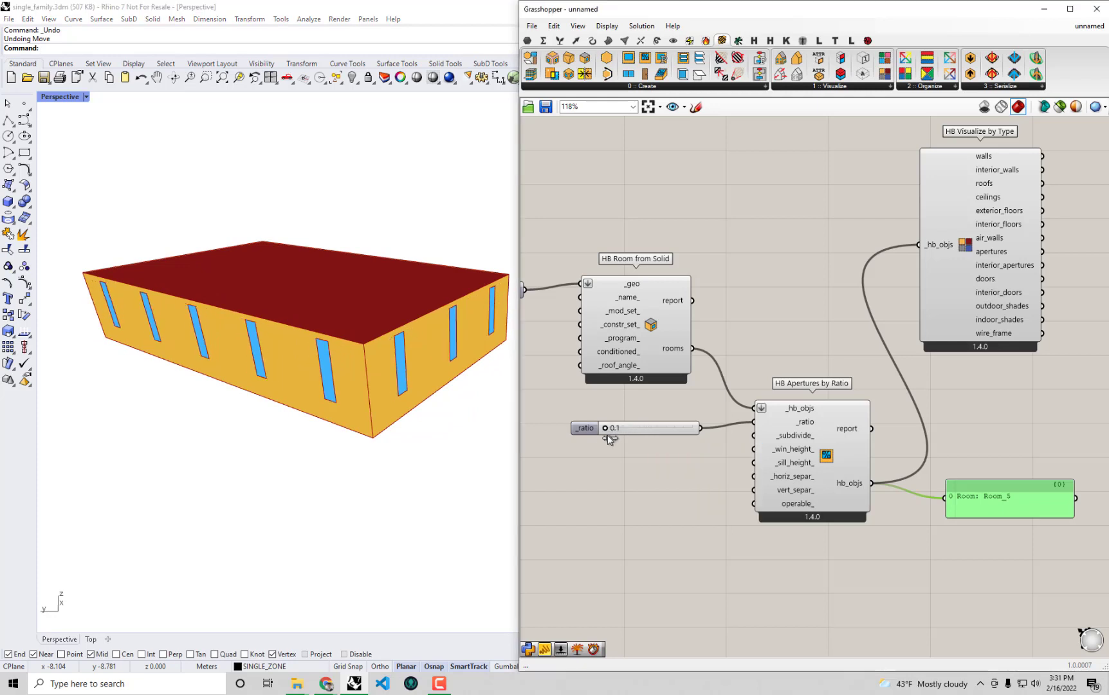
- Sweep the ratio slider from 0.2 to near-full walls, then back to about 0.3
{"action": "left_click_drag", "start_coordinate": [623, 427], "coordinate": [651, 427]}
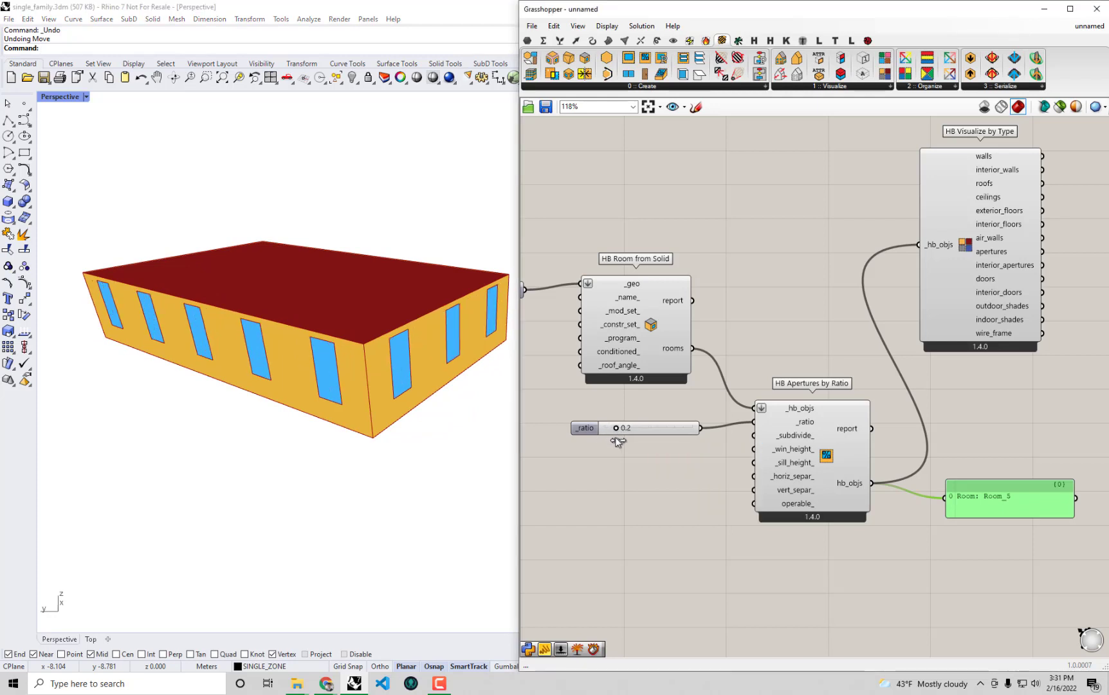
{"action": "left_click_drag", "start_coordinate": [618, 427], "coordinate": [693, 427]}
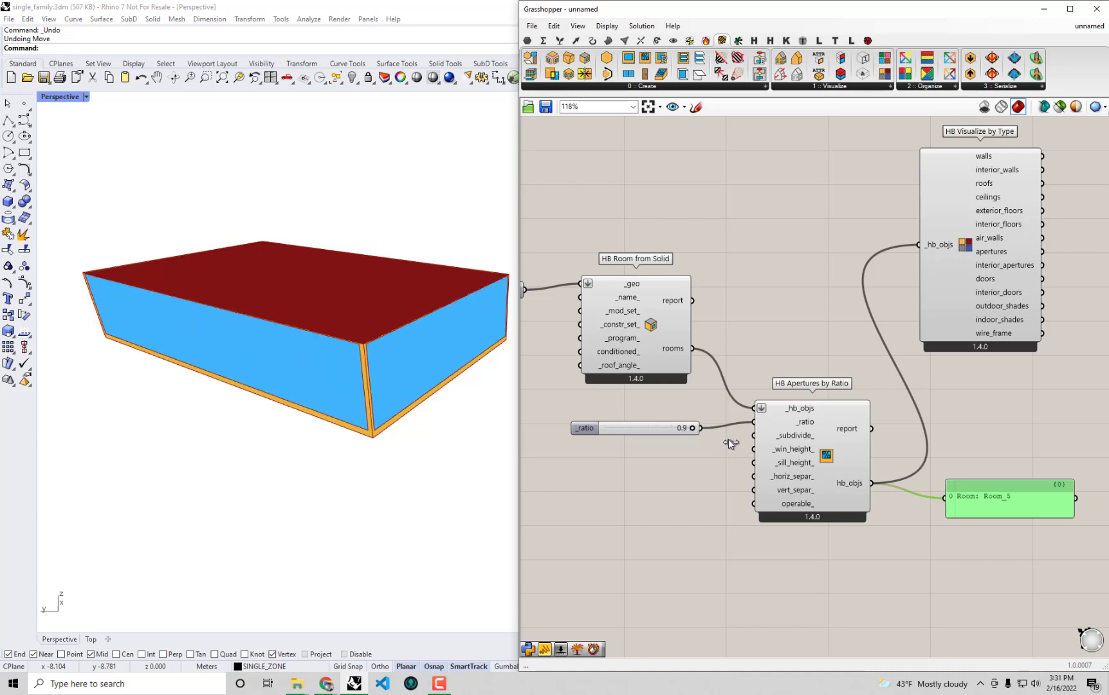
{"action": "left_click_drag", "start_coordinate": [693, 427], "coordinate": [626, 427]}
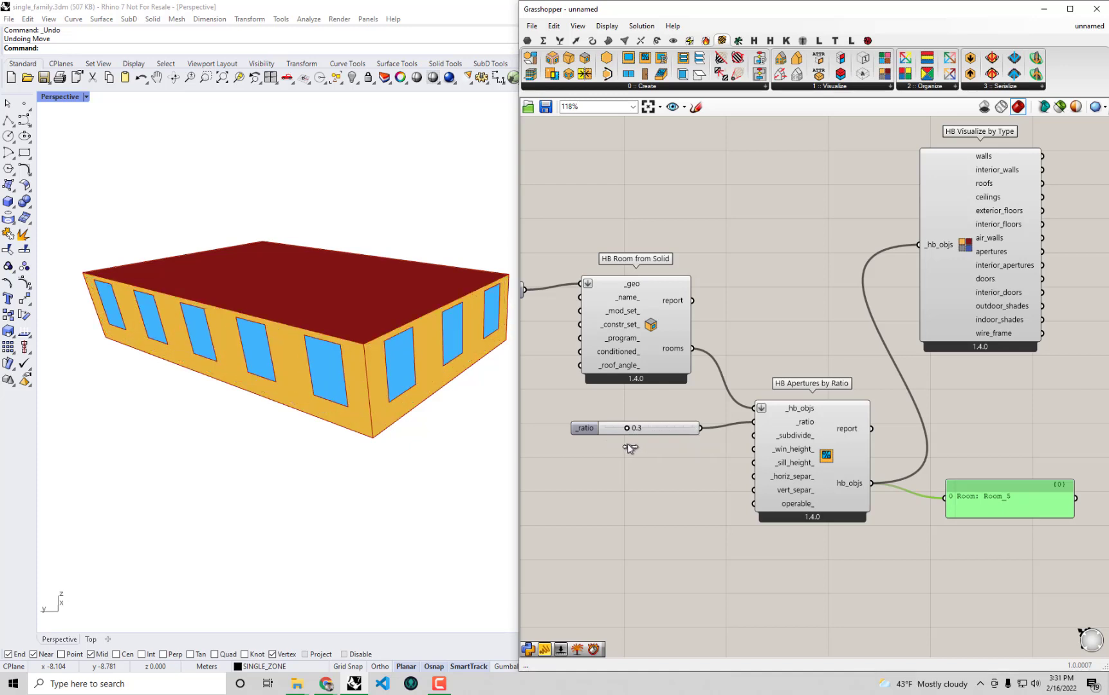
{"action": "left_click_drag", "start_coordinate": [633, 427], "coordinate": [647, 428]}
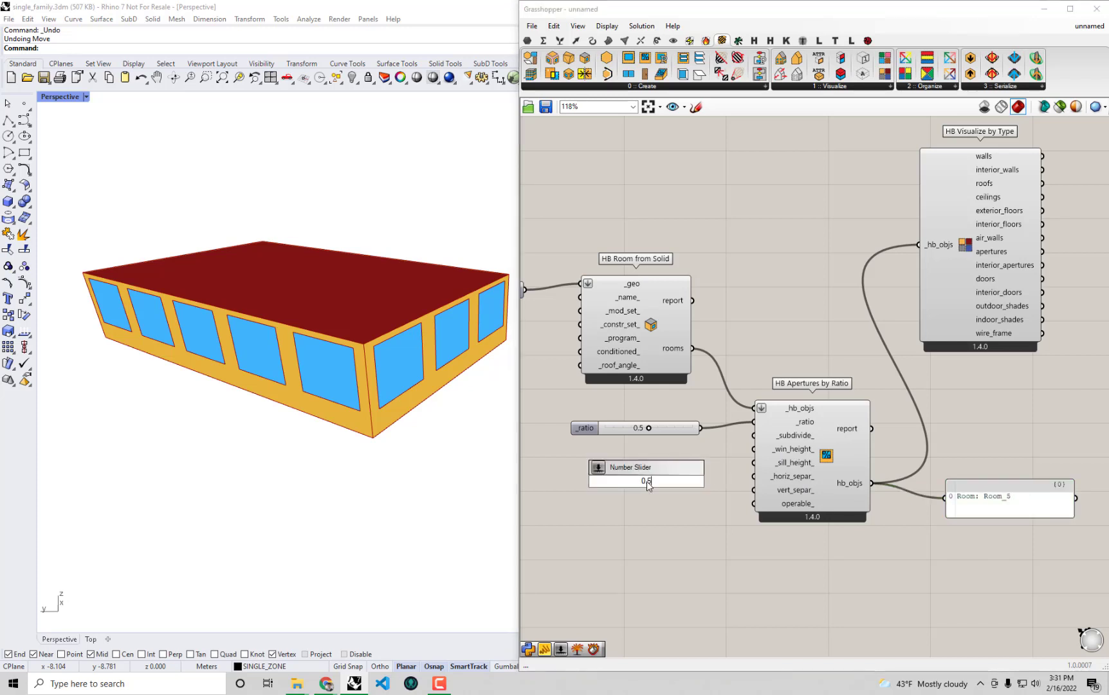
- Try window heights 2.3, 2.5 and 0.6, settling the height slider on 1.7
{"action": "type", "text": "2"}
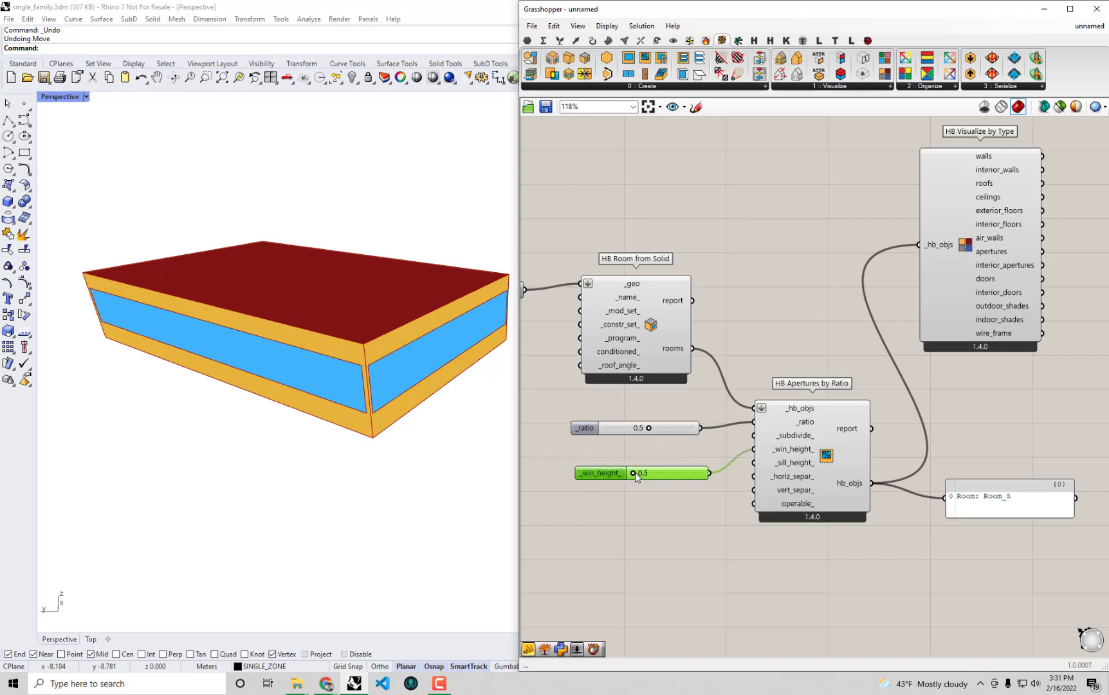
{"action": "left_click_drag", "start_coordinate": [633, 473], "coordinate": [676, 473]}
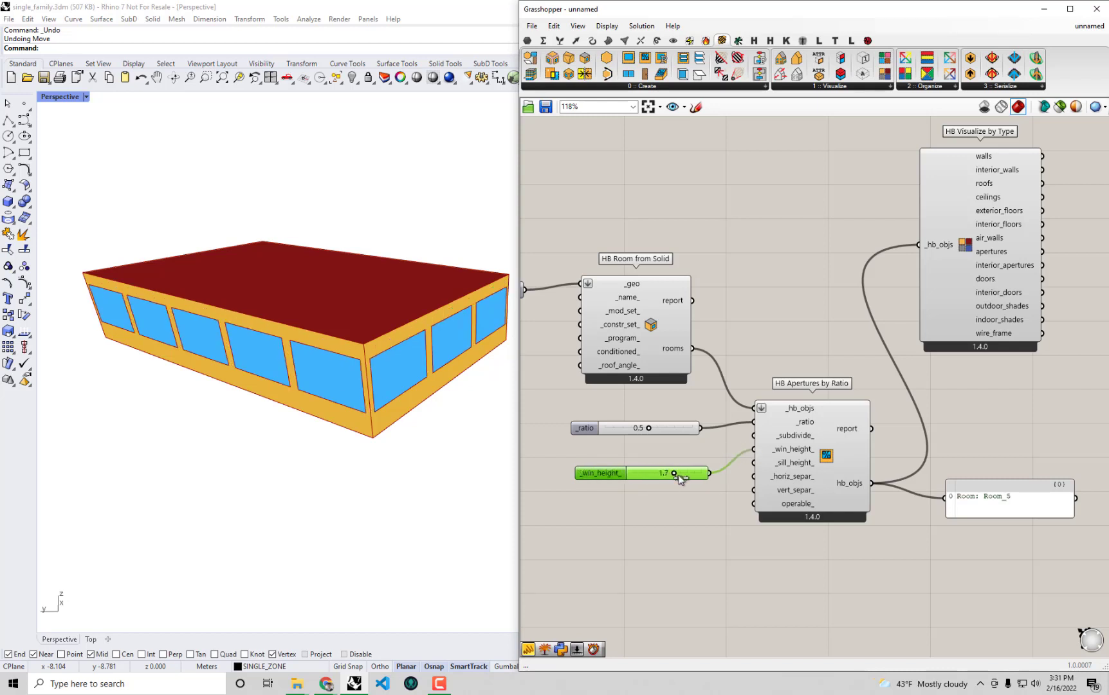
{"action": "left_click_drag", "start_coordinate": [644, 472], "coordinate": [693, 473]}
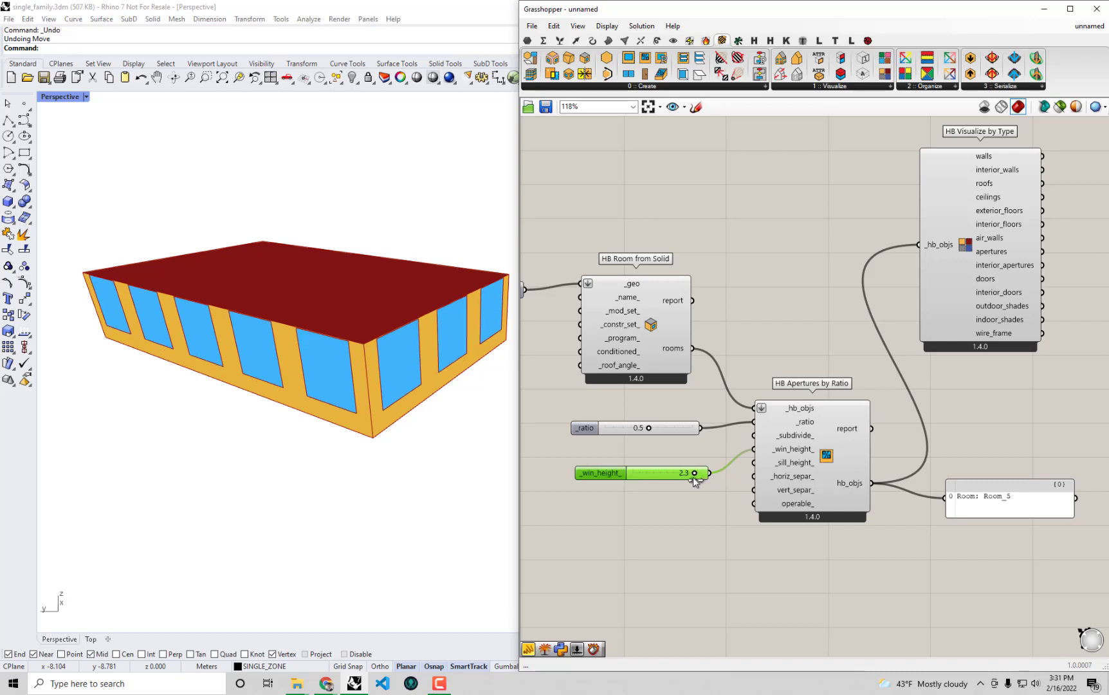
{"action": "left_click_drag", "start_coordinate": [690, 473], "coordinate": [654, 472]}
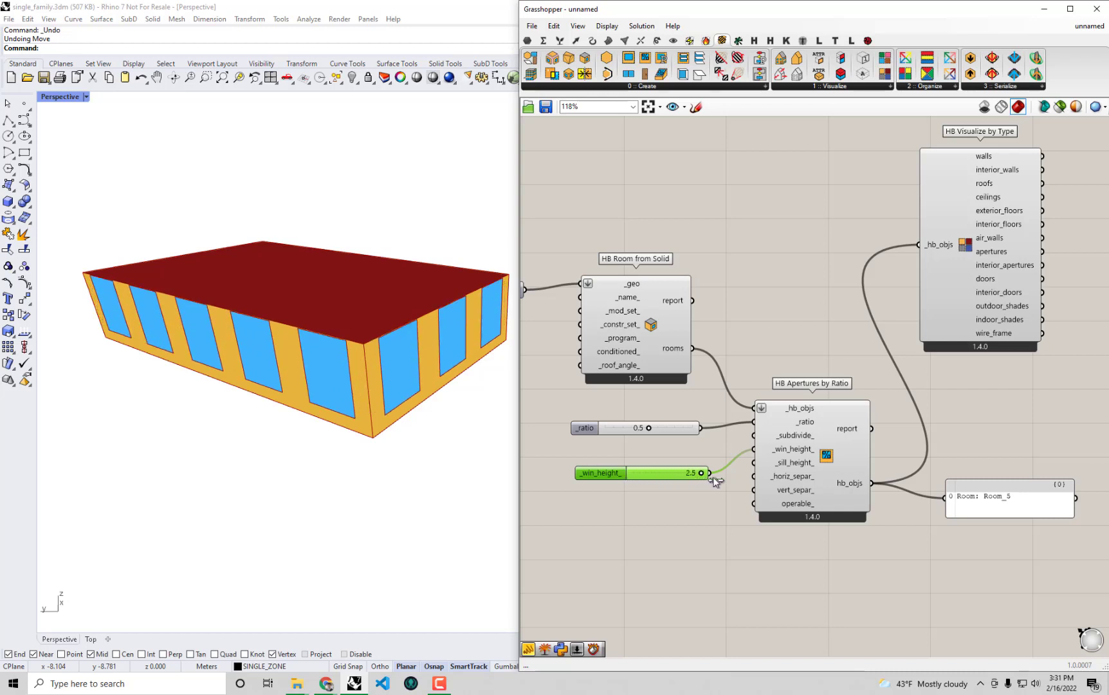
{"action": "left_click_drag", "start_coordinate": [706, 473], "coordinate": [640, 473]}
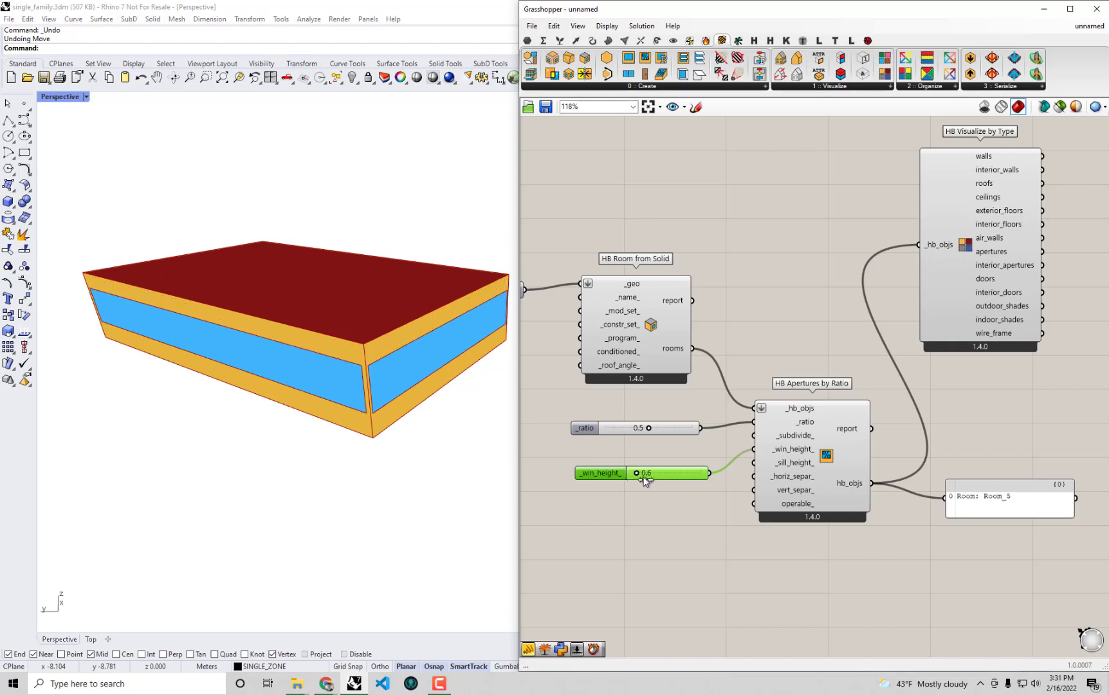
{"action": "left_click_drag", "start_coordinate": [637, 473], "coordinate": [672, 473]}
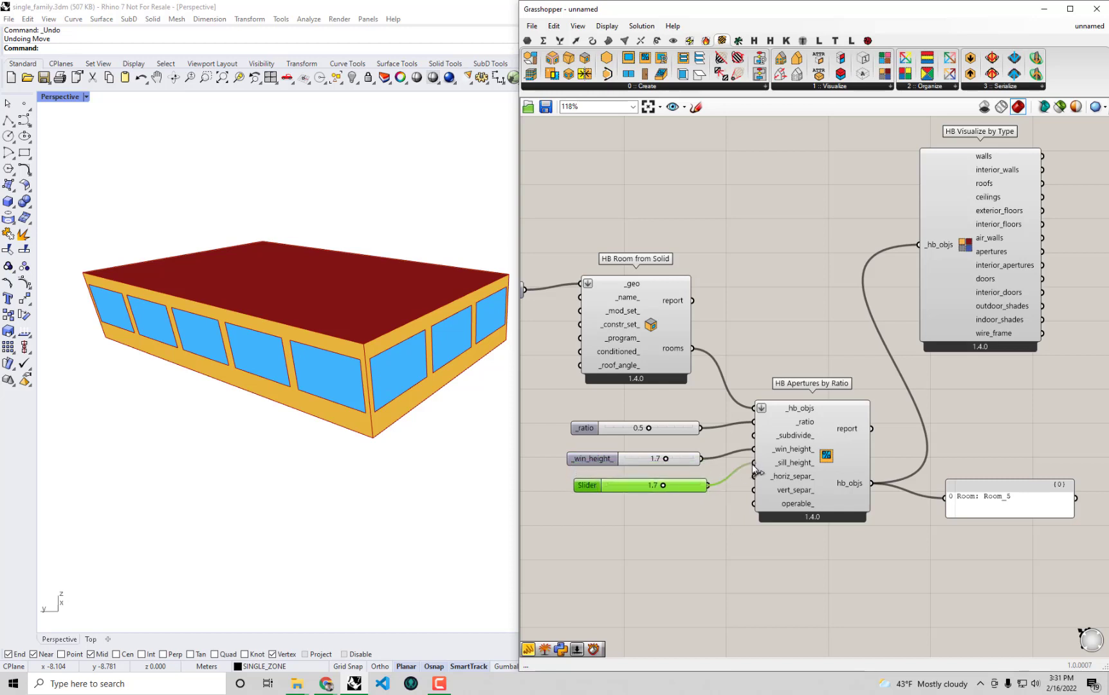
- Drag the sill height slider through 1.4 and 0.9, settling on 1.0
{"action": "left_click_drag", "start_coordinate": [666, 485], "coordinate": [658, 485]}
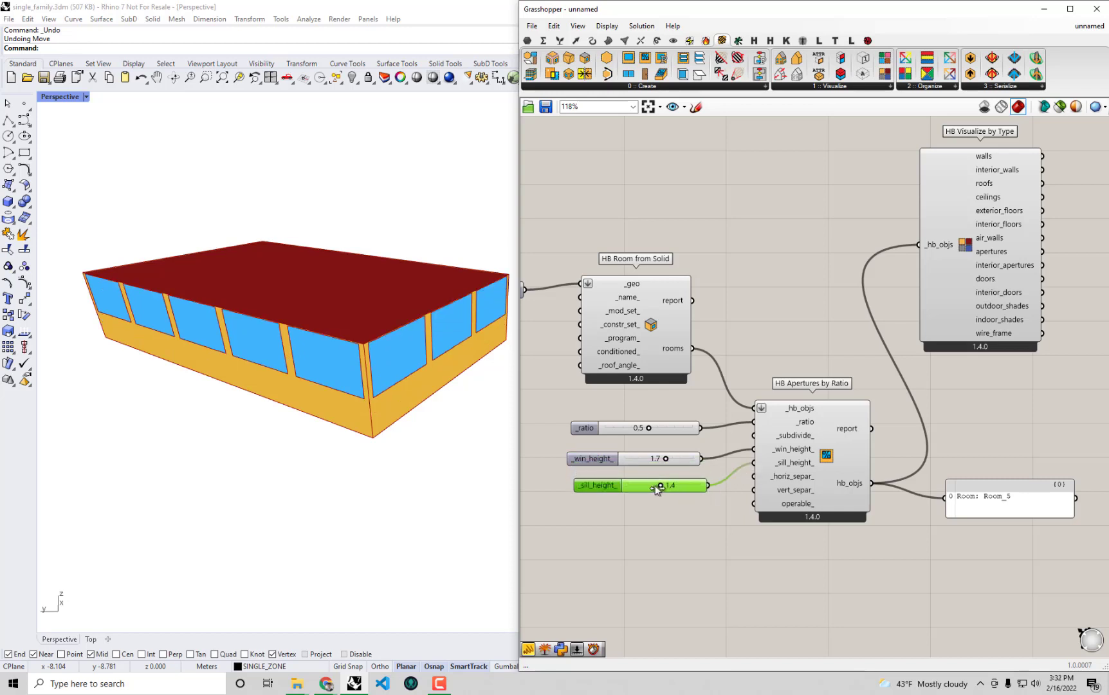
{"action": "left_click_drag", "start_coordinate": [661, 485], "coordinate": [640, 485]}
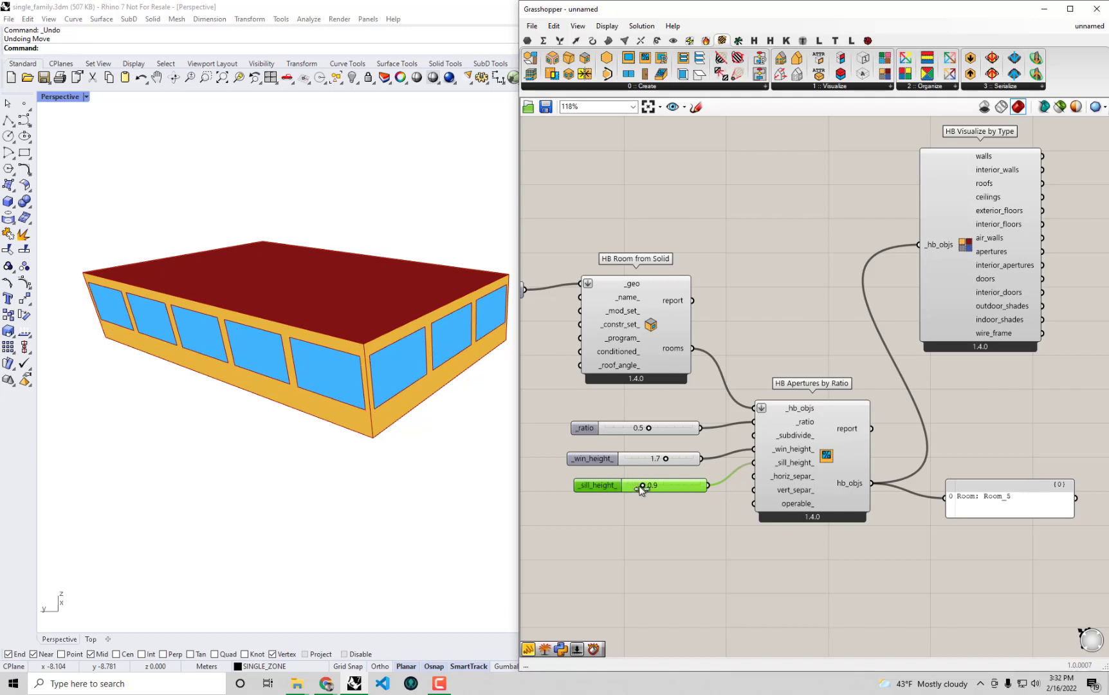
{"action": "left_click_drag", "start_coordinate": [651, 485], "coordinate": [666, 485]}
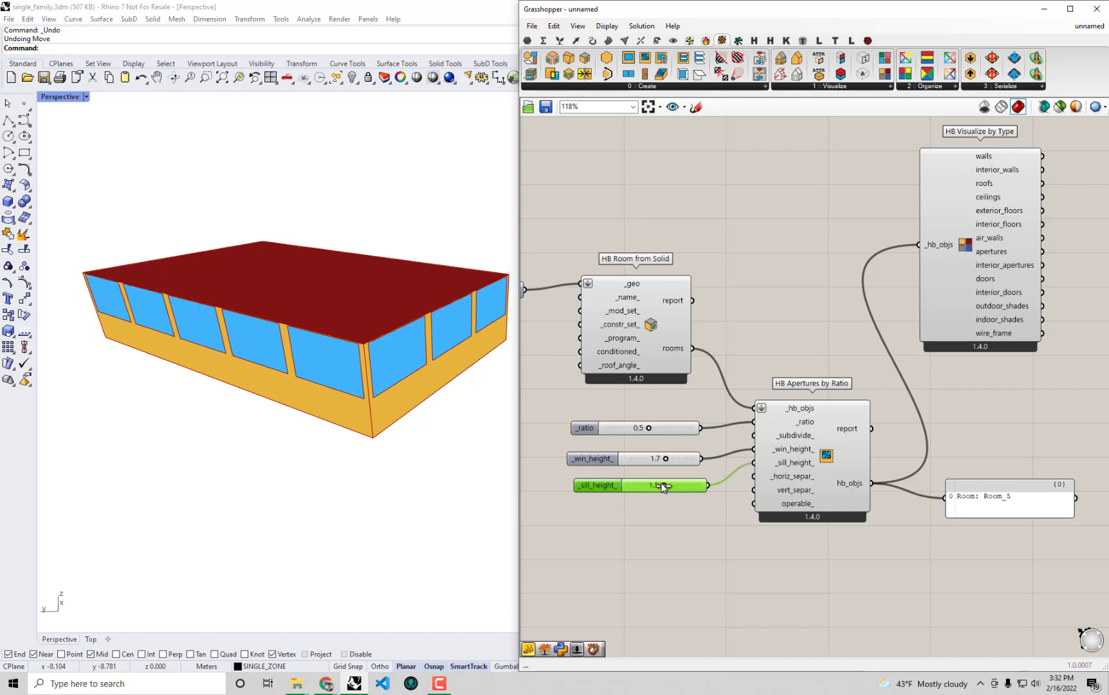
{"action": "left_click_drag", "start_coordinate": [661, 485], "coordinate": [645, 485]}
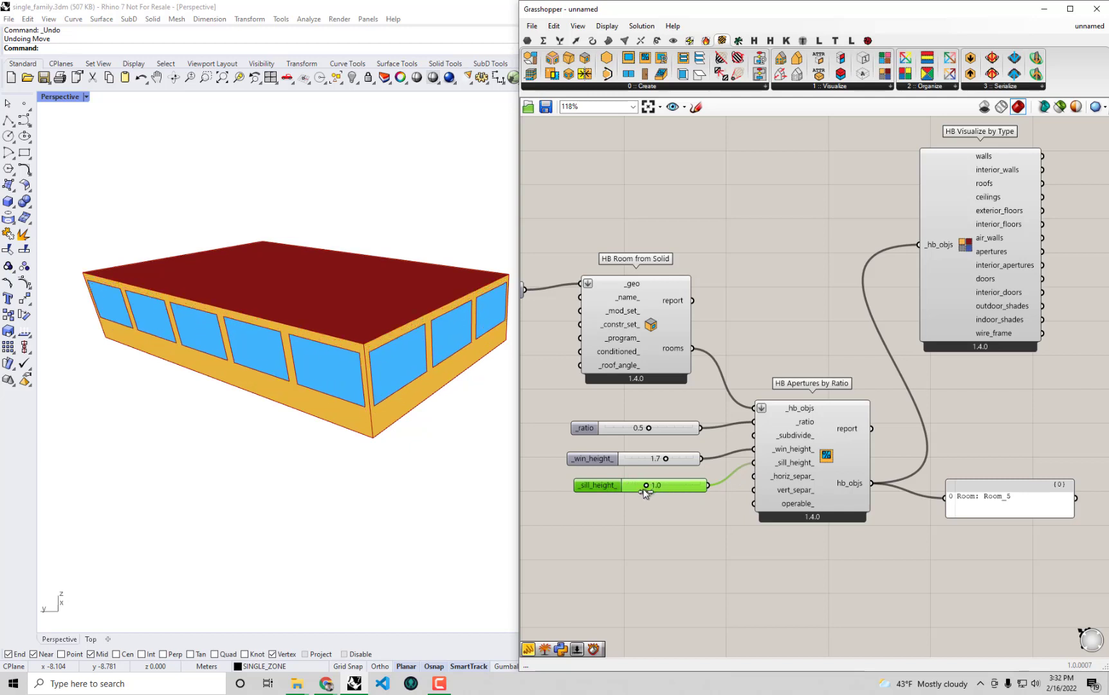
{"action": "mouse_move", "coordinate": [789, 503]}
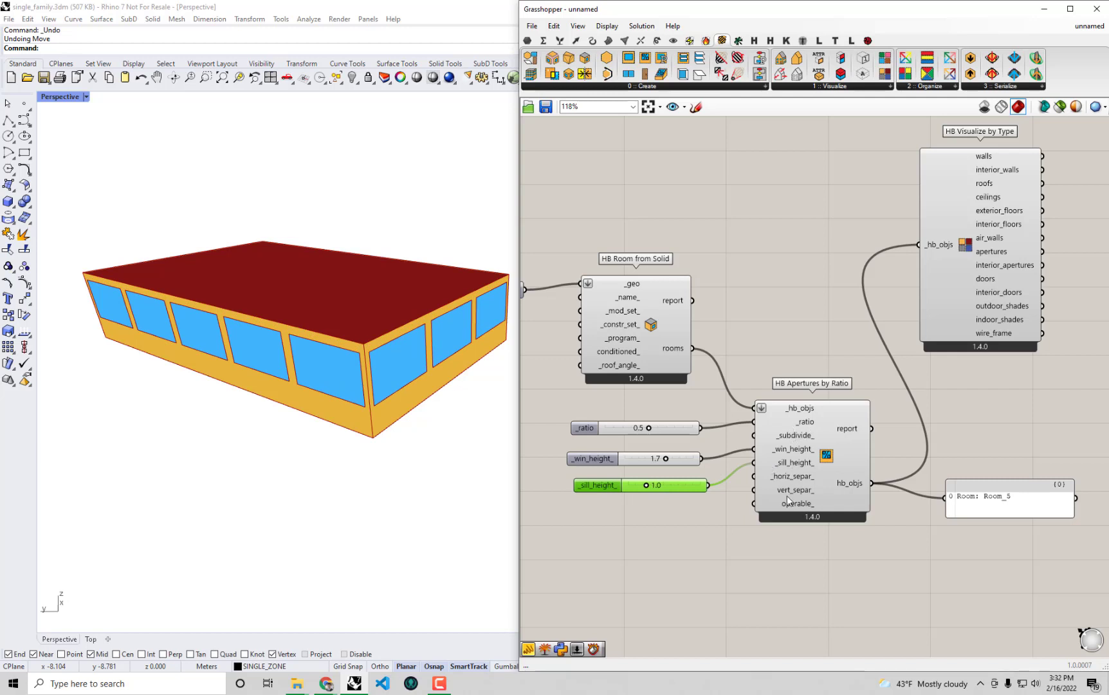
{"action": "mouse_move", "coordinate": [718, 545]}
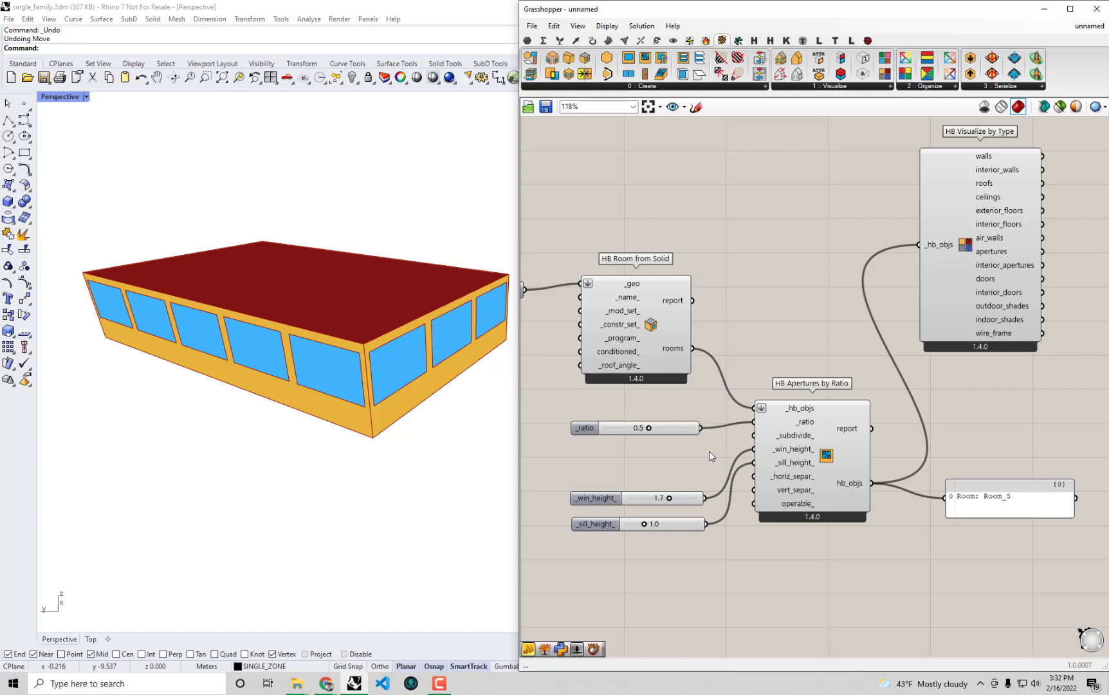
{"action": "mouse_move", "coordinate": [721, 460]}
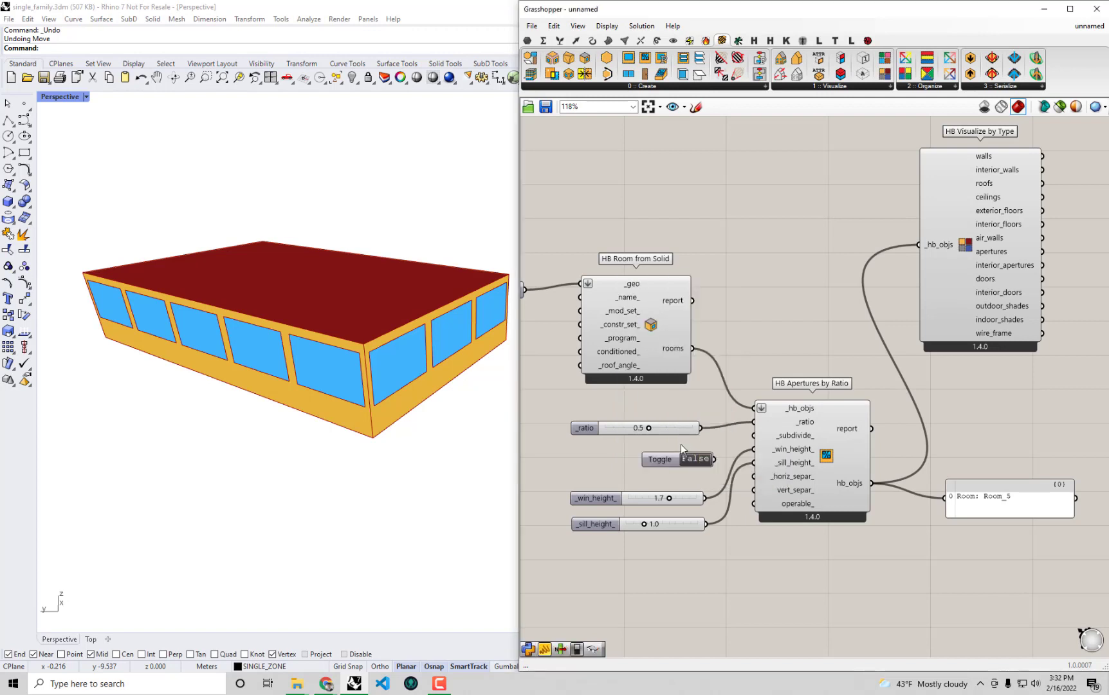
{"action": "mouse_move", "coordinate": [659, 459]}
{"action": "type", "text": "bool"}
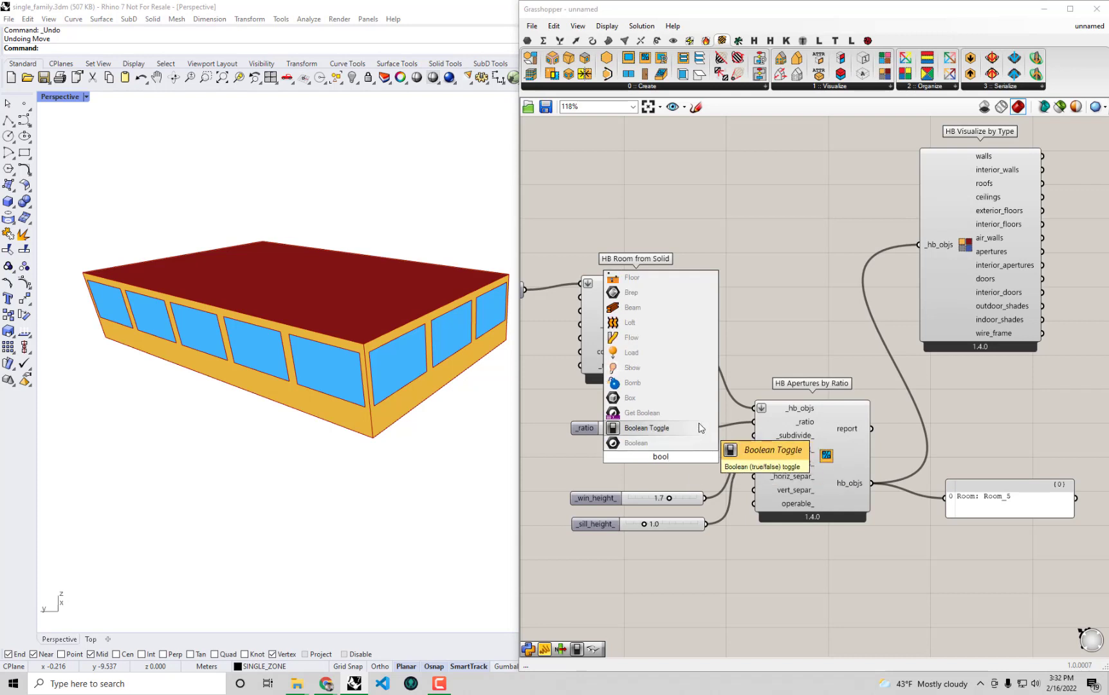
- Add a False Boolean Toggle for subdivide and settle the glazing ratio at 0.4
{"action": "left_click", "coordinate": [647, 427]}
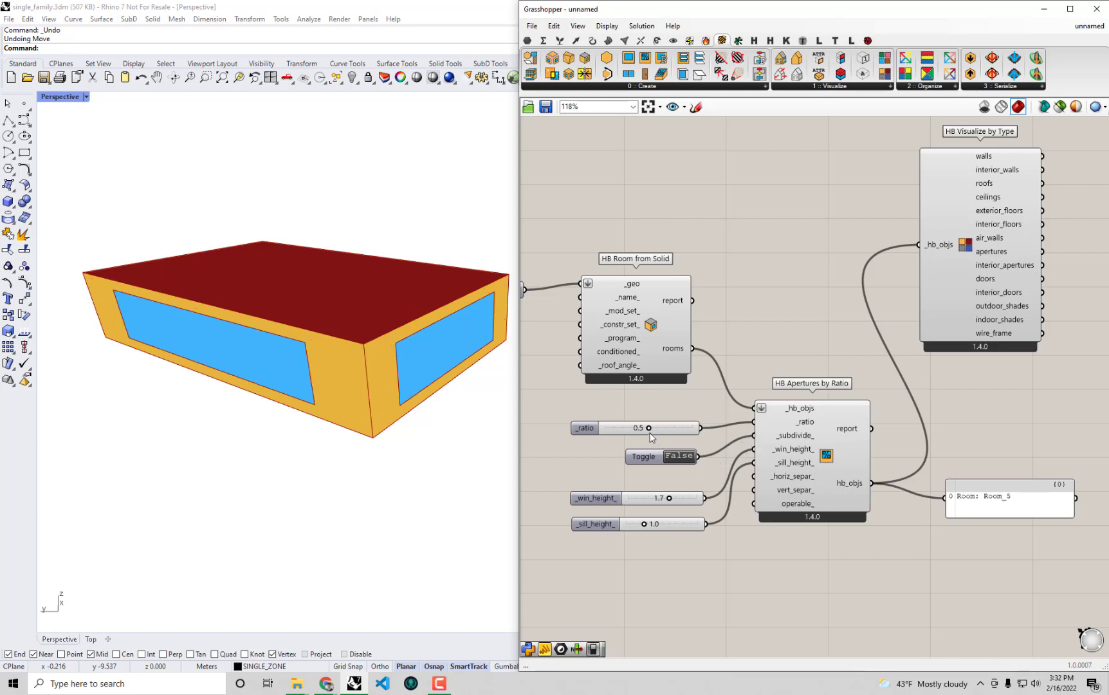
{"action": "left_click_drag", "start_coordinate": [644, 427], "coordinate": [612, 427]}
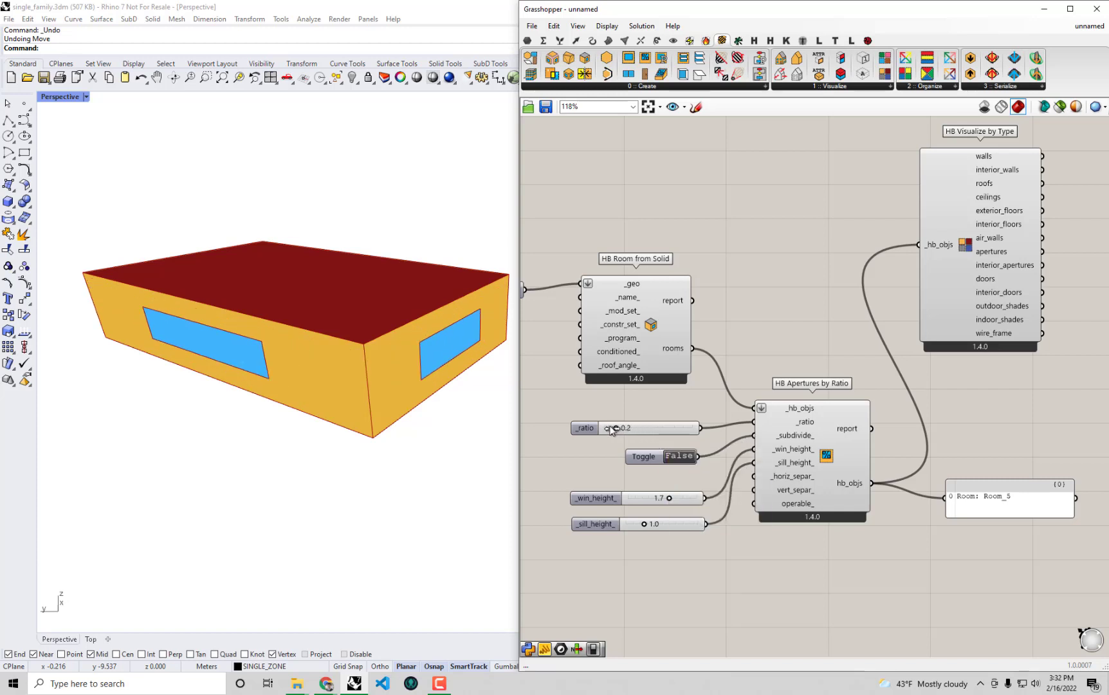
{"action": "left_click_drag", "start_coordinate": [615, 428], "coordinate": [651, 428]}
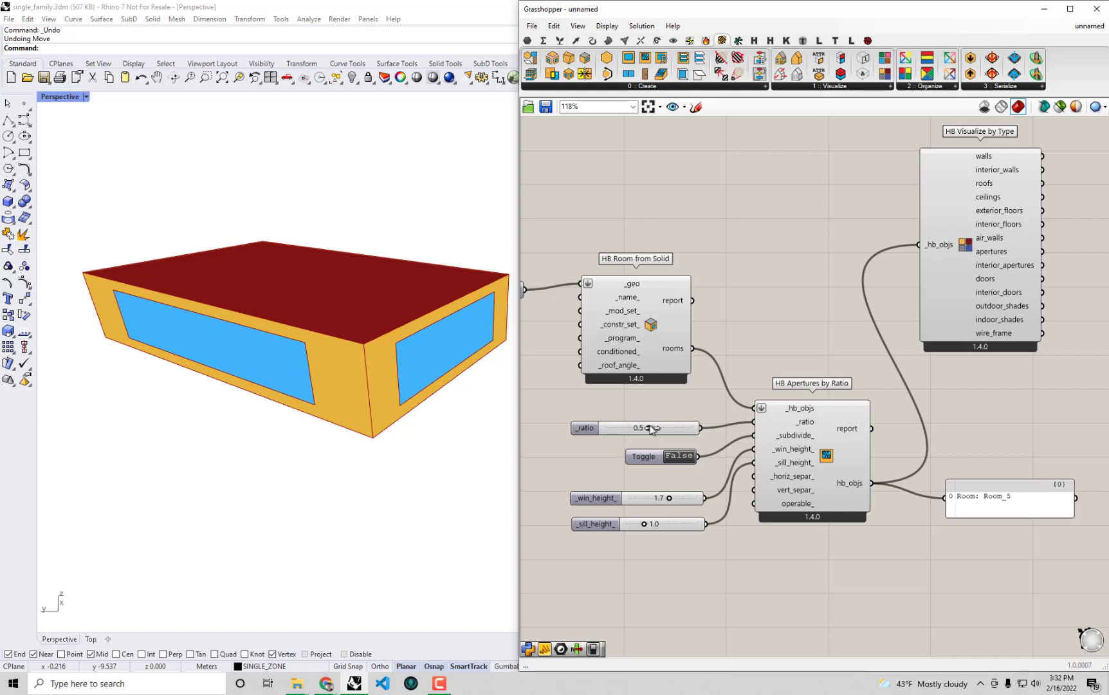
{"action": "left_click_drag", "start_coordinate": [647, 428], "coordinate": [622, 428]}
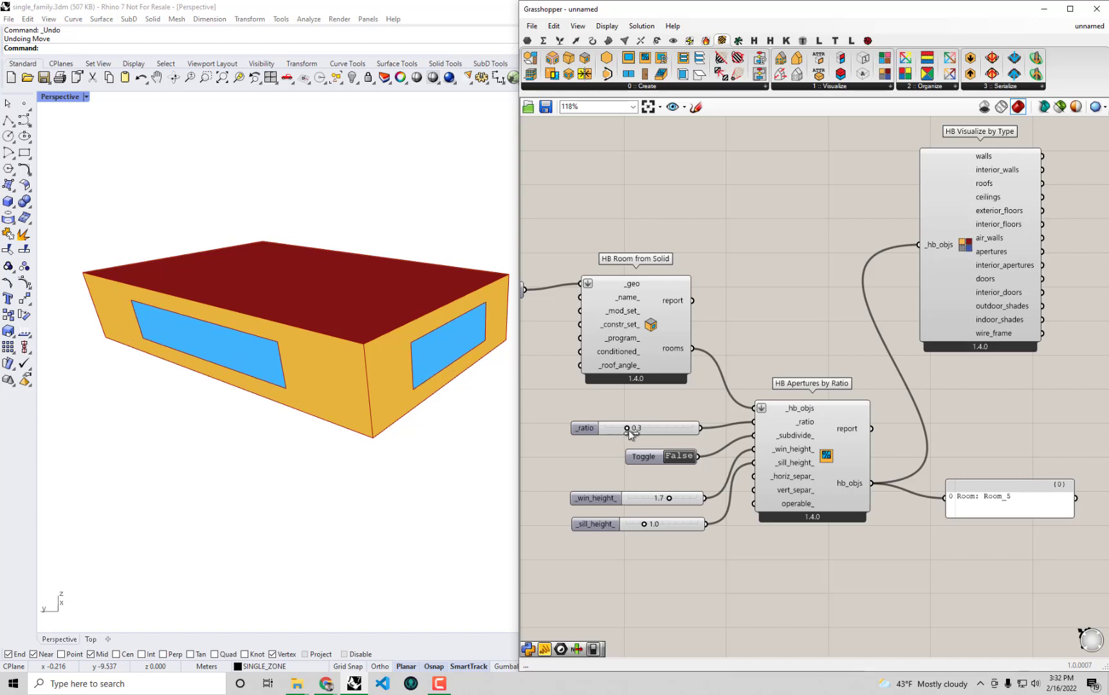
{"action": "left_click_drag", "start_coordinate": [626, 428], "coordinate": [637, 428]}
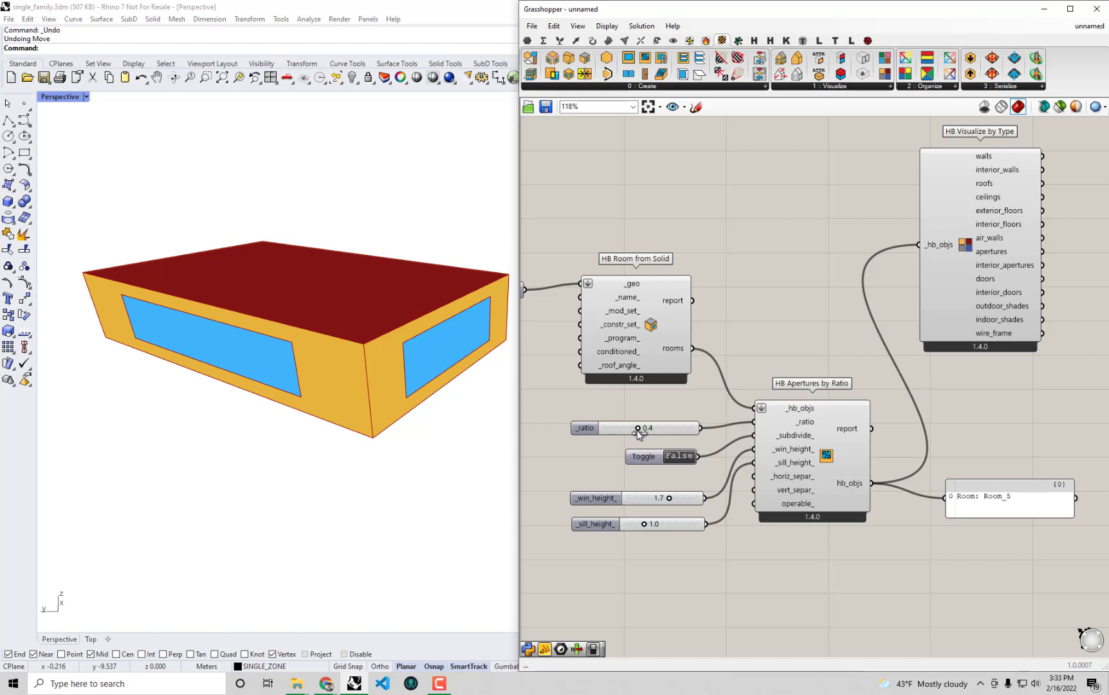
{"action": "mouse_move", "coordinate": [635, 427]}
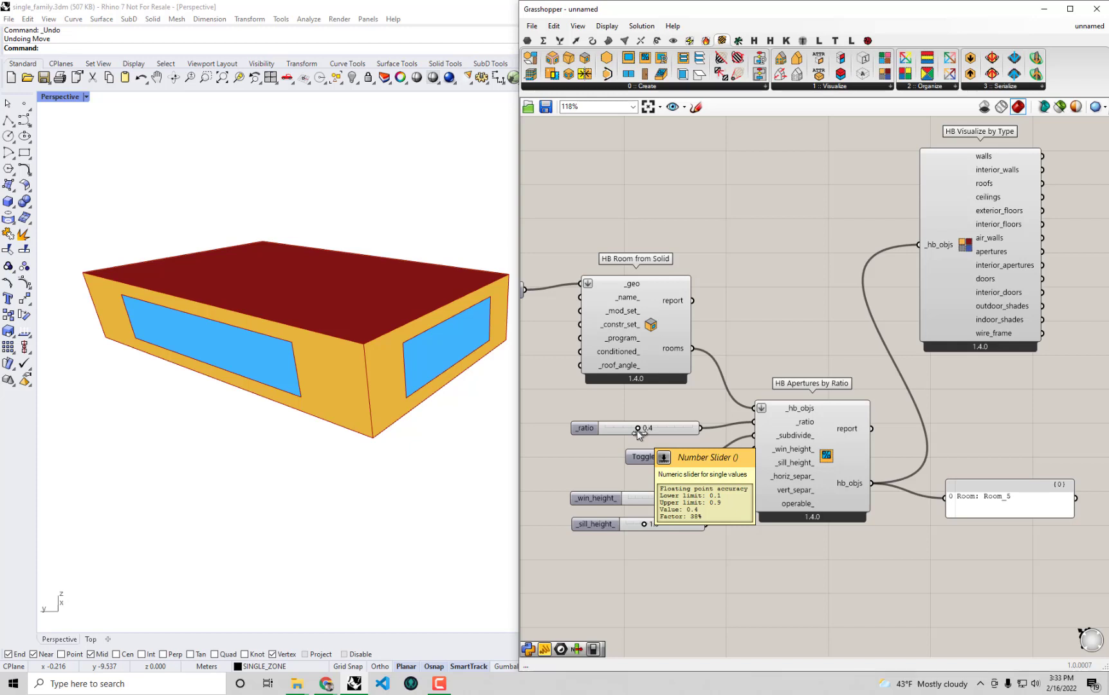
{"action": "mouse_move", "coordinate": [729, 574]}
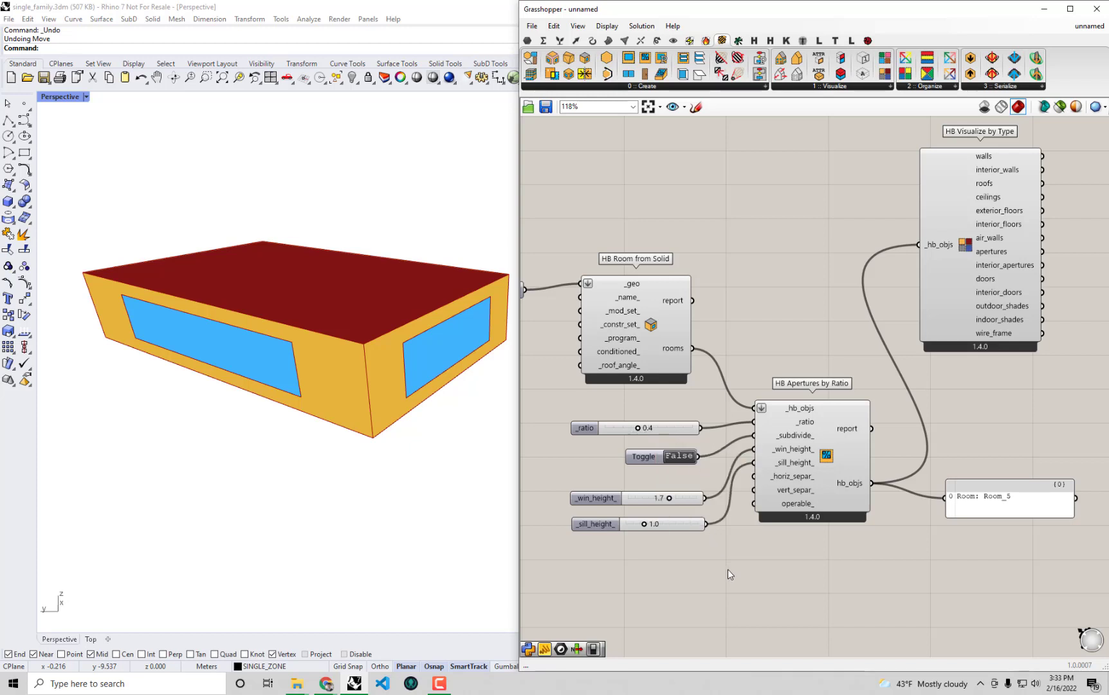
{"action": "mouse_move", "coordinate": [732, 583]}
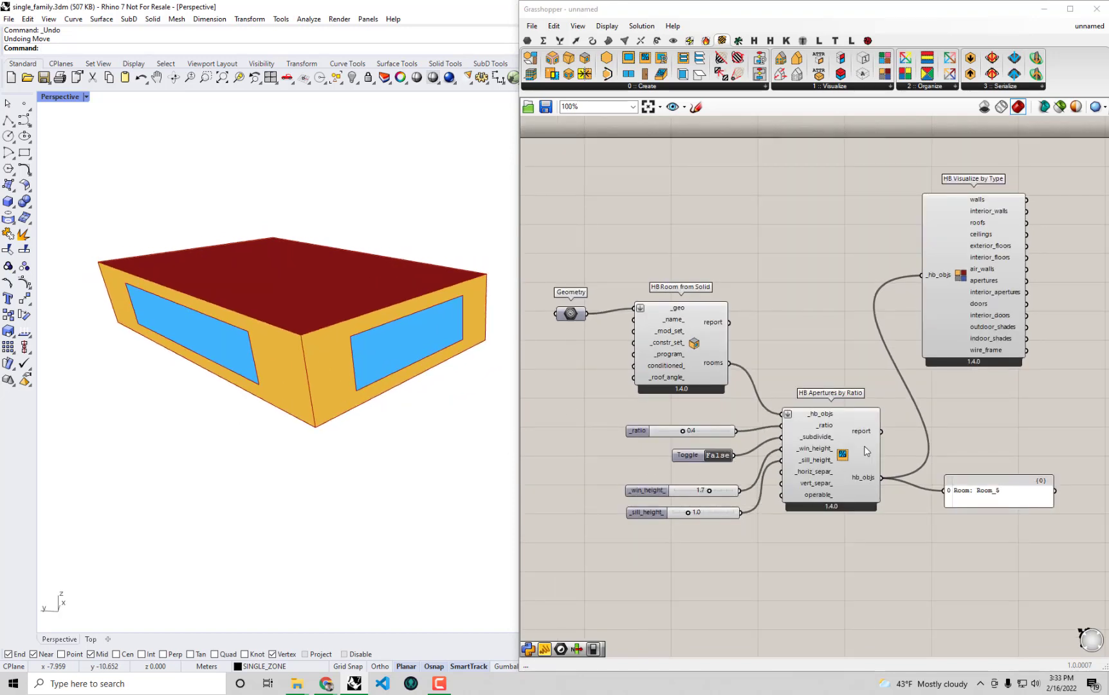
{"action": "mouse_move", "coordinate": [845, 447]}
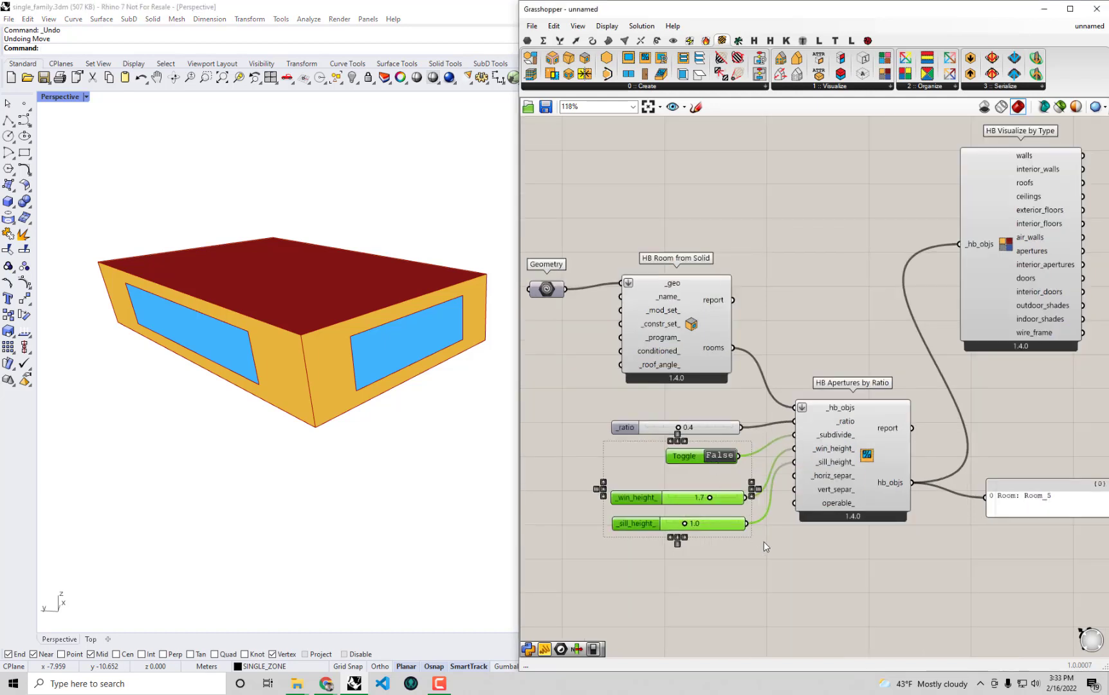
{"action": "mouse_move", "coordinate": [813, 558]}
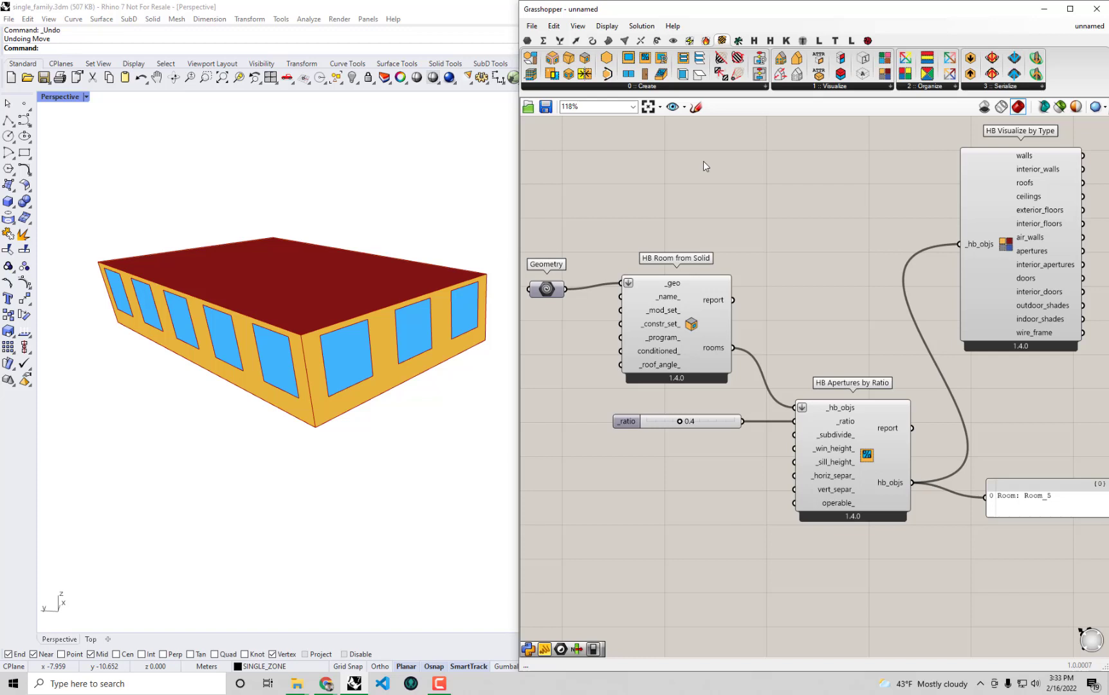
{"action": "mouse_move", "coordinate": [661, 58]}
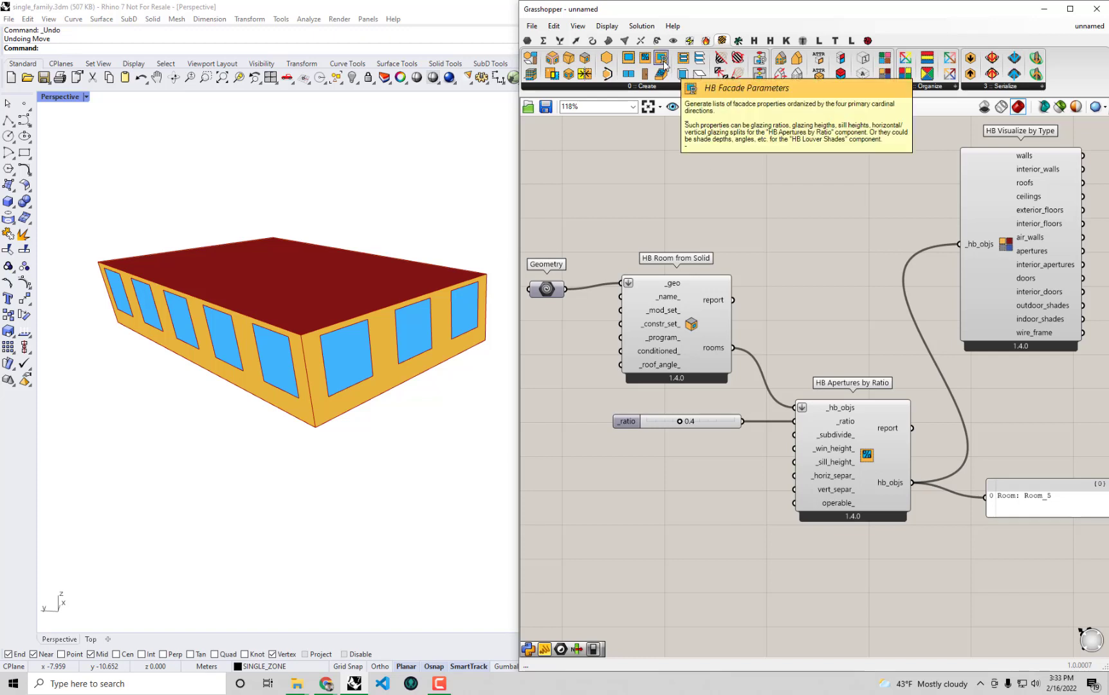
- Place the HB Facade Parameters component on the canvas
{"action": "left_click", "coordinate": [661, 58]}
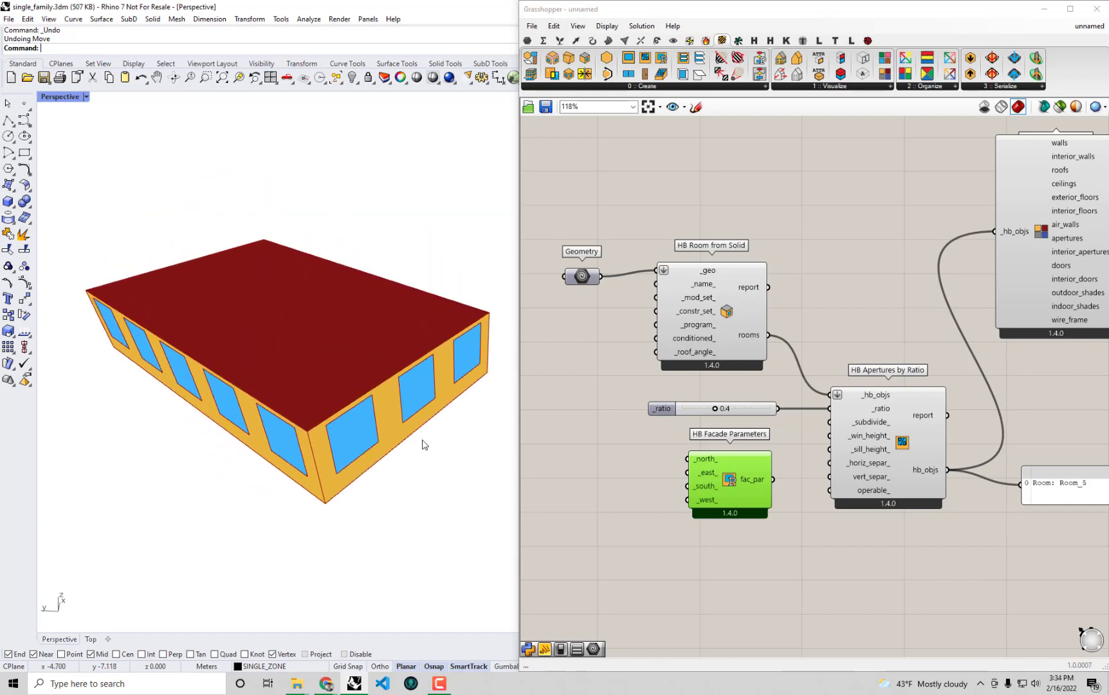
{"action": "mouse_move", "coordinate": [420, 447]}
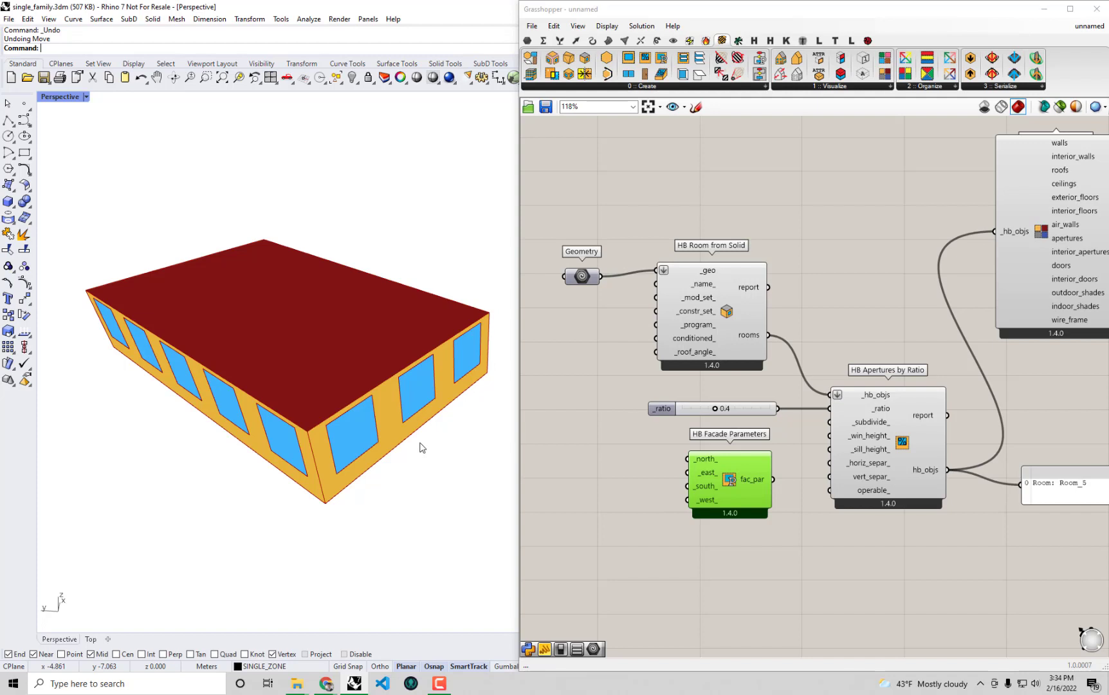
{"action": "mouse_move", "coordinate": [433, 452]}
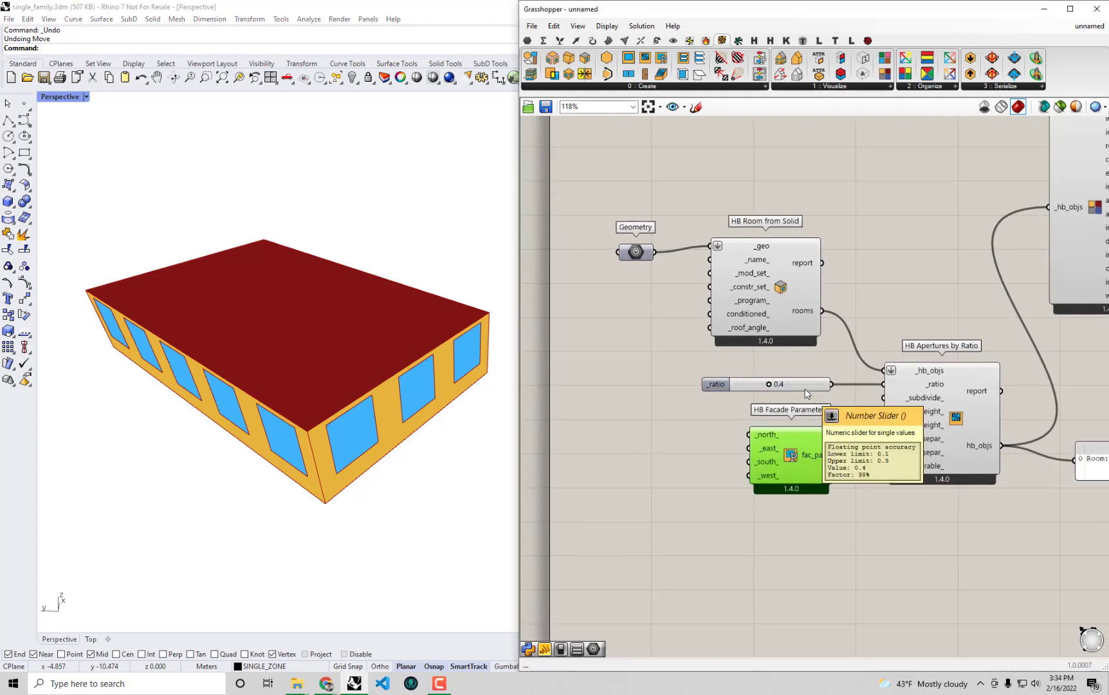
- Add a 0.2 number slider and connect it to the east facade input
{"action": "left_click", "coordinate": [766, 384]}
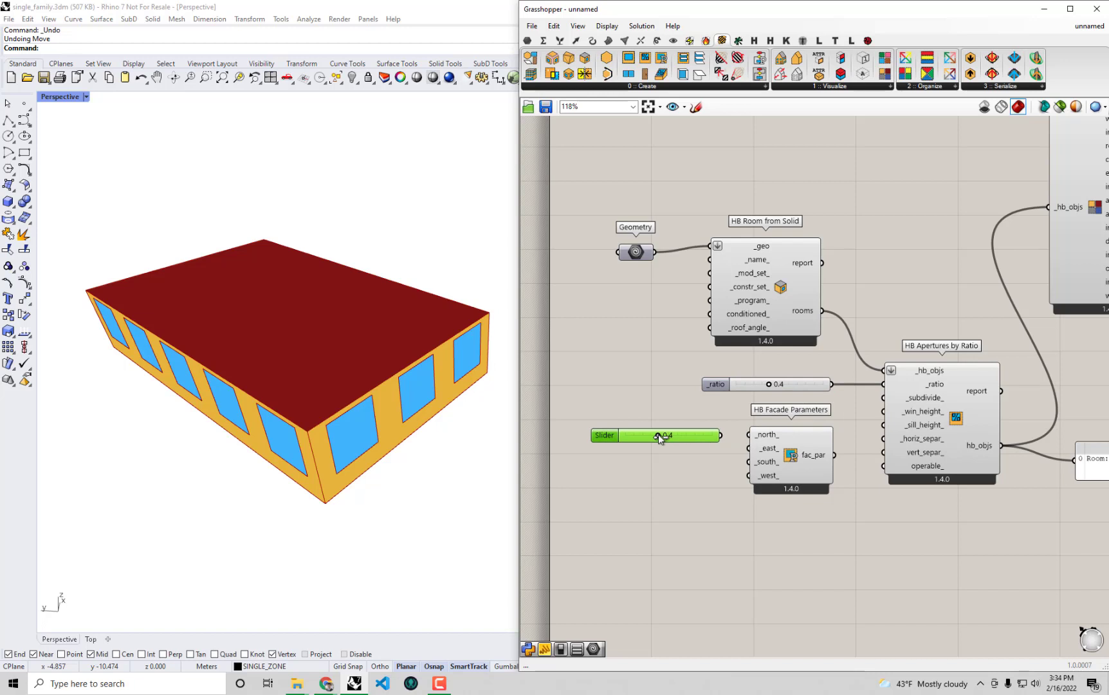
{"action": "left_click_drag", "start_coordinate": [658, 435], "coordinate": [640, 435]}
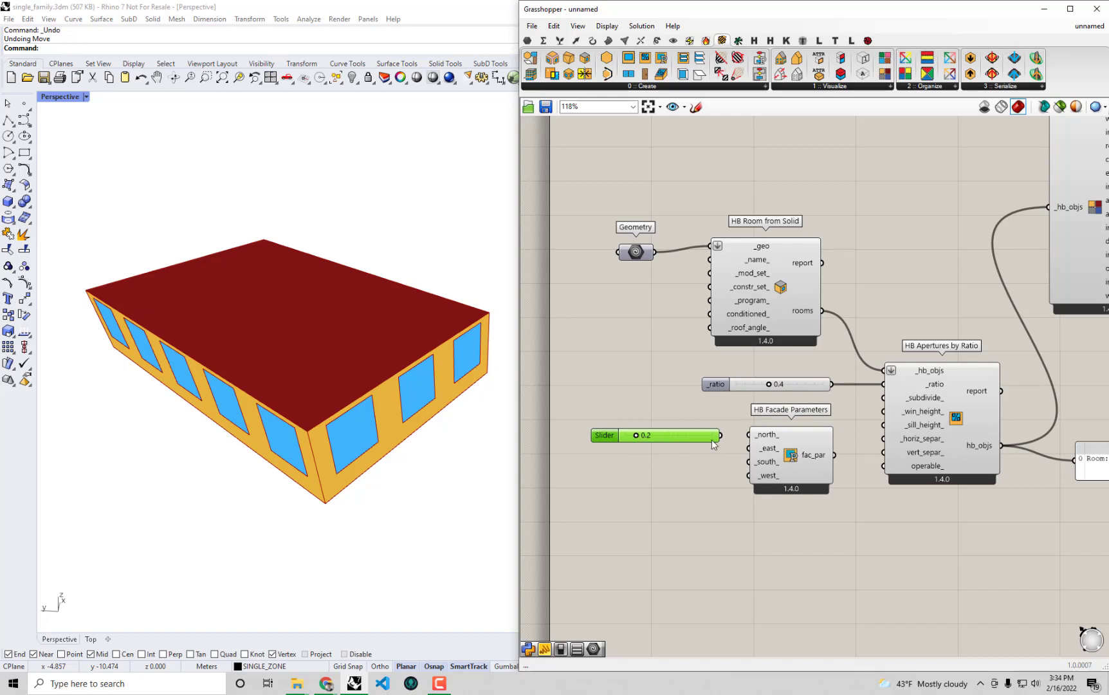
{"action": "left_click_drag", "start_coordinate": [654, 435], "coordinate": [661, 451]}
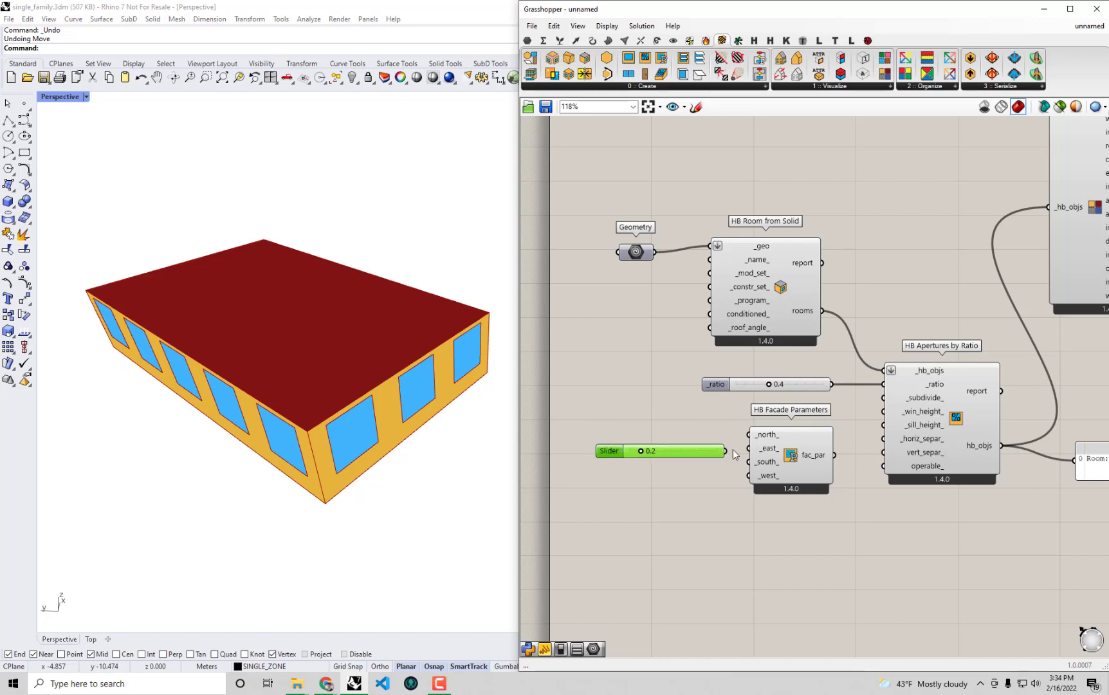
{"action": "left_click_drag", "start_coordinate": [721, 451], "coordinate": [748, 448]}
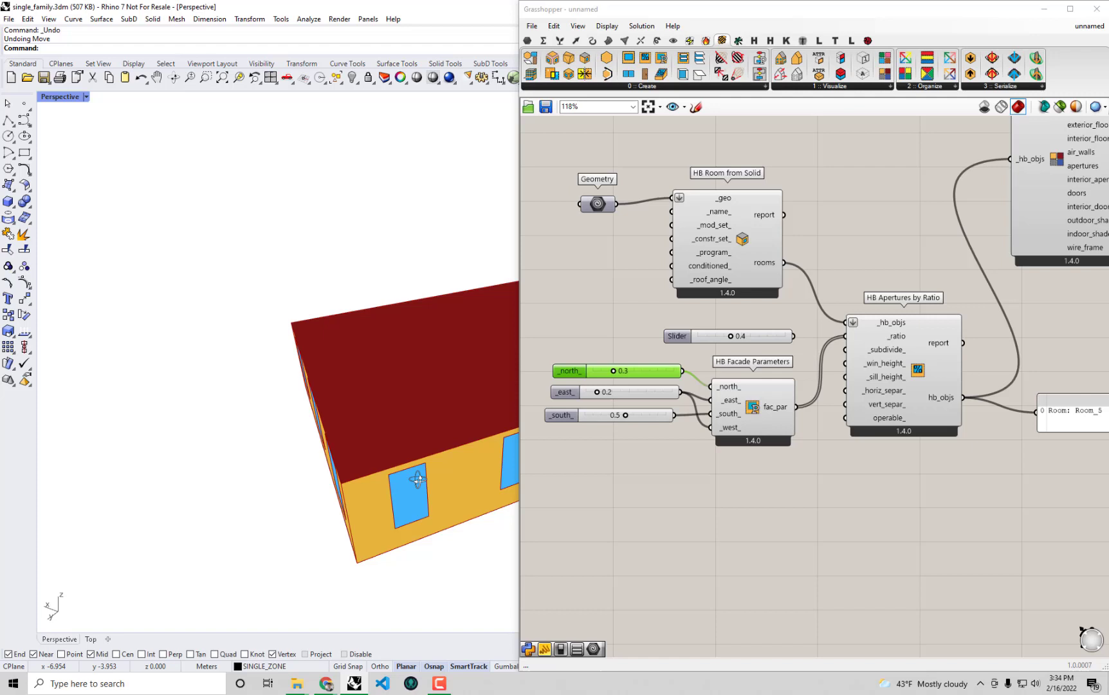
- Keep north at 0.3 and raise south to 0.7, orbiting to inspect the glazing
{"action": "left_click_drag", "start_coordinate": [417, 480], "coordinate": [322, 523]}
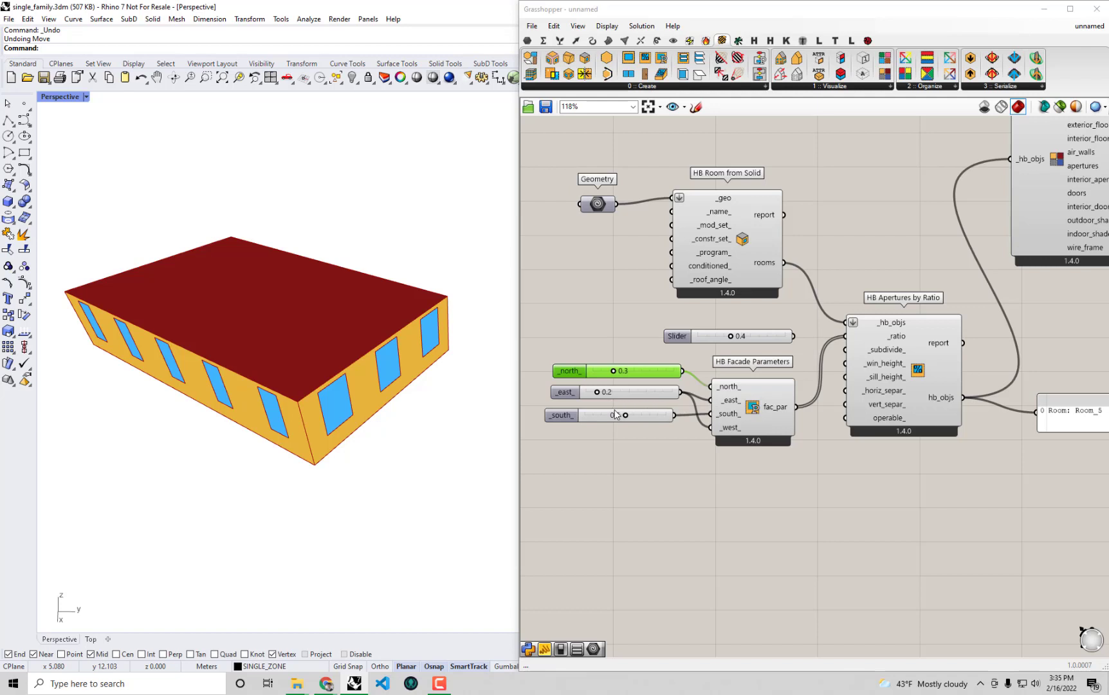
{"action": "left_click_drag", "start_coordinate": [597, 371], "coordinate": [633, 371]}
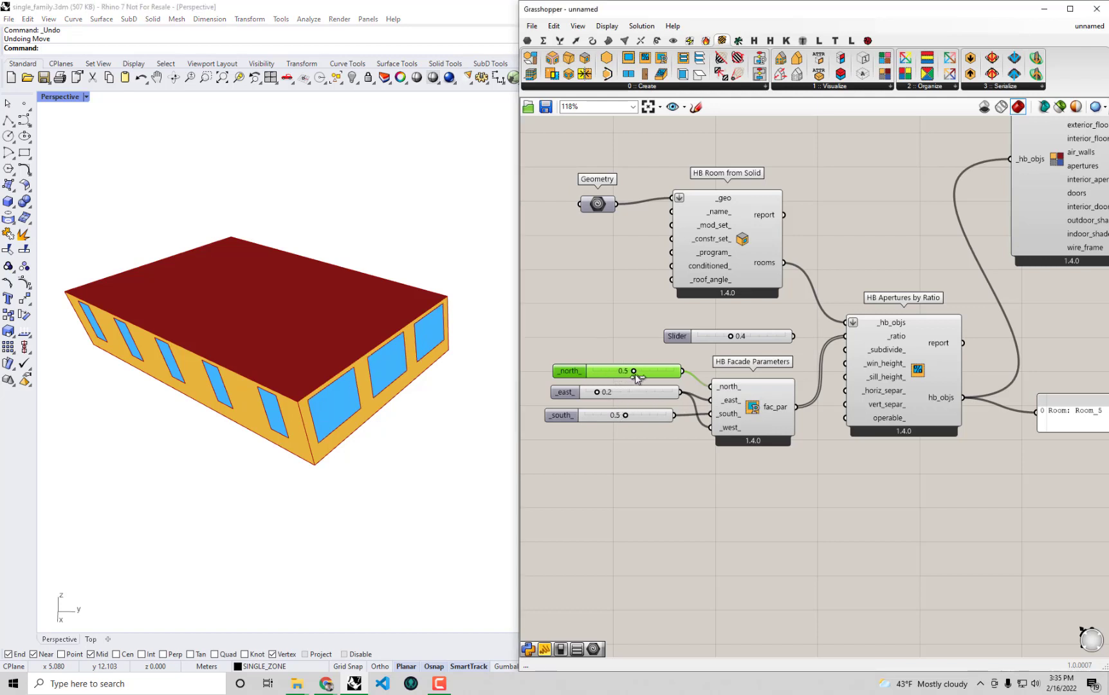
{"action": "left_click_drag", "start_coordinate": [633, 369], "coordinate": [612, 370]}
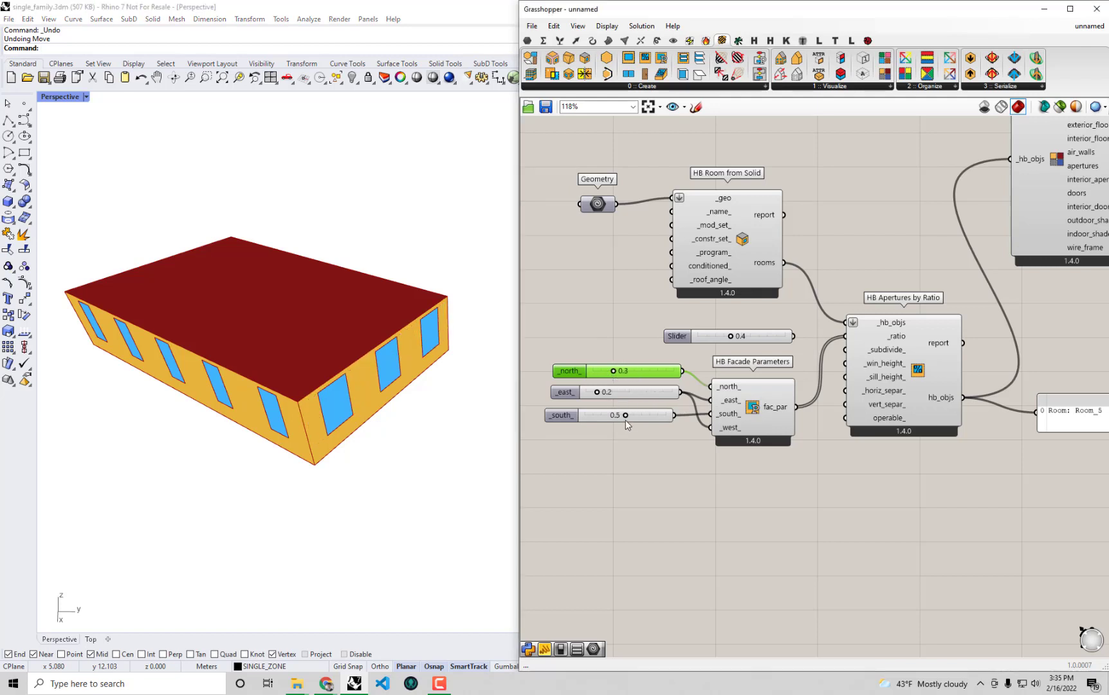
{"action": "left_click_drag", "start_coordinate": [625, 415], "coordinate": [644, 416]}
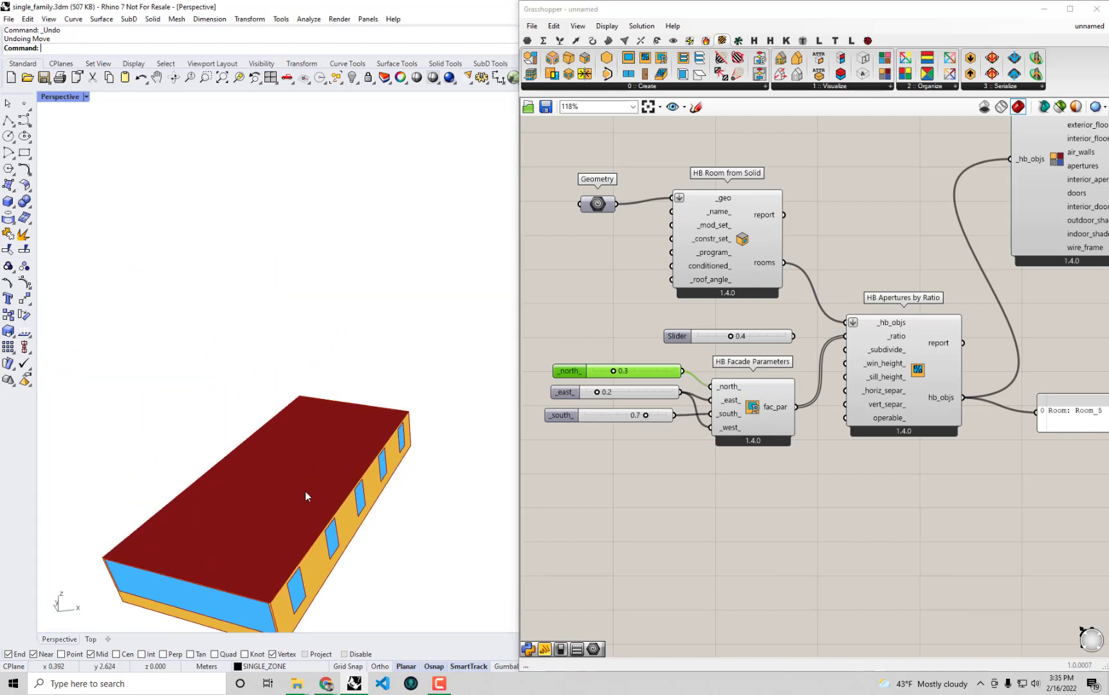
{"action": "left_click_drag", "start_coordinate": [306, 496], "coordinate": [344, 442]}
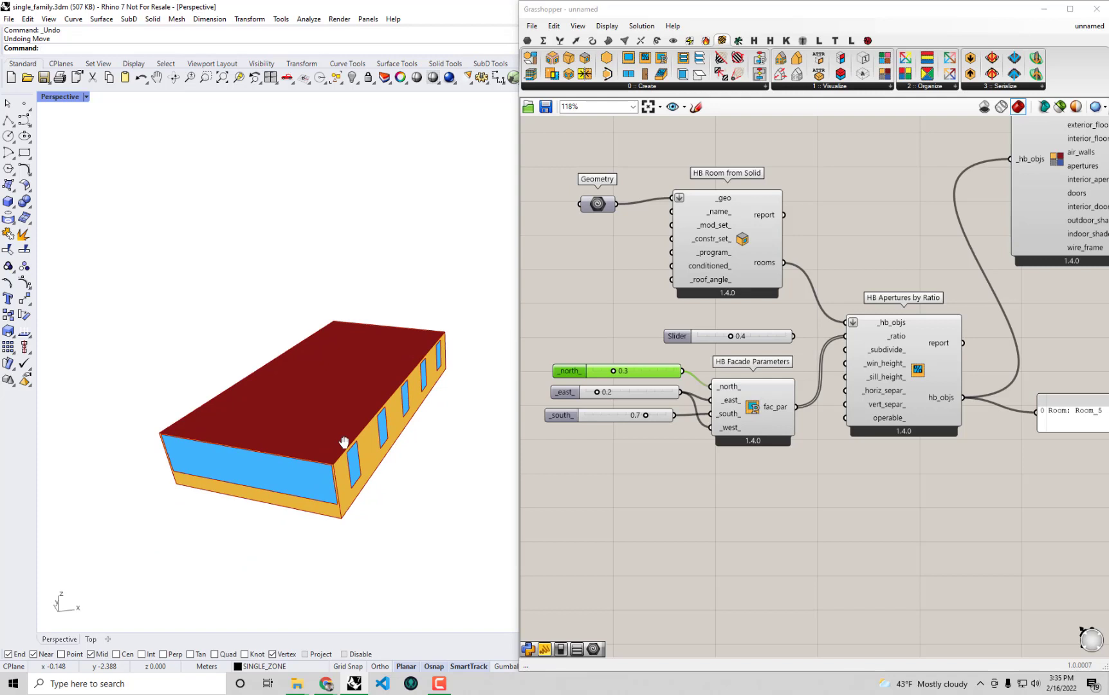
{"action": "left_click_drag", "start_coordinate": [344, 442], "coordinate": [421, 453]}
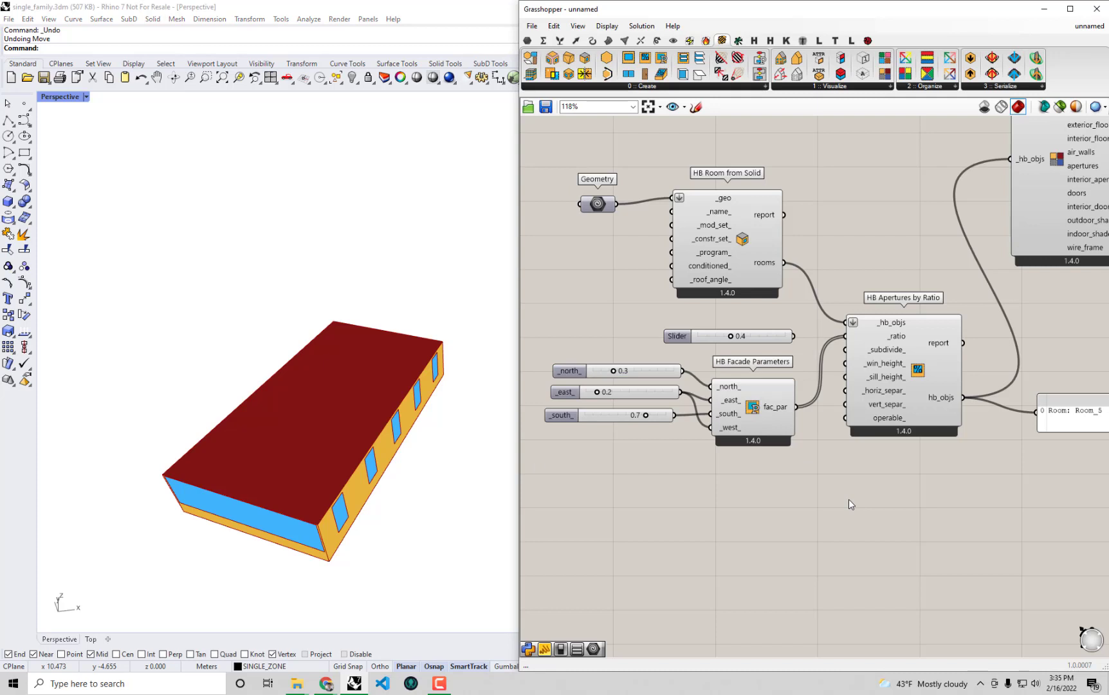
{"action": "mouse_move", "coordinate": [889, 388]}
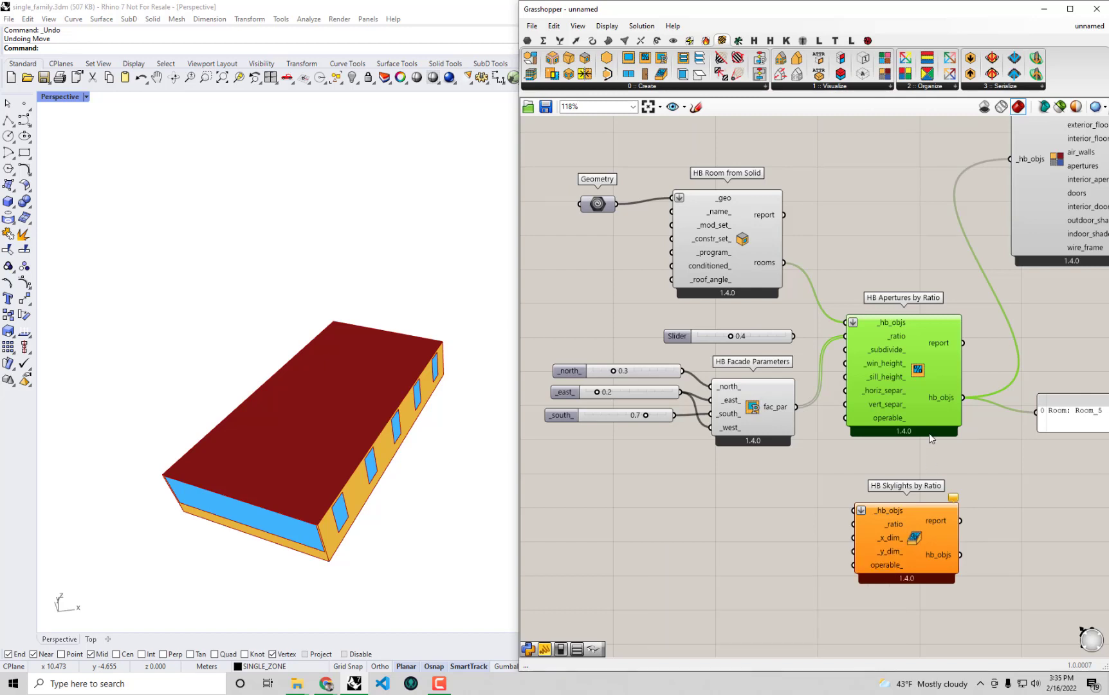
{"action": "mouse_move", "coordinate": [813, 283]}
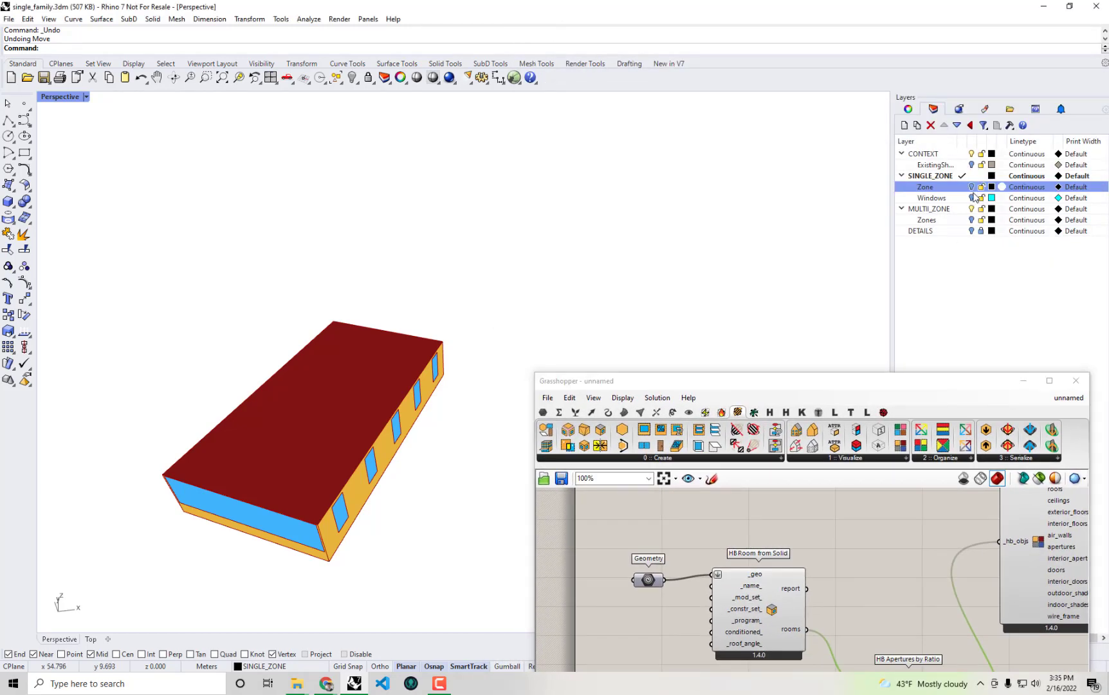
- Turn on the SINGLE_ZONE Windows layer to show the window outlines
{"action": "left_click", "coordinate": [931, 198]}
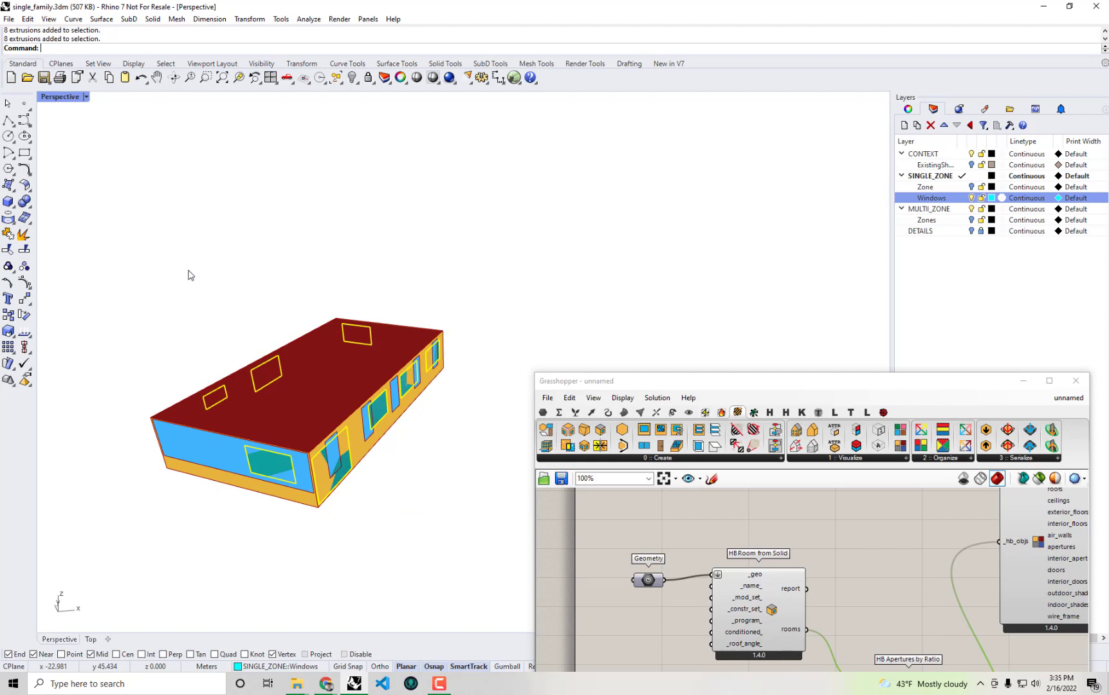
{"action": "mouse_move", "coordinate": [775, 355]}
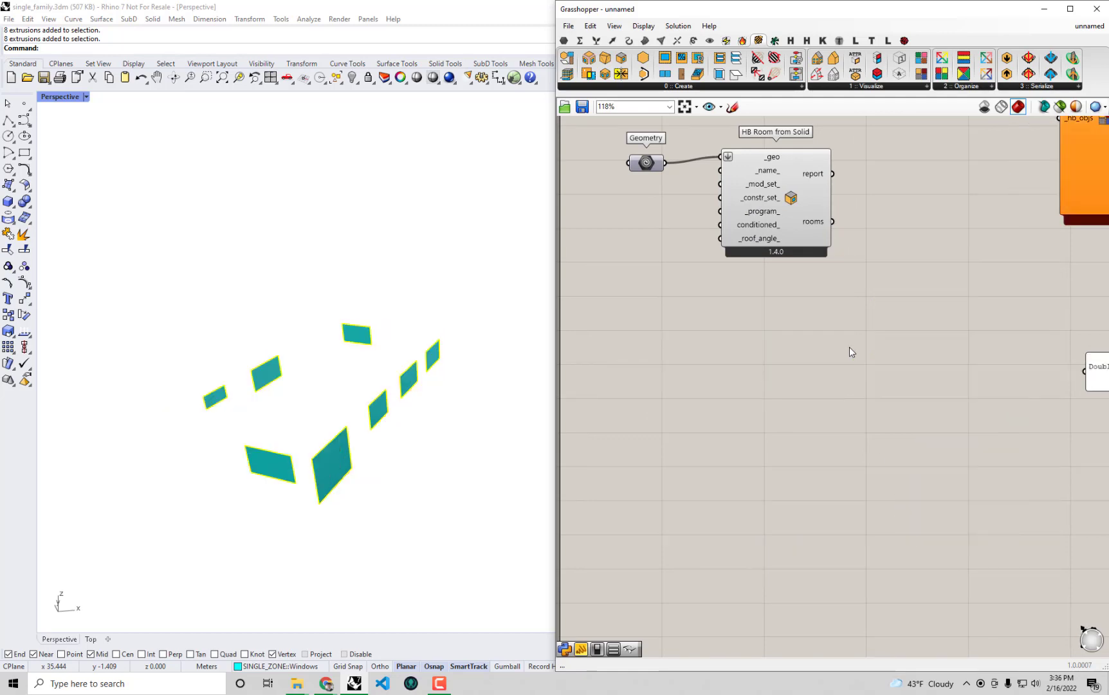
{"action": "mouse_move", "coordinate": [896, 170]}
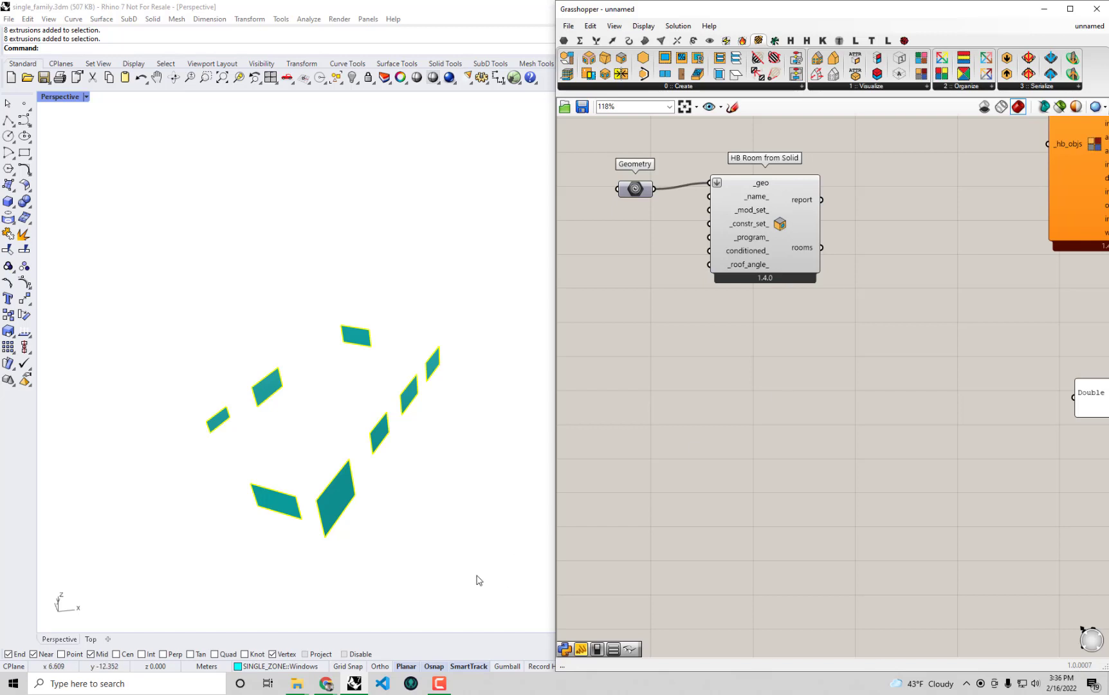
{"action": "mouse_move", "coordinate": [649, 404]}
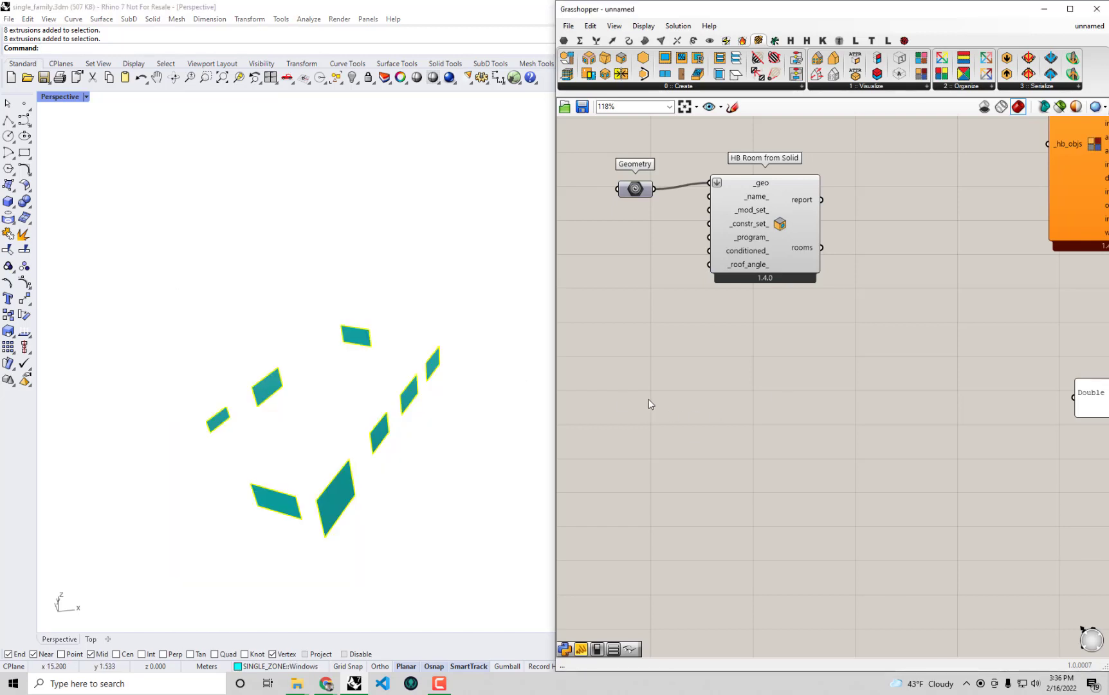
- Add a Geometry parameter referencing the eight Rhino window surfaces via Set Multiple Geometries
{"action": "type", "text": "go"}
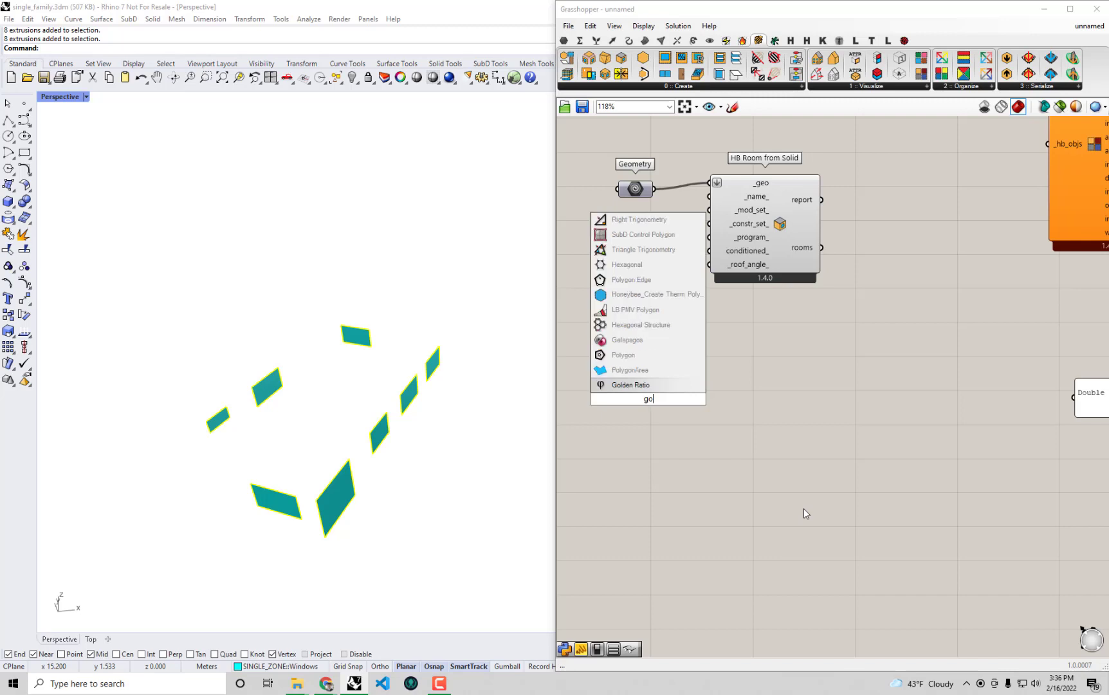
{"action": "type", "text": "ge"}
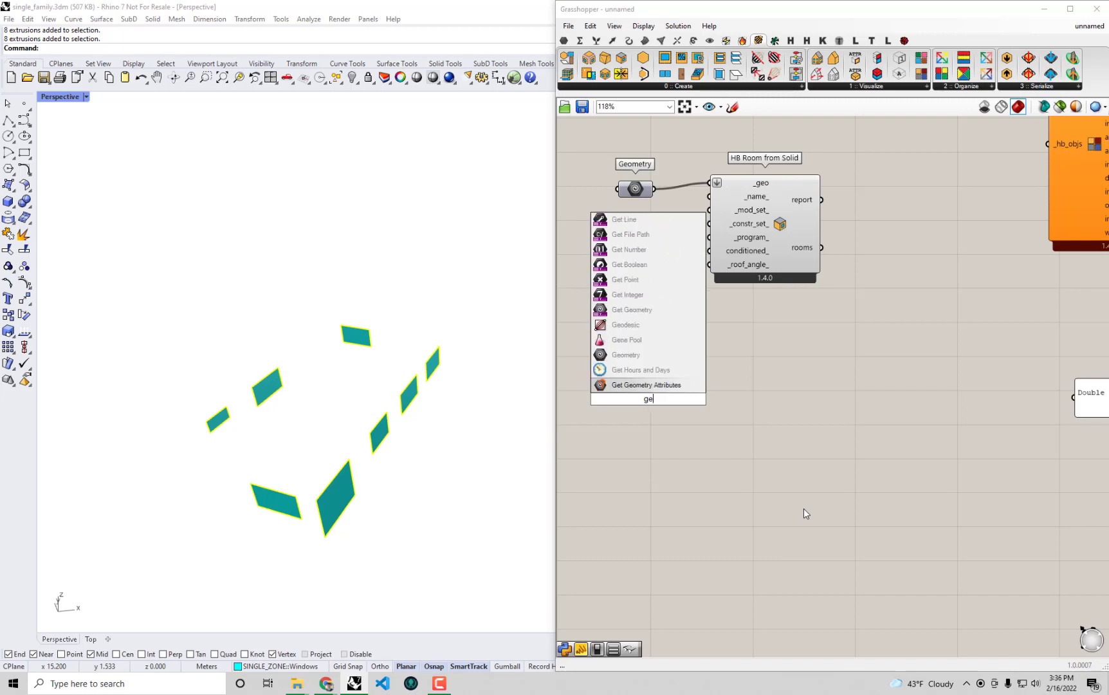
{"action": "mouse_move", "coordinate": [633, 385]}
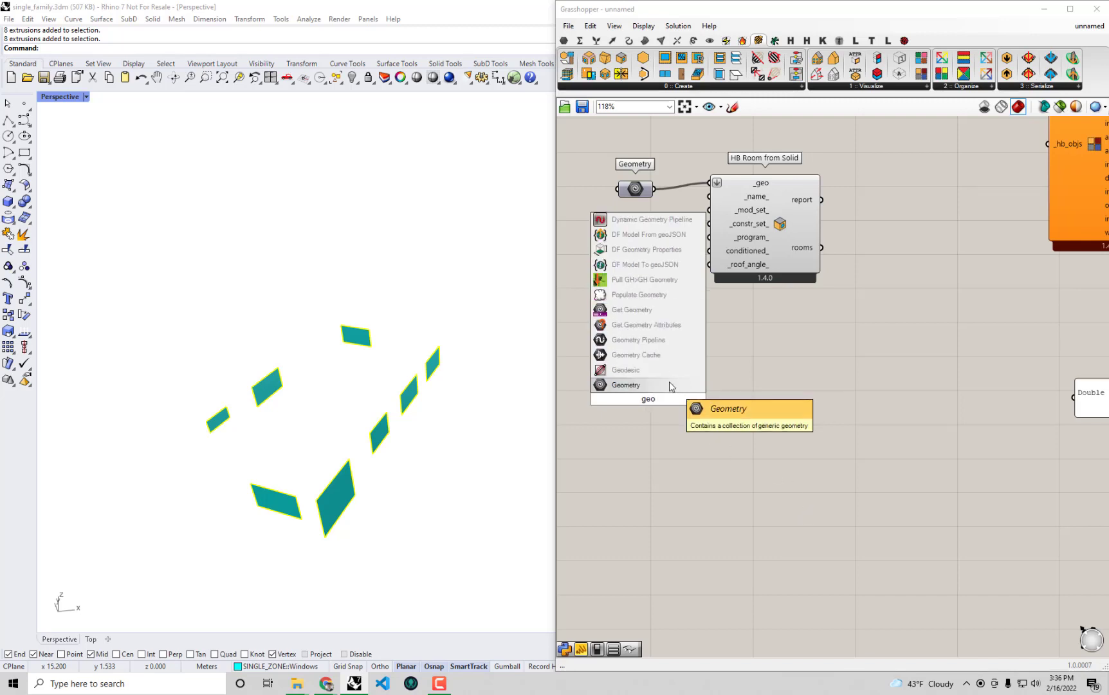
{"action": "left_click", "coordinate": [625, 385]}
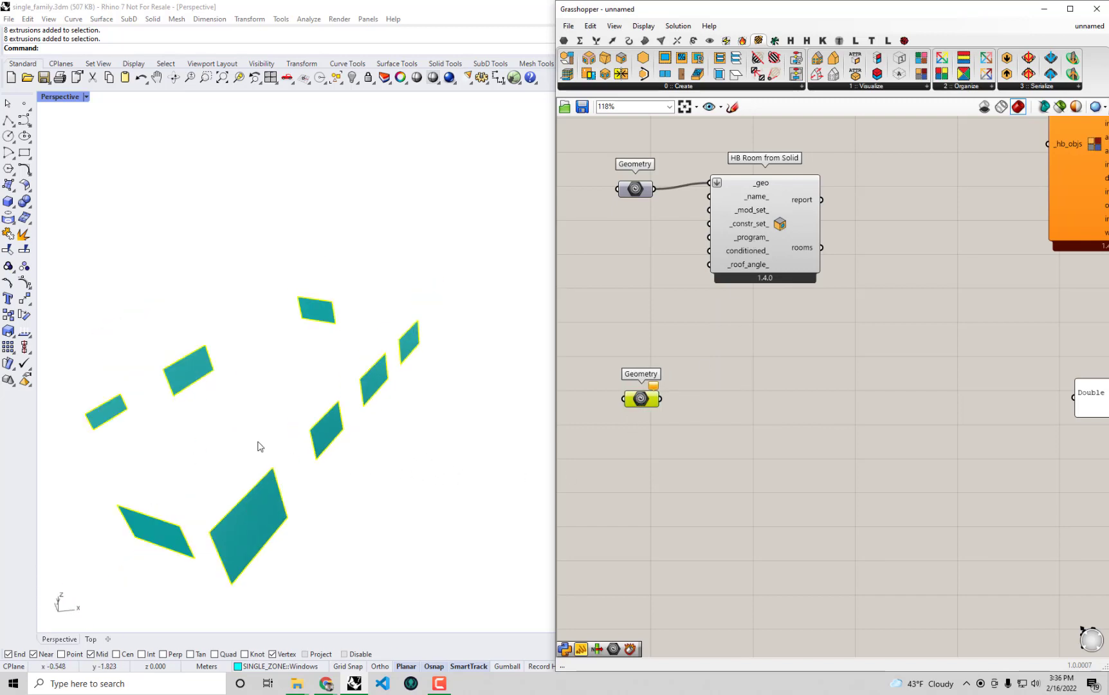
{"action": "mouse_move", "coordinate": [640, 399]}
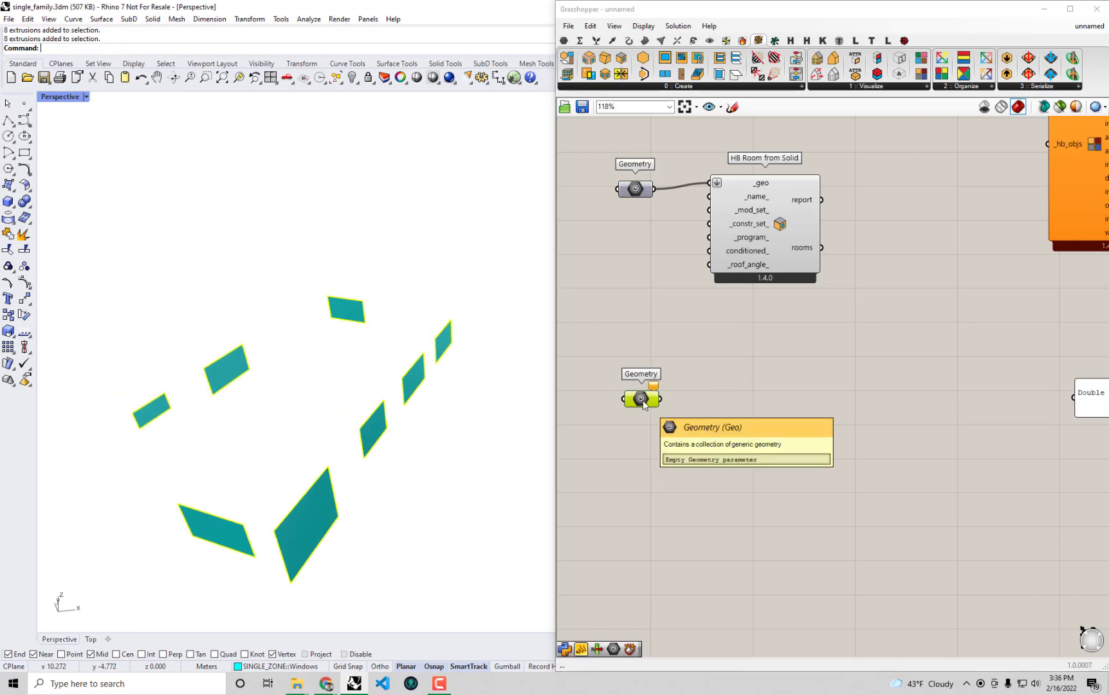
{"action": "right_click", "coordinate": [640, 398]}
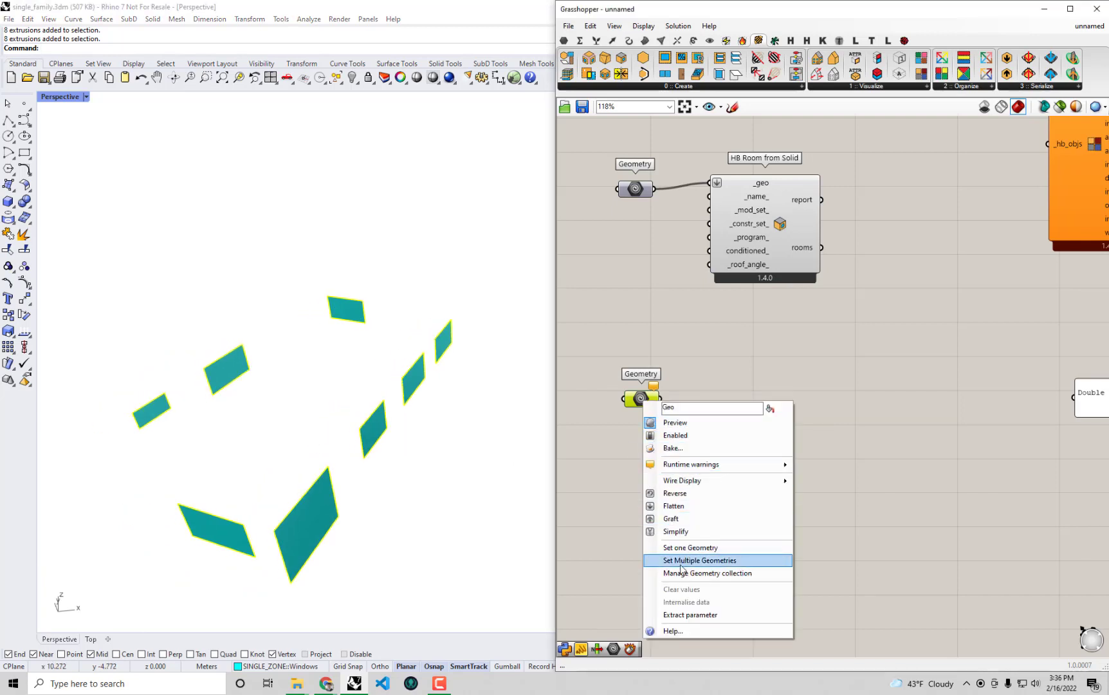
{"action": "left_click", "coordinate": [699, 560]}
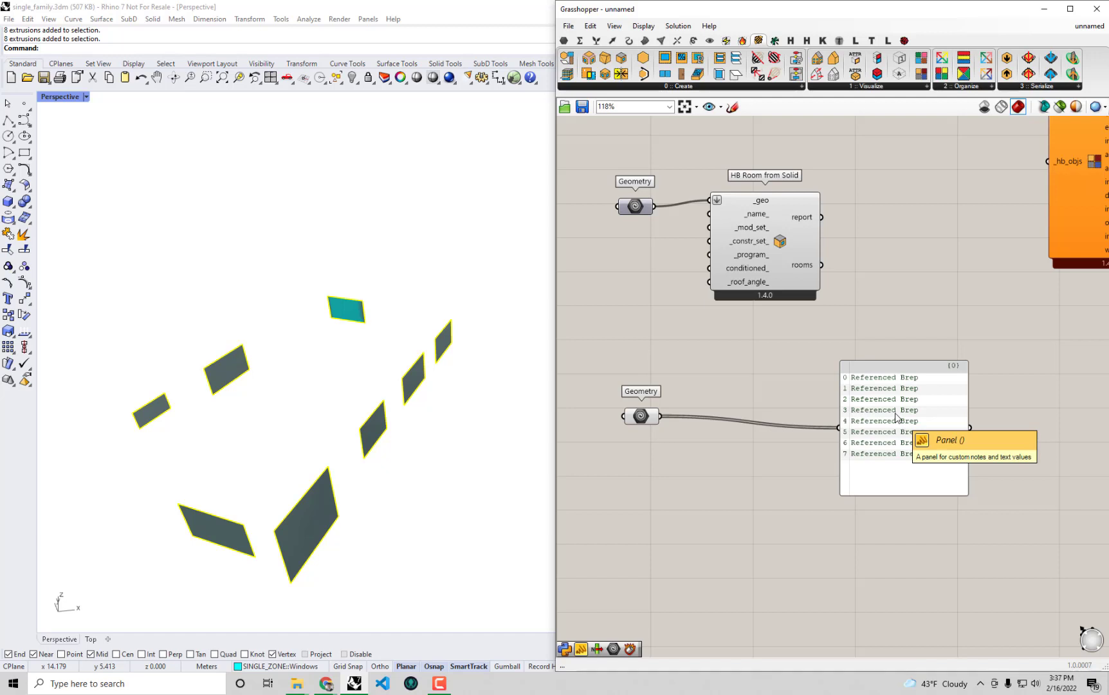
{"action": "mouse_move", "coordinate": [907, 447]}
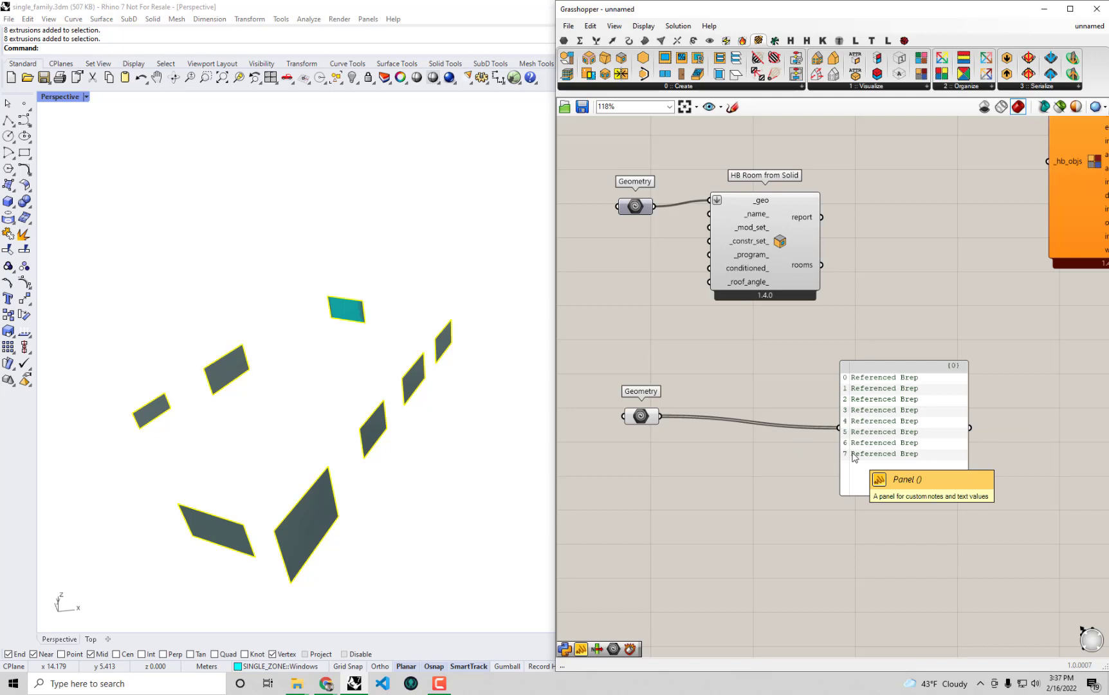
{"action": "left_click", "coordinate": [903, 424]}
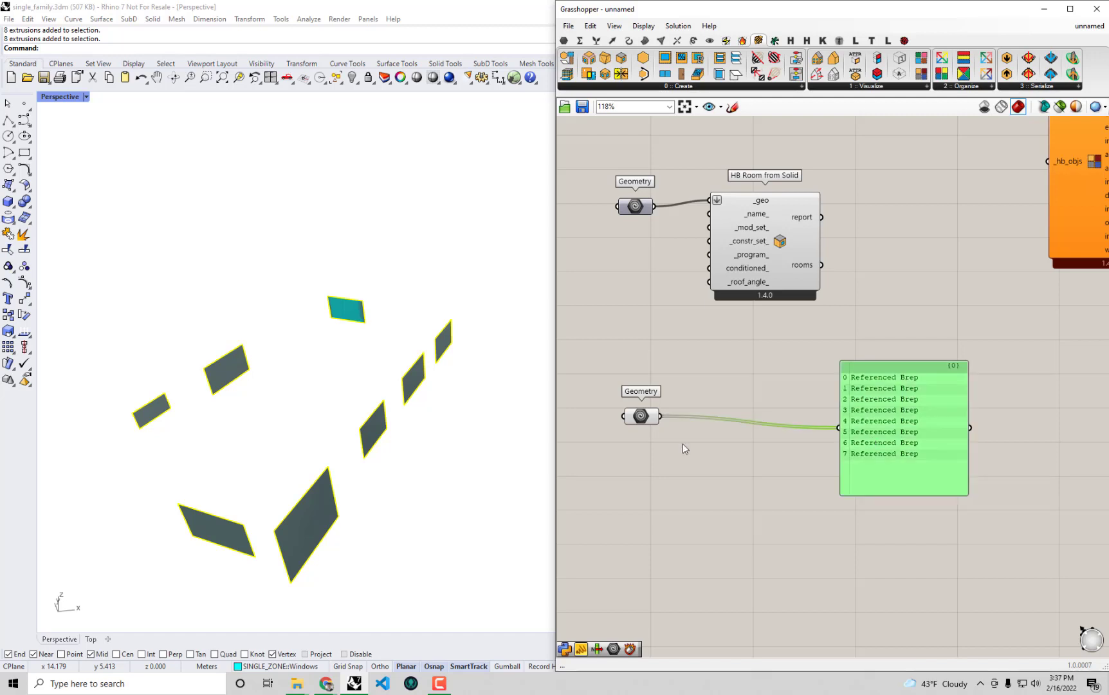
{"action": "left_click", "coordinate": [640, 415]}
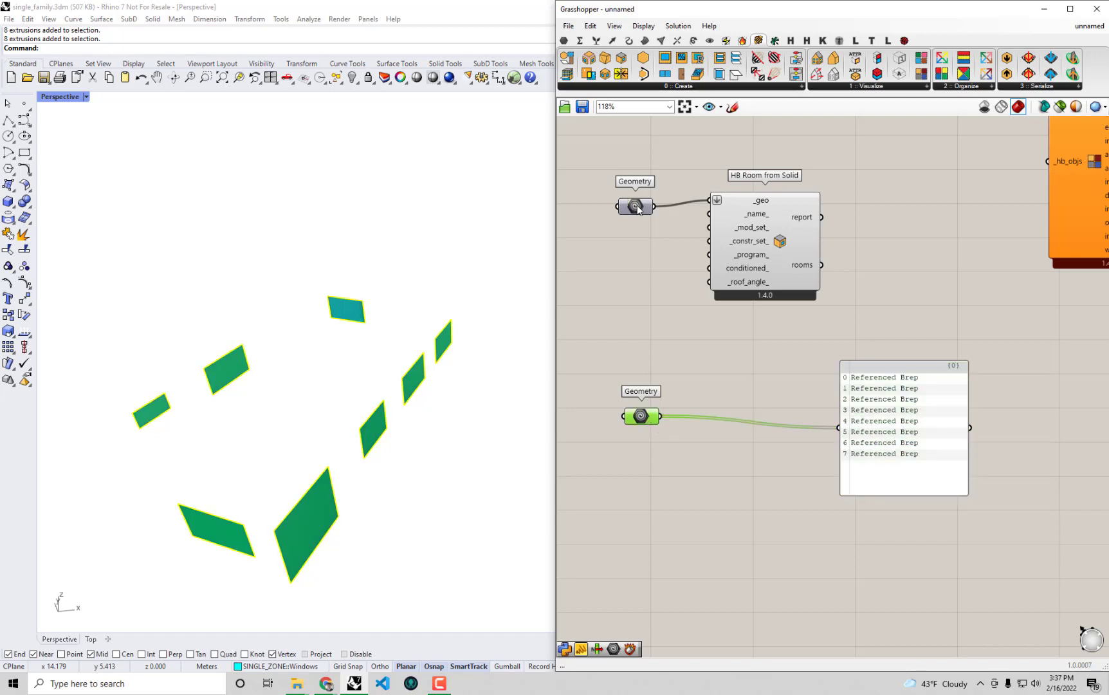
{"action": "mouse_move", "coordinate": [640, 416]}
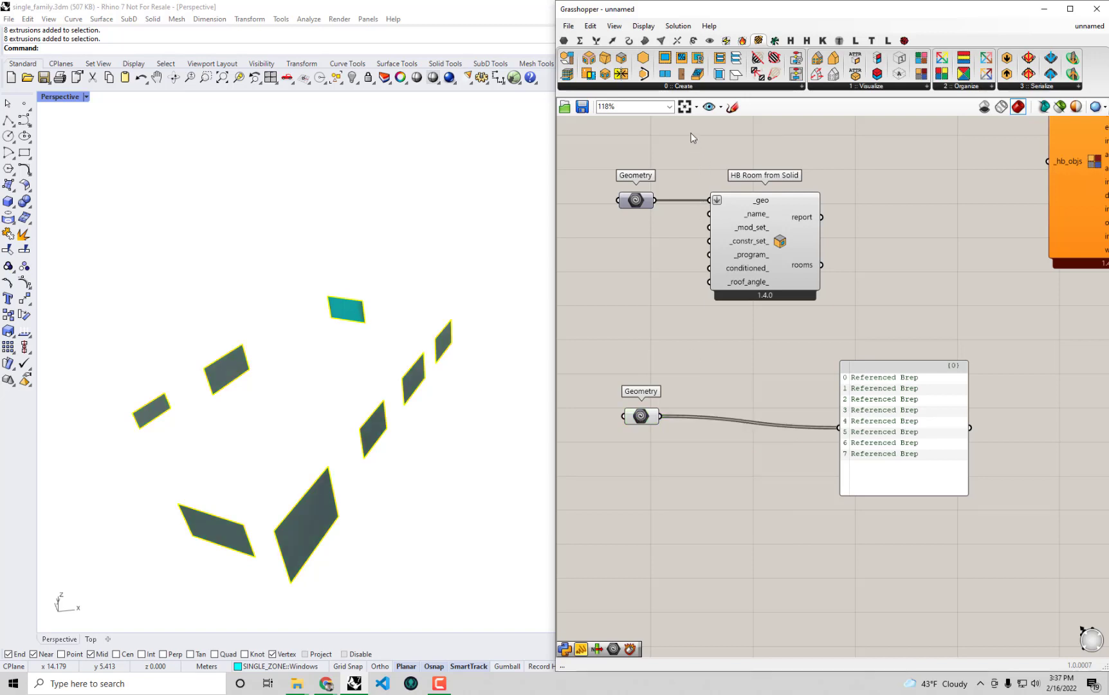
{"action": "mouse_move", "coordinate": [663, 73]}
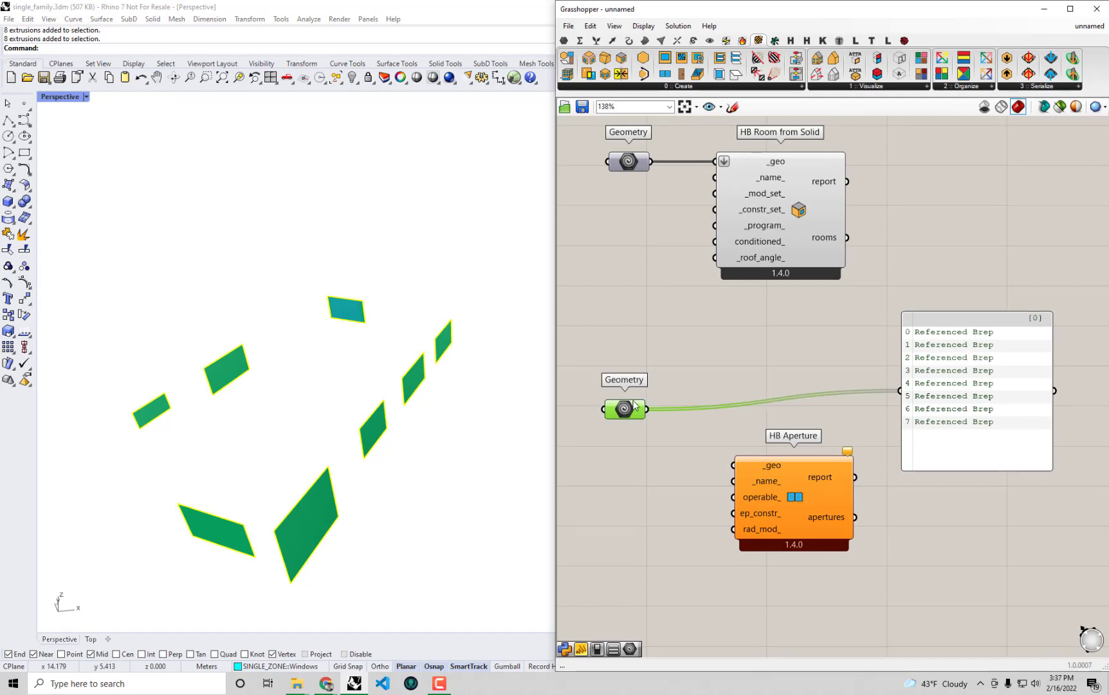
- Place the HB Aperture component beneath the referenced window geometry
{"action": "left_click", "coordinate": [624, 397]}
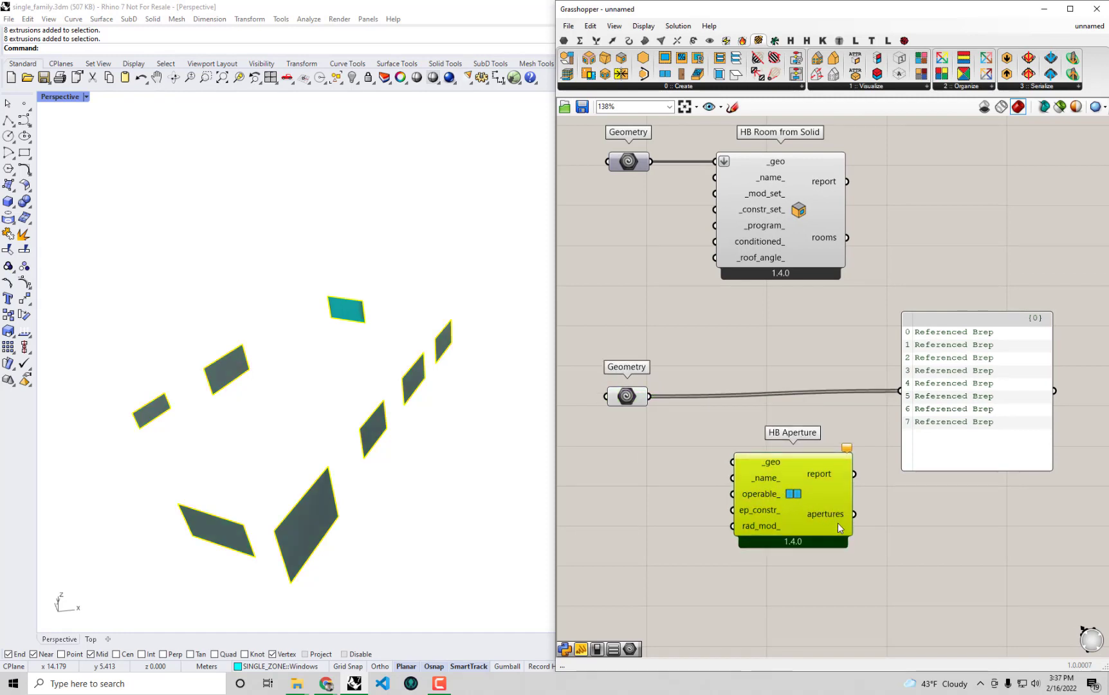
{"action": "mouse_move", "coordinate": [834, 513]}
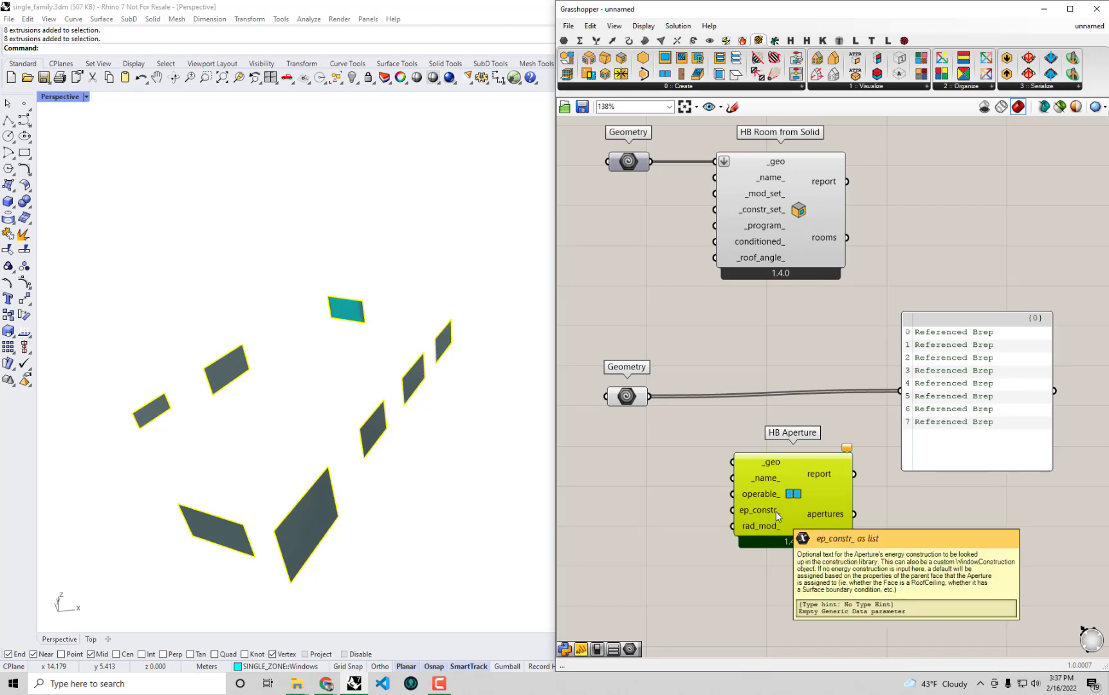
{"action": "mouse_move", "coordinate": [772, 497]}
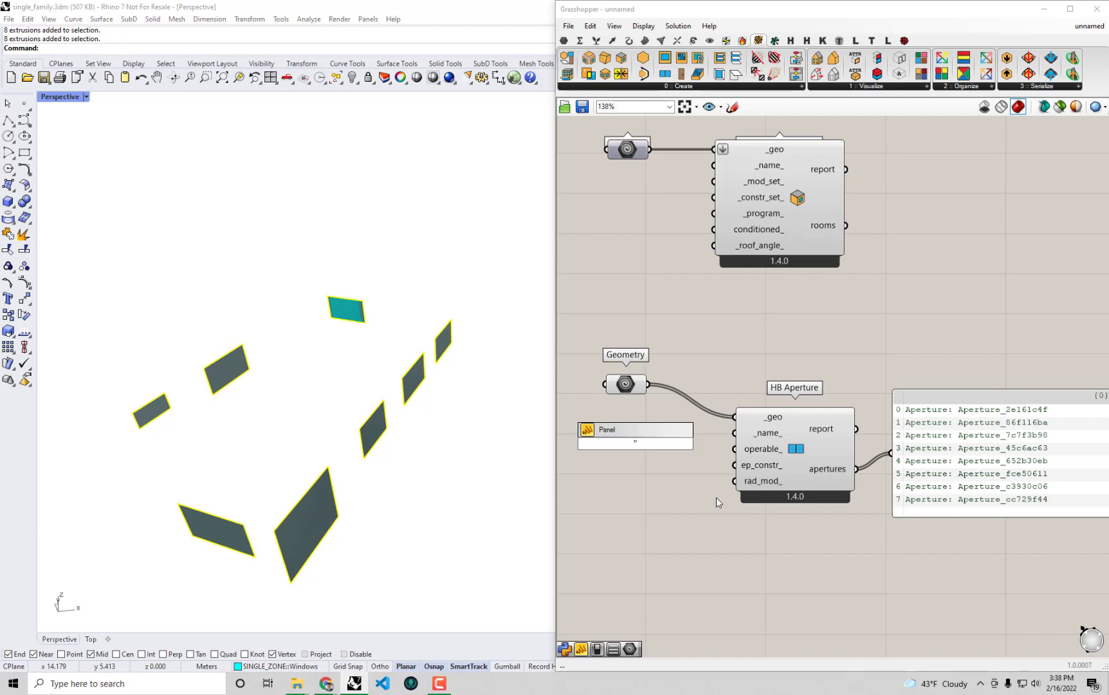
- Set the name panel text to 'Single Family Window' for the eight apertures
{"action": "type", "text": "\"Window"}
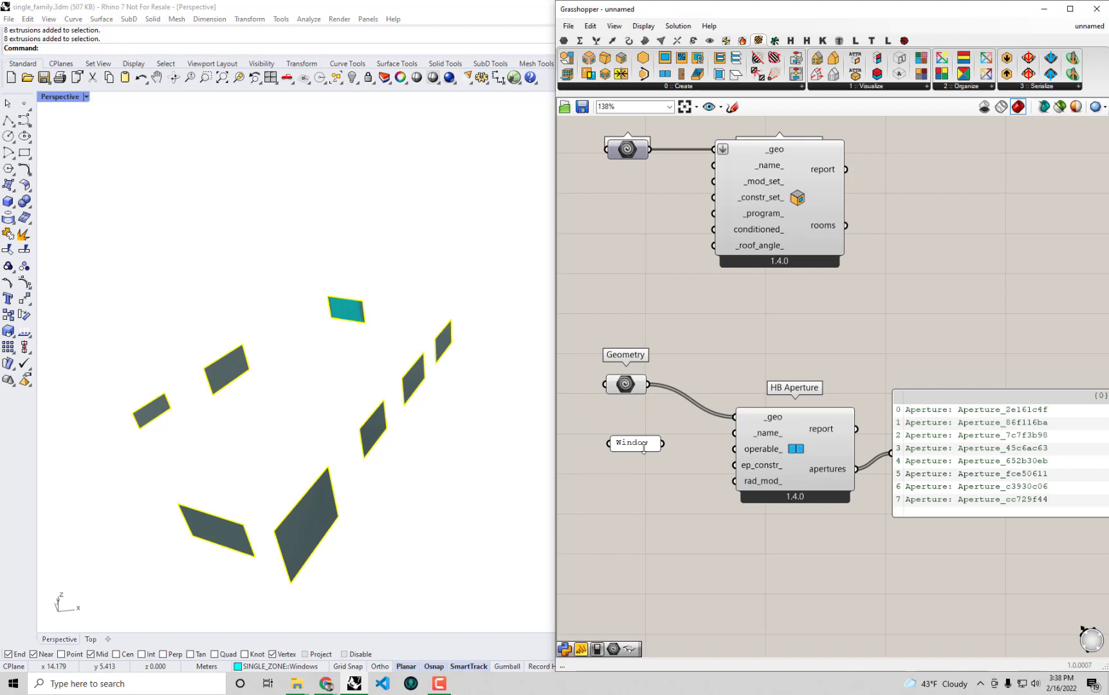
{"action": "double_click", "coordinate": [633, 442]}
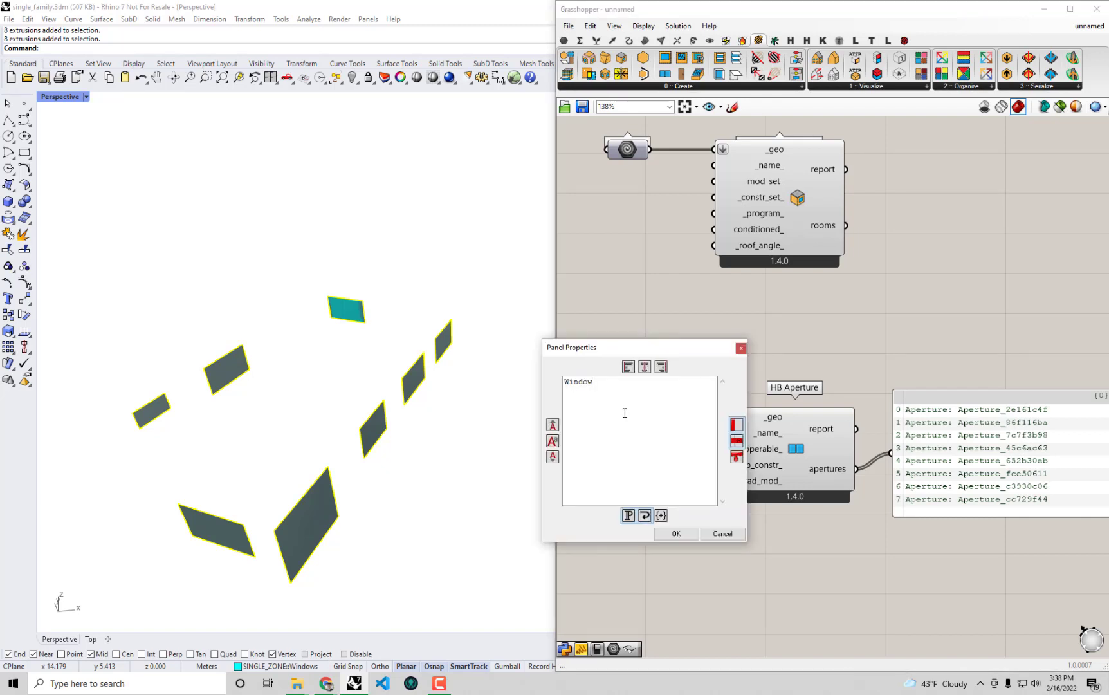
{"action": "type", "text": "Single Family"}
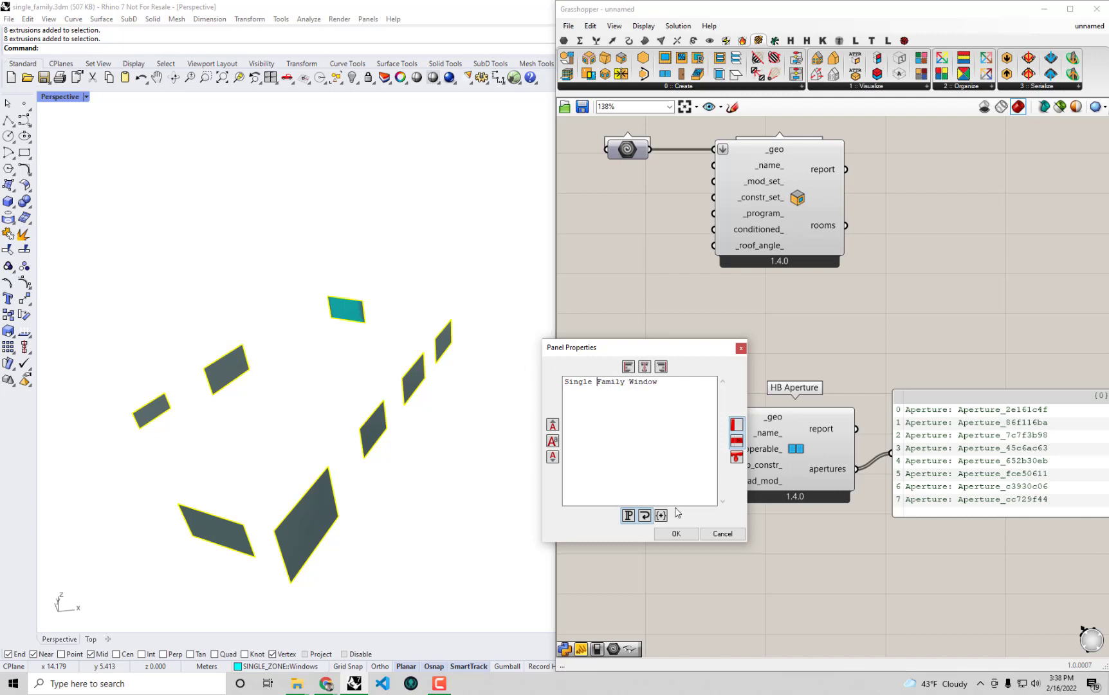
{"action": "left_click", "coordinate": [675, 533]}
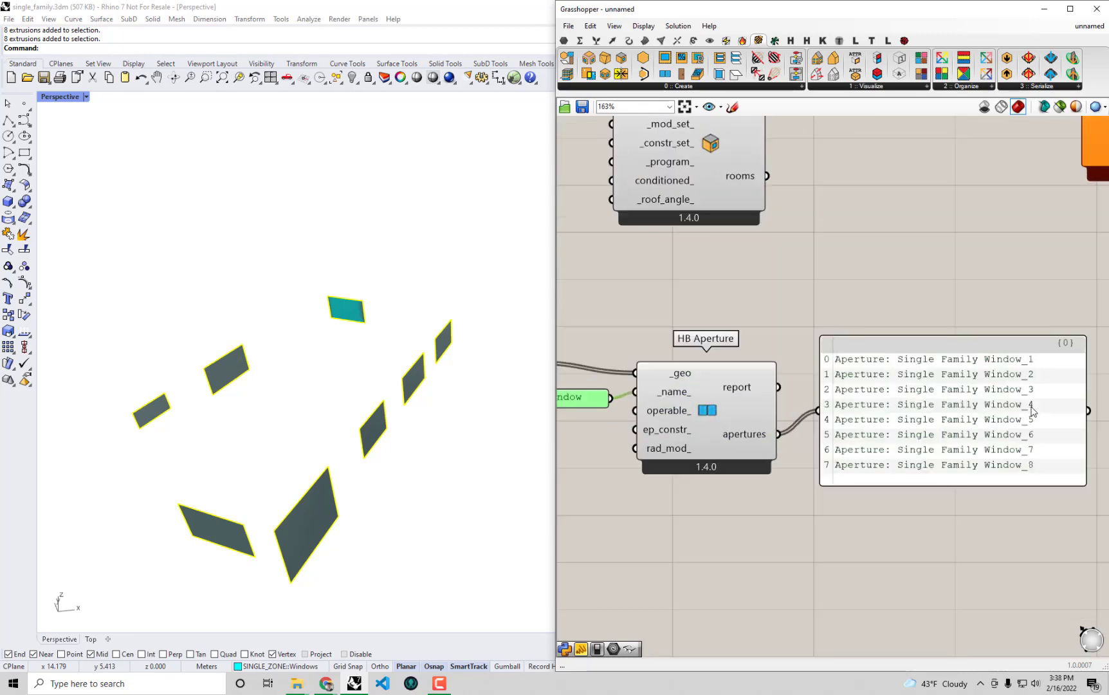
{"action": "scroll", "scroll_direction": "down", "scroll_amount": 3}
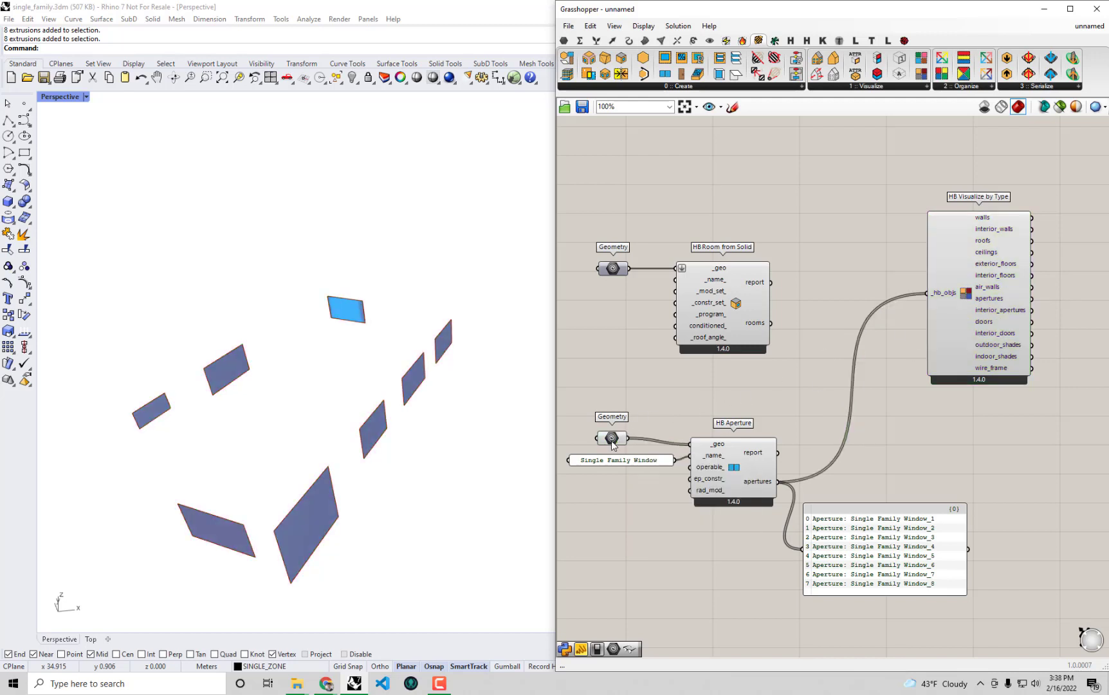
- Turn off Preview on the window Geometry parameter to hide raw surfaces
{"action": "right_click", "coordinate": [611, 437]}
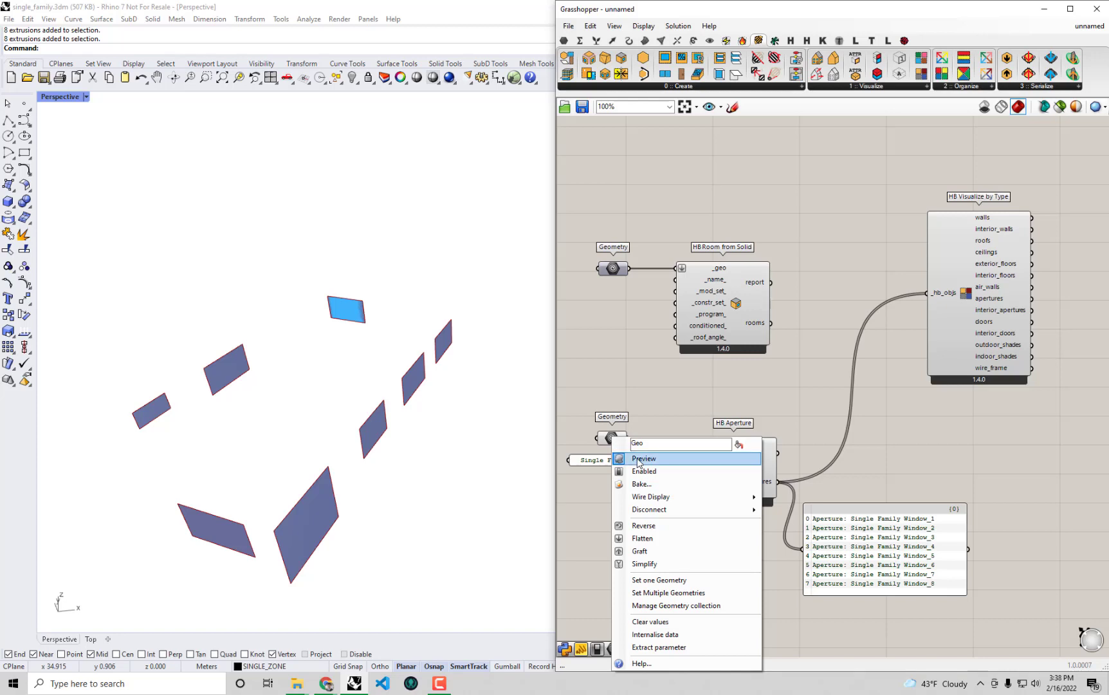
{"action": "left_click", "coordinate": [642, 459]}
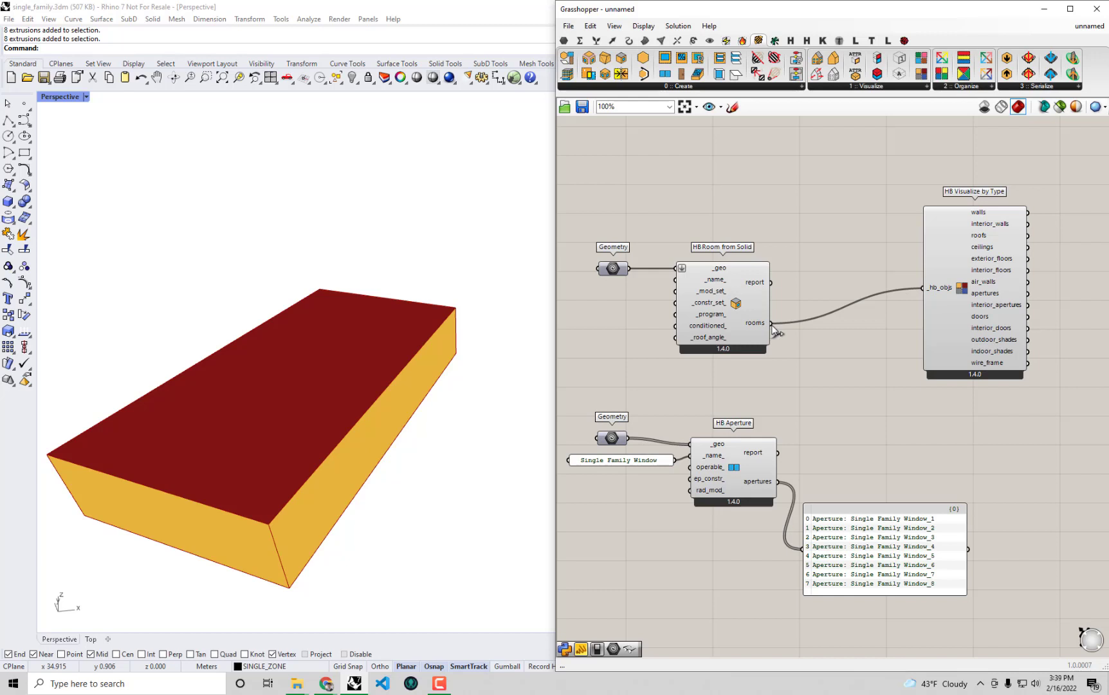
{"action": "mouse_move", "coordinate": [700, 488]}
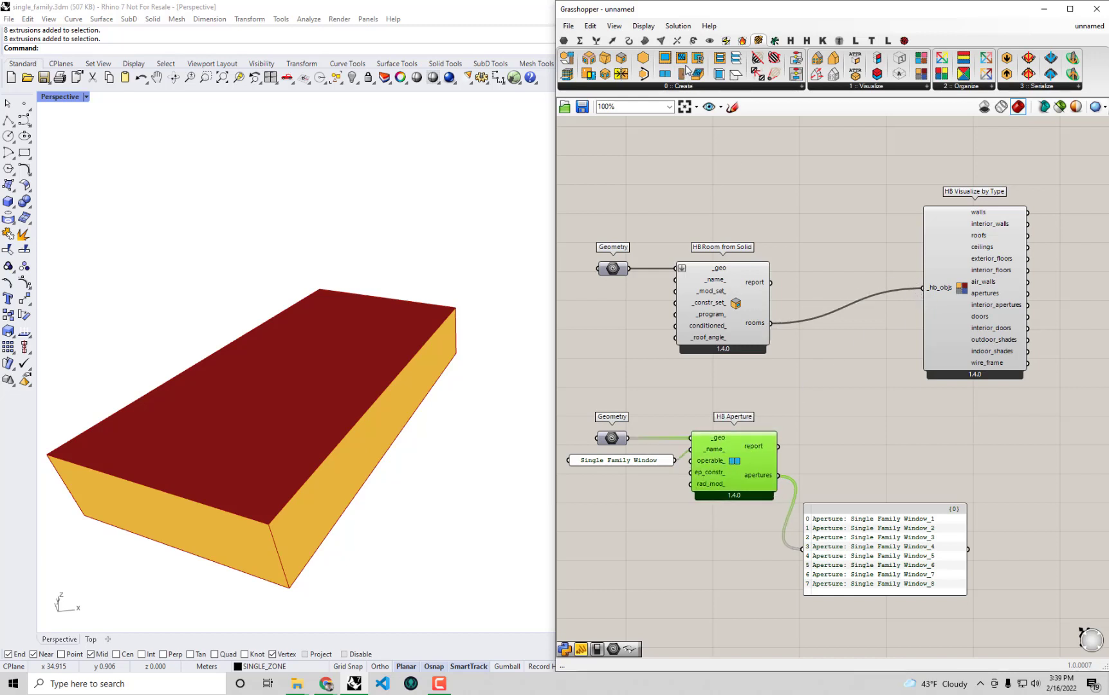
{"action": "mouse_move", "coordinate": [664, 58]}
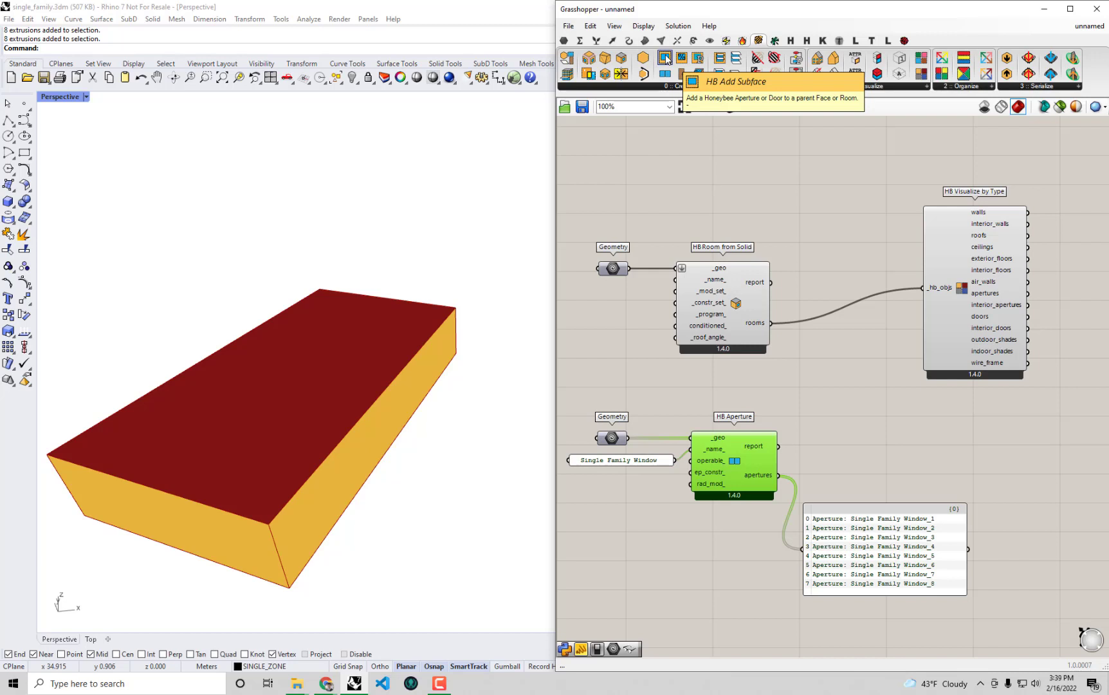
- Add HB Add Subface to attach the apertures to the Honeybee room
{"action": "left_click", "coordinate": [665, 57]}
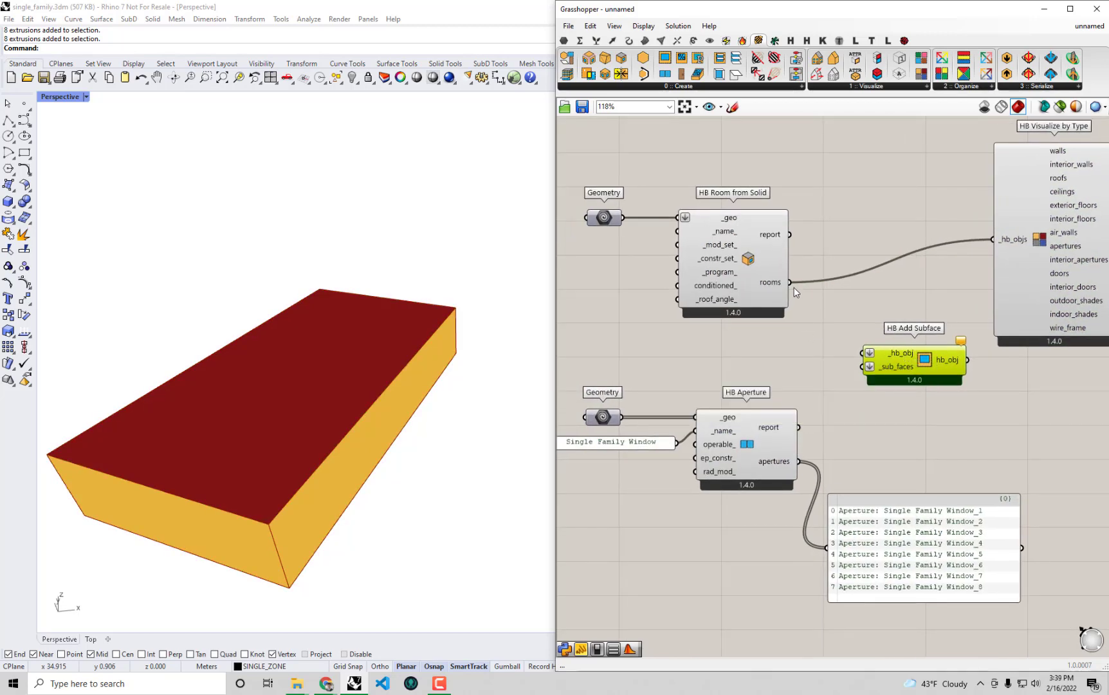
{"action": "mouse_move", "coordinate": [814, 318]}
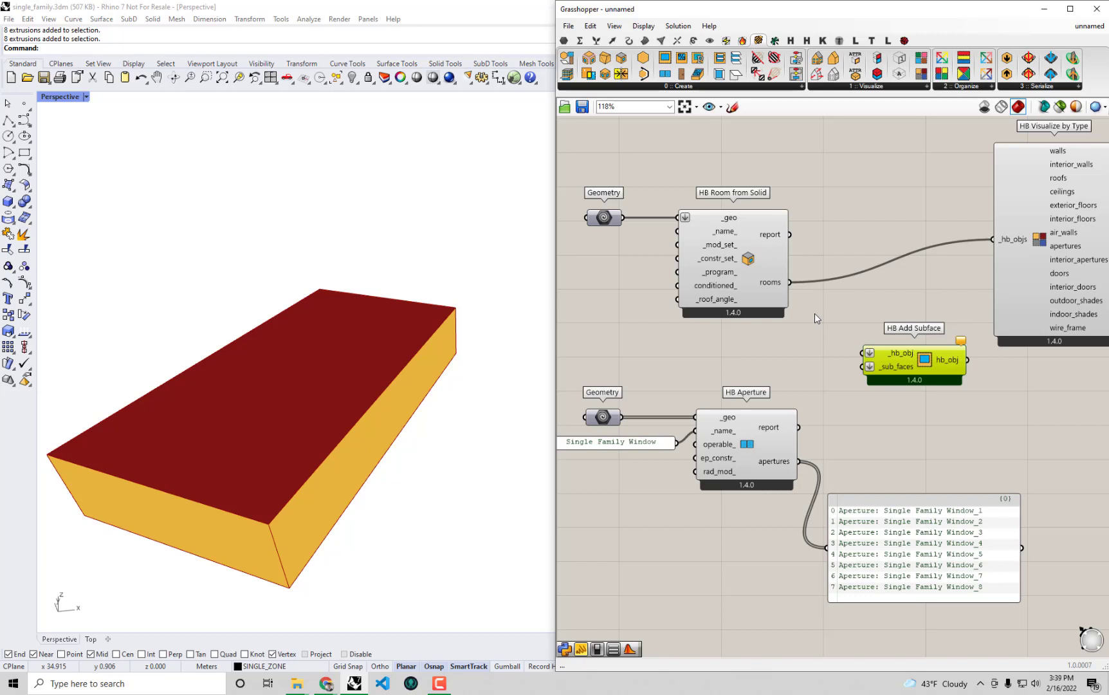
{"action": "mouse_move", "coordinate": [811, 402]}
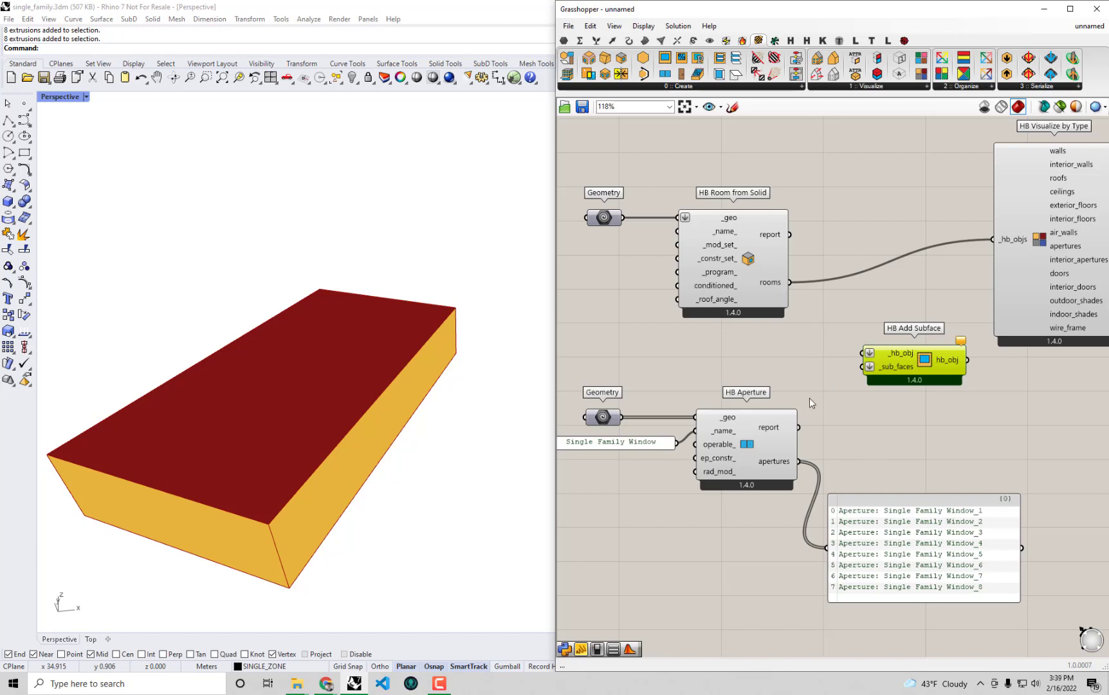
{"action": "mouse_move", "coordinate": [879, 428]}
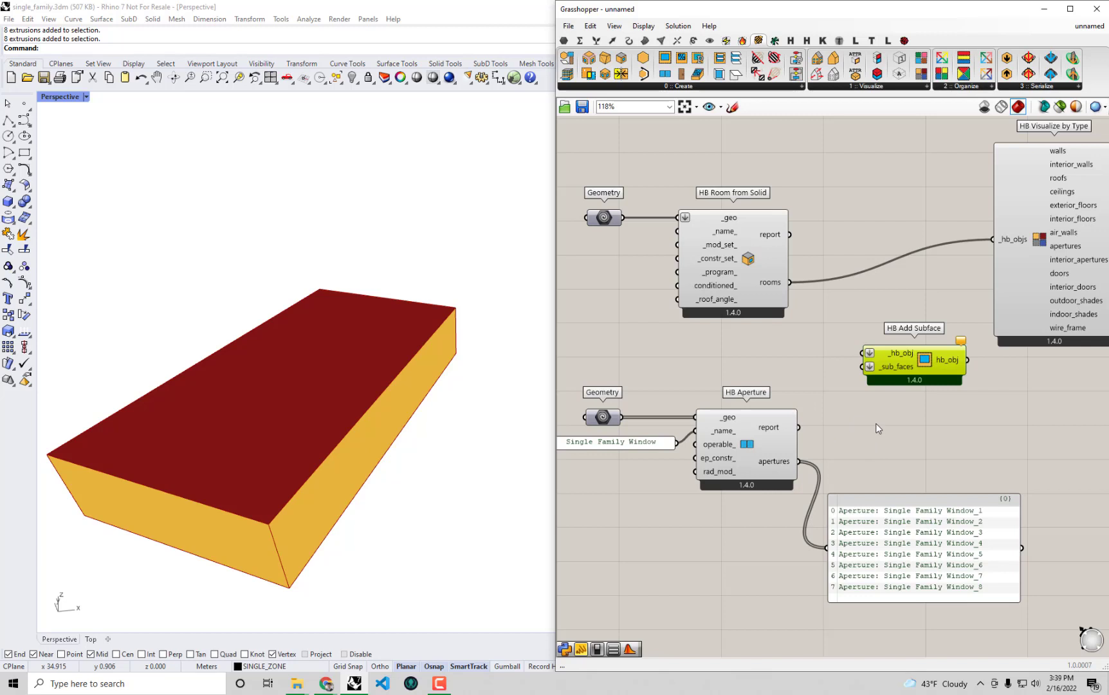
{"action": "mouse_move", "coordinate": [817, 291]}
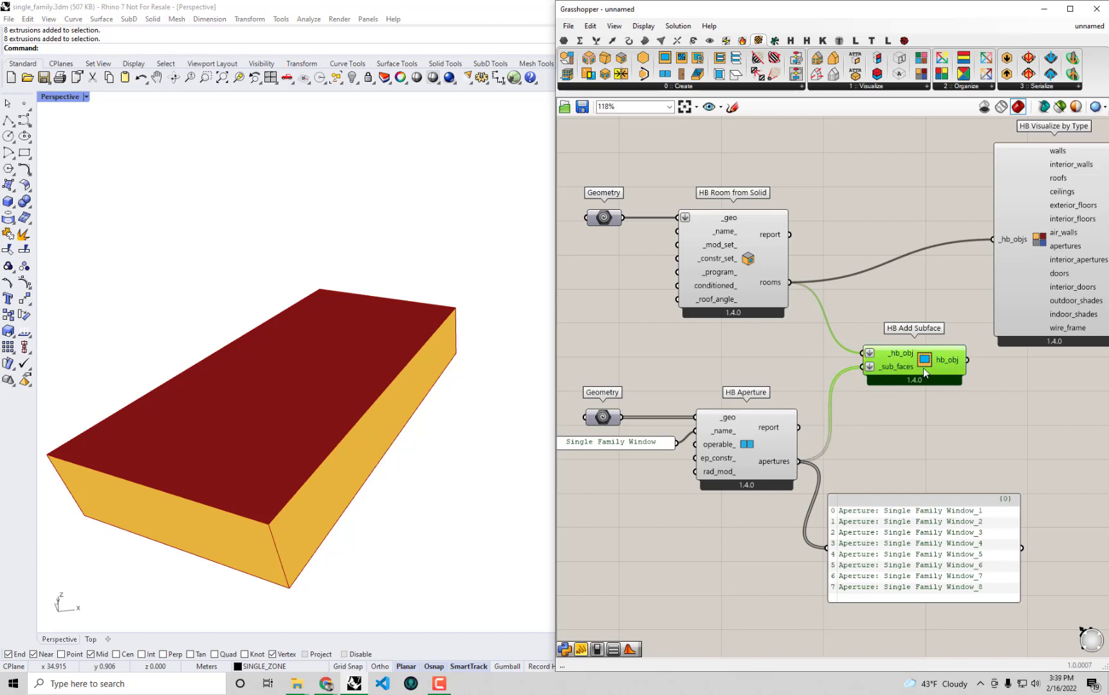
{"action": "scroll", "scroll_direction": "down", "scroll_amount": 3}
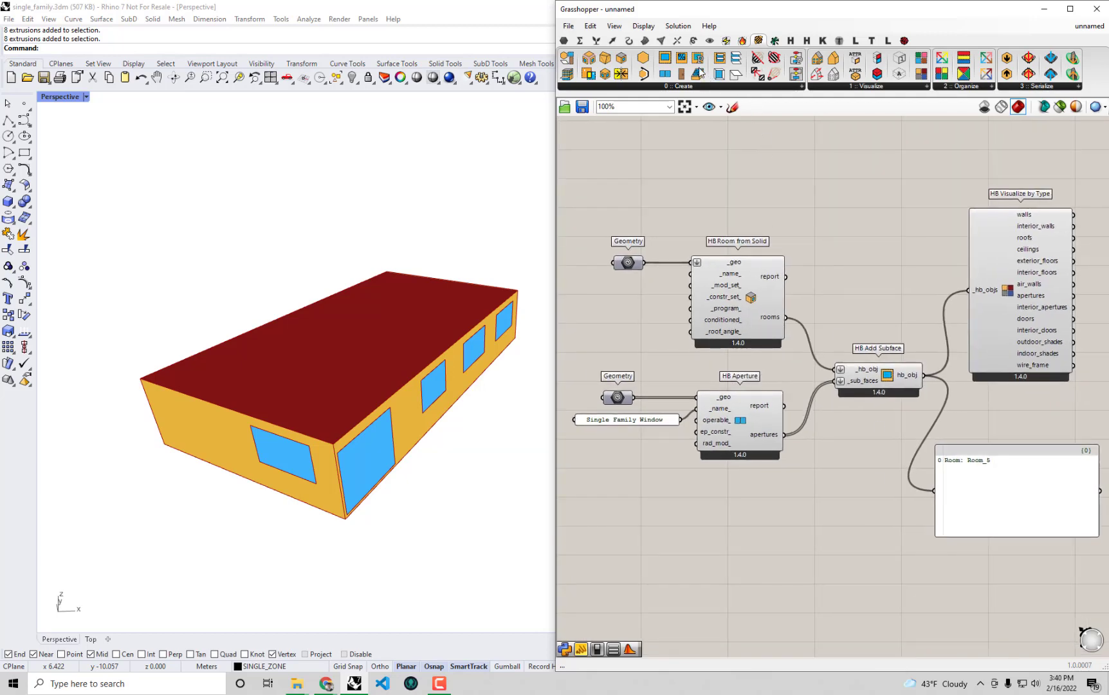
{"action": "mouse_move", "coordinate": [681, 69]}
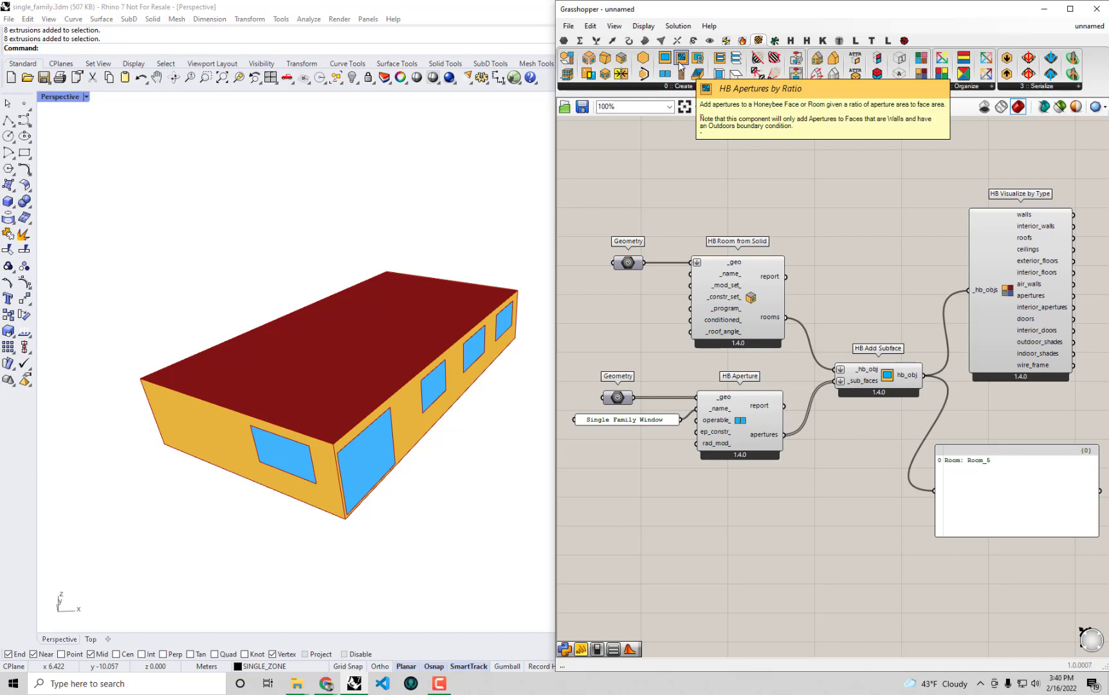
{"action": "mouse_move", "coordinate": [818, 352]}
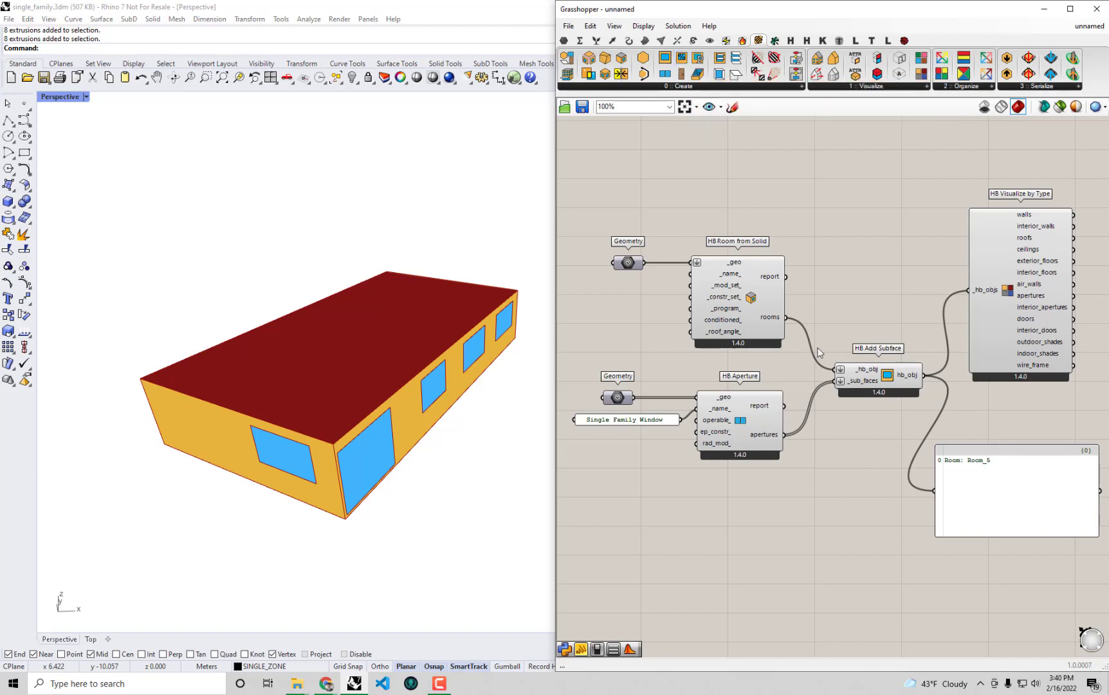
- Wire HB Add Subface's hb_obj output to HB Visualize by Type and a panel
{"action": "left_click", "coordinate": [739, 405]}
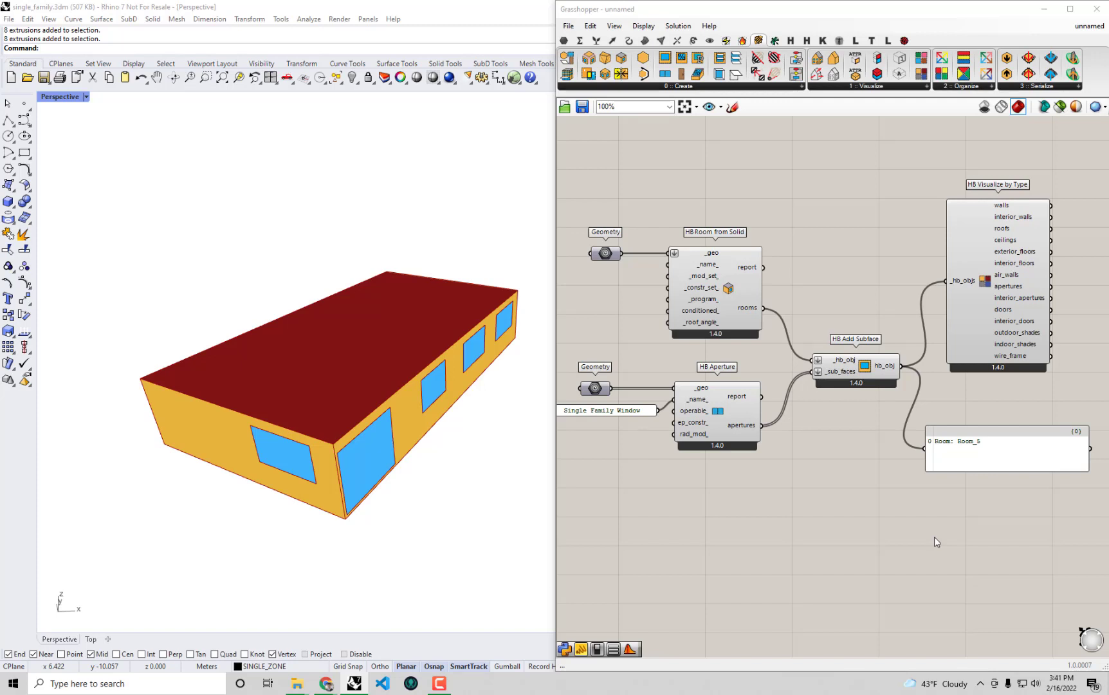
{"action": "mouse_move", "coordinate": [853, 517]}
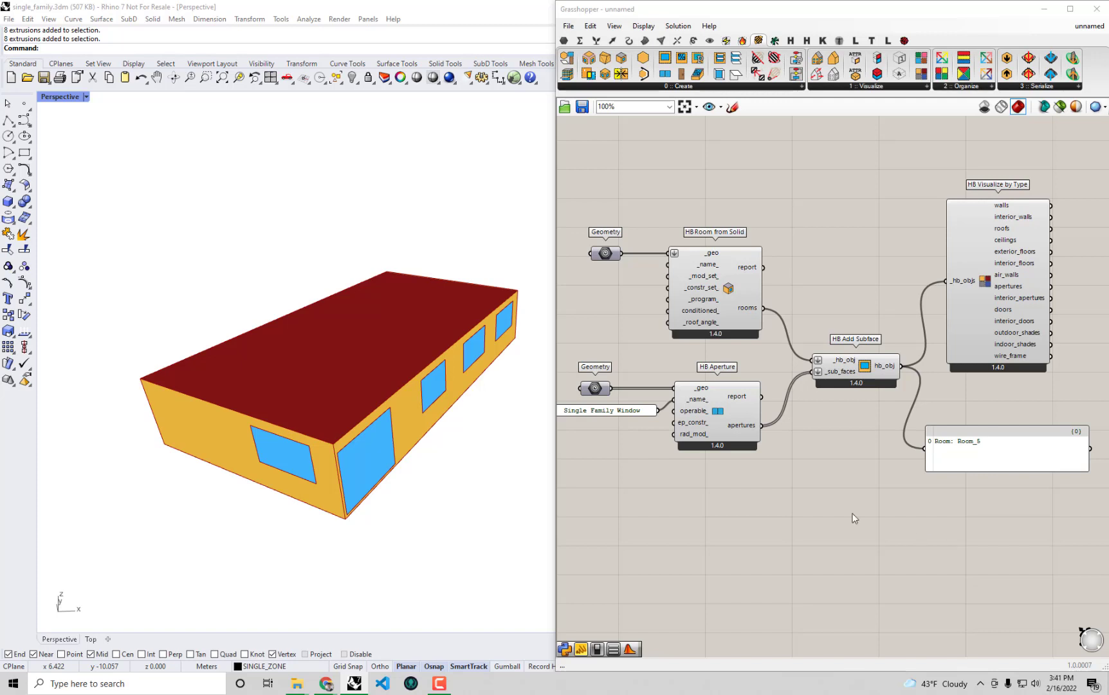